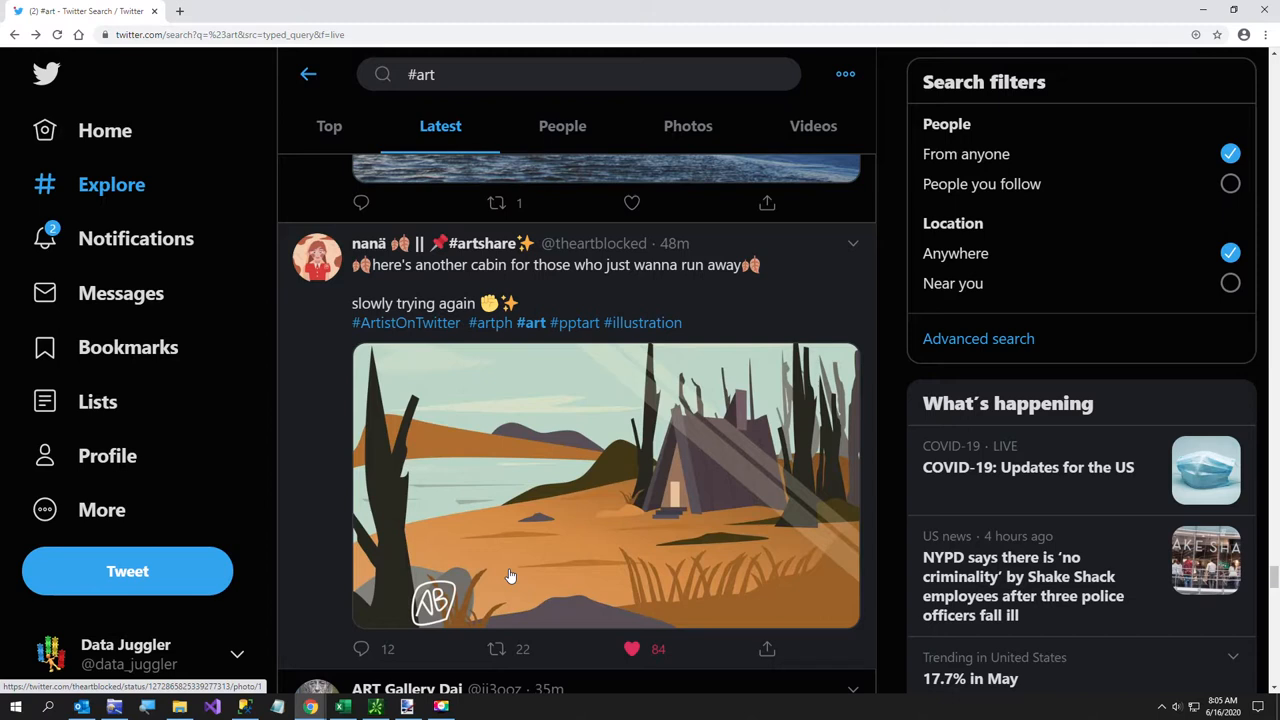
mouse_move(687, 307)
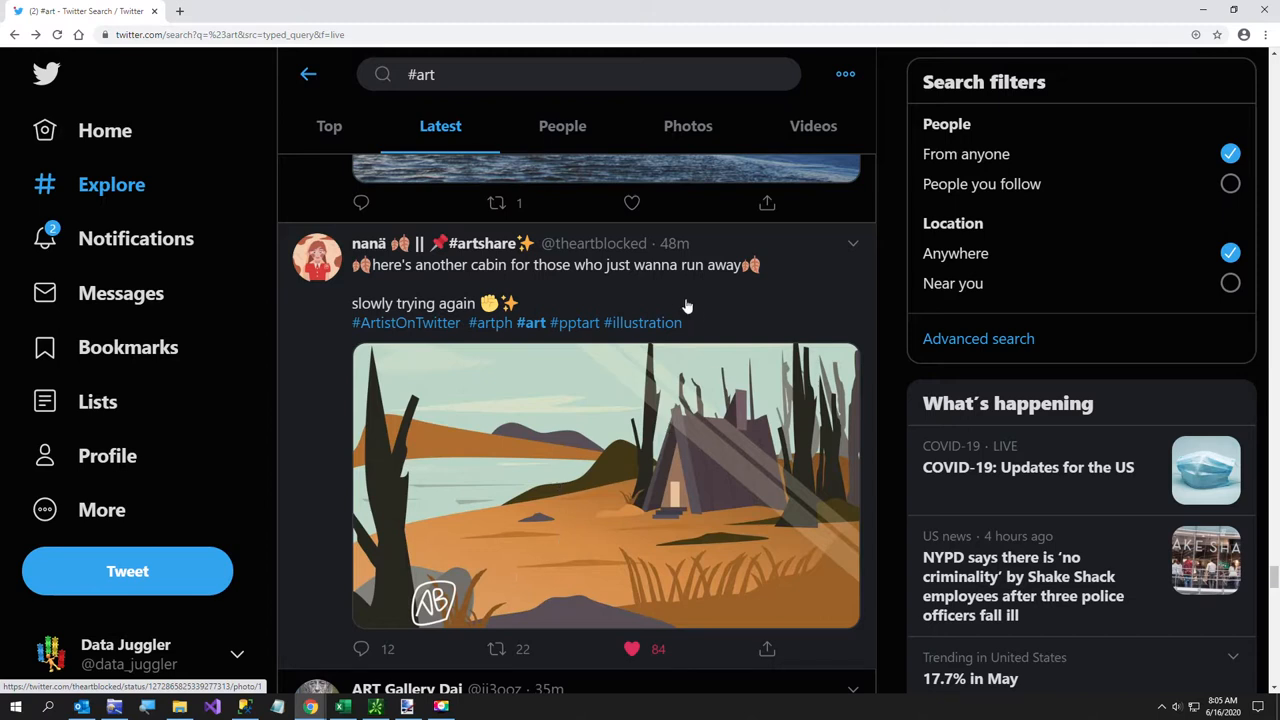
mouse_move(708, 306)
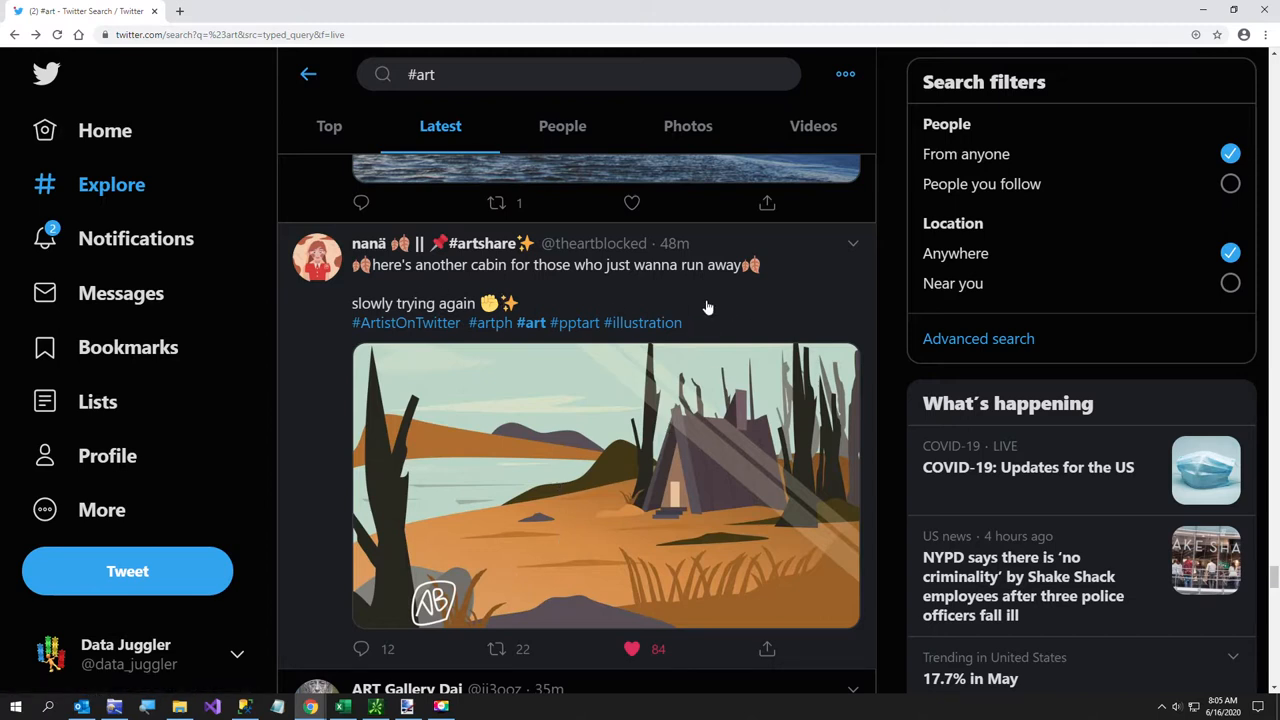
Copy the cabin illustration from the #art tweet to the clipboard.
right_click(600, 450)
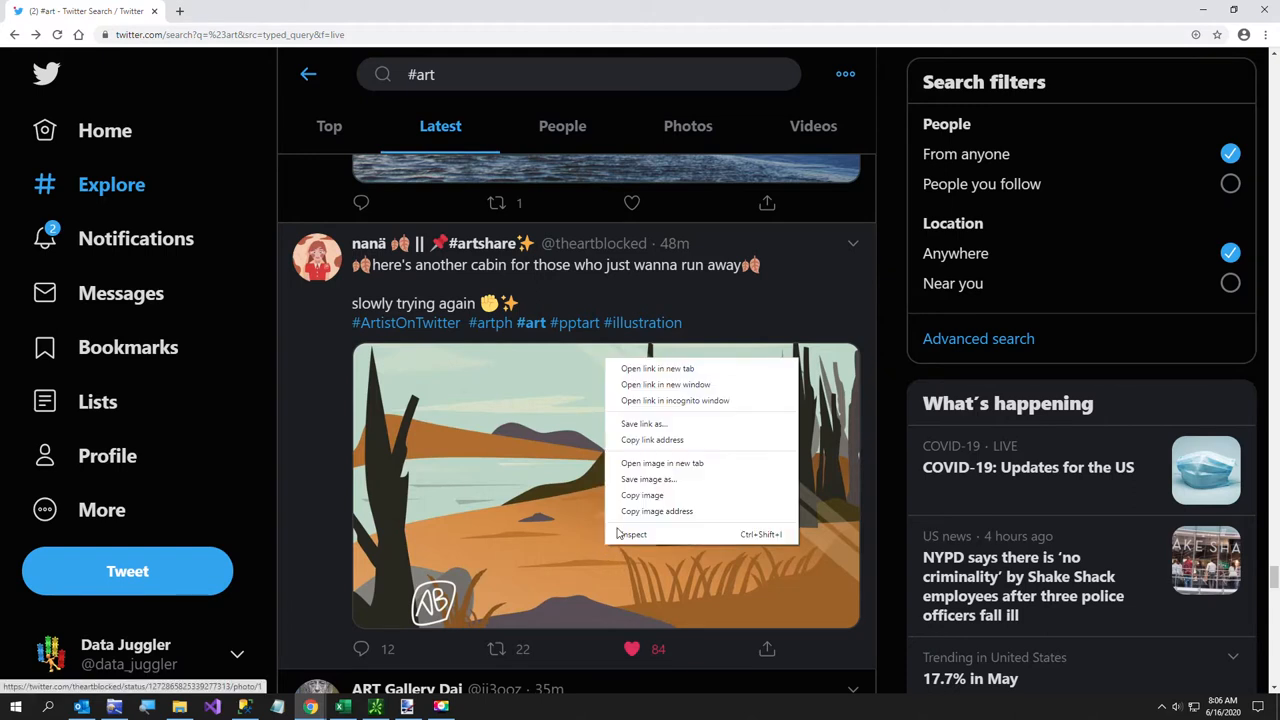
mouse_move(642, 495)
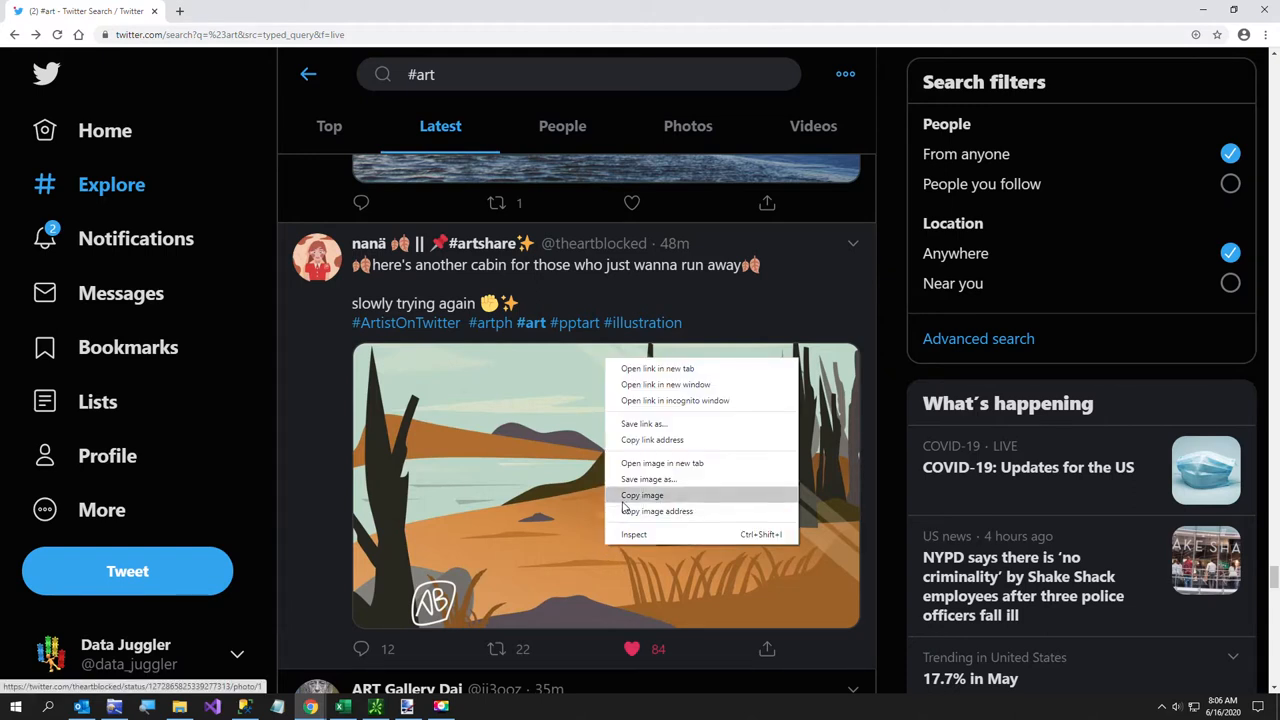
left_click(642, 495)
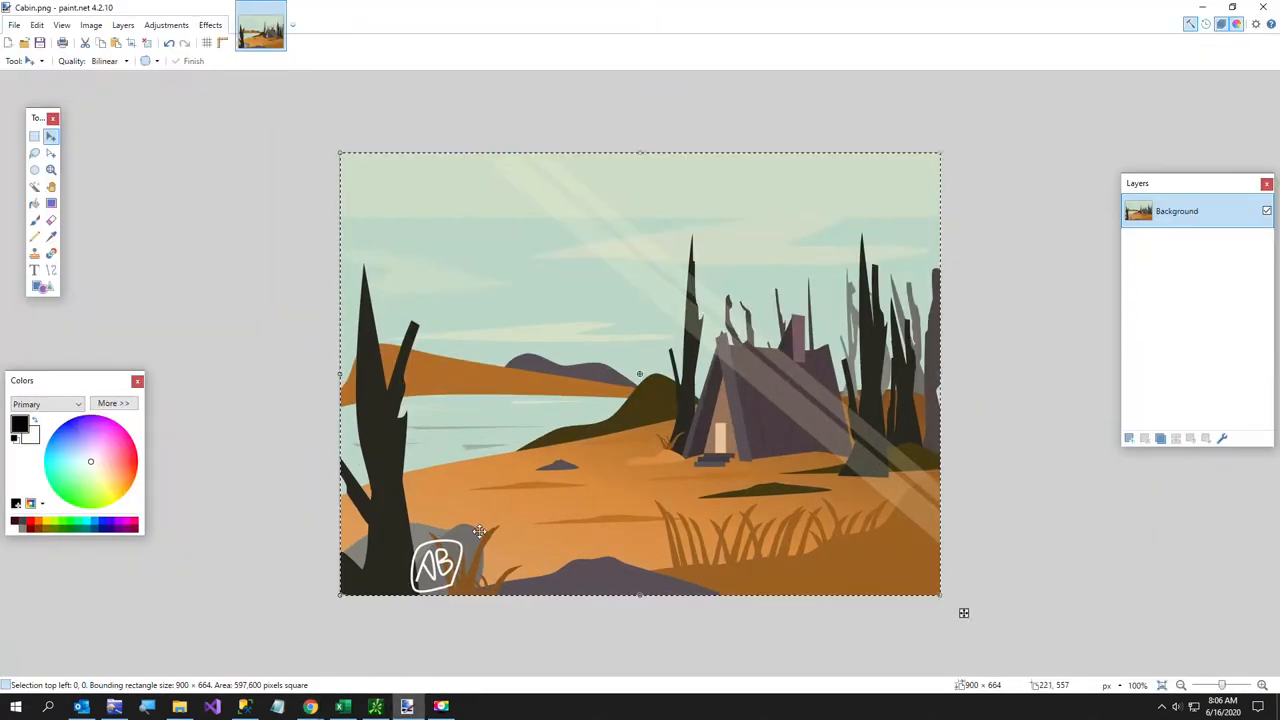
Save the pasted cabin landscape in paint.net as Cabin.png.
left_click(14, 25)
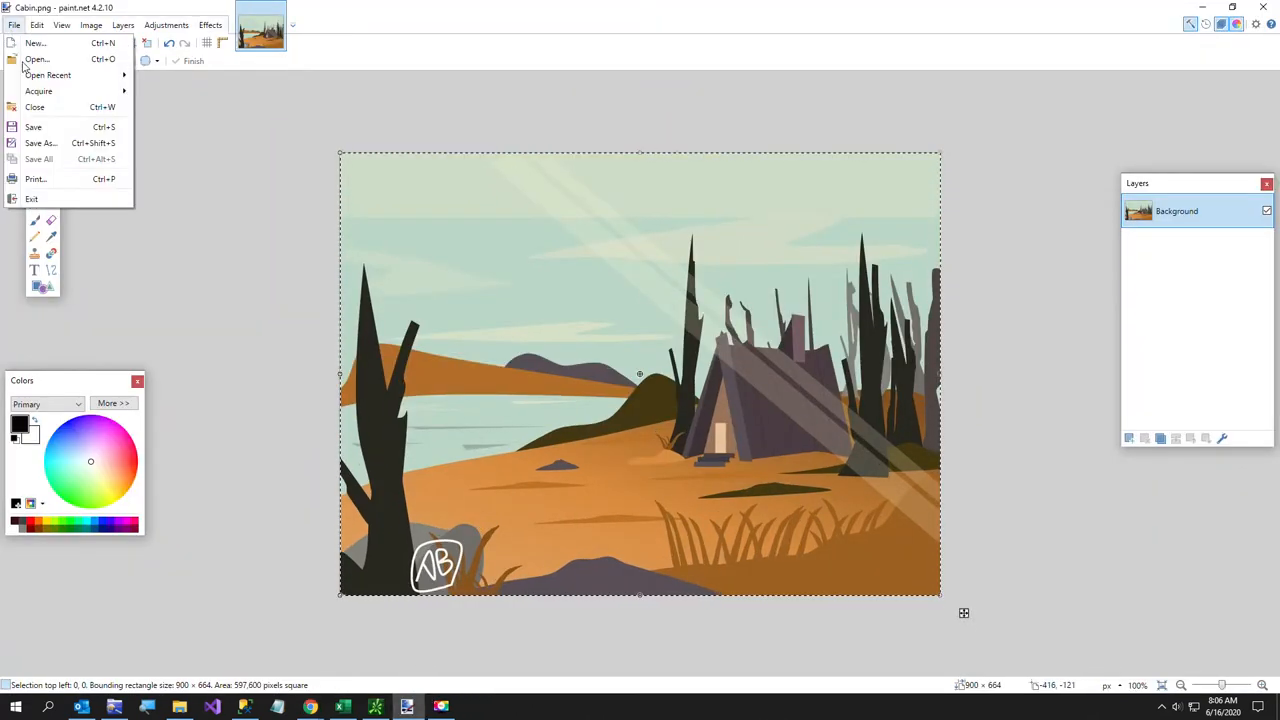
left_click(41, 142)
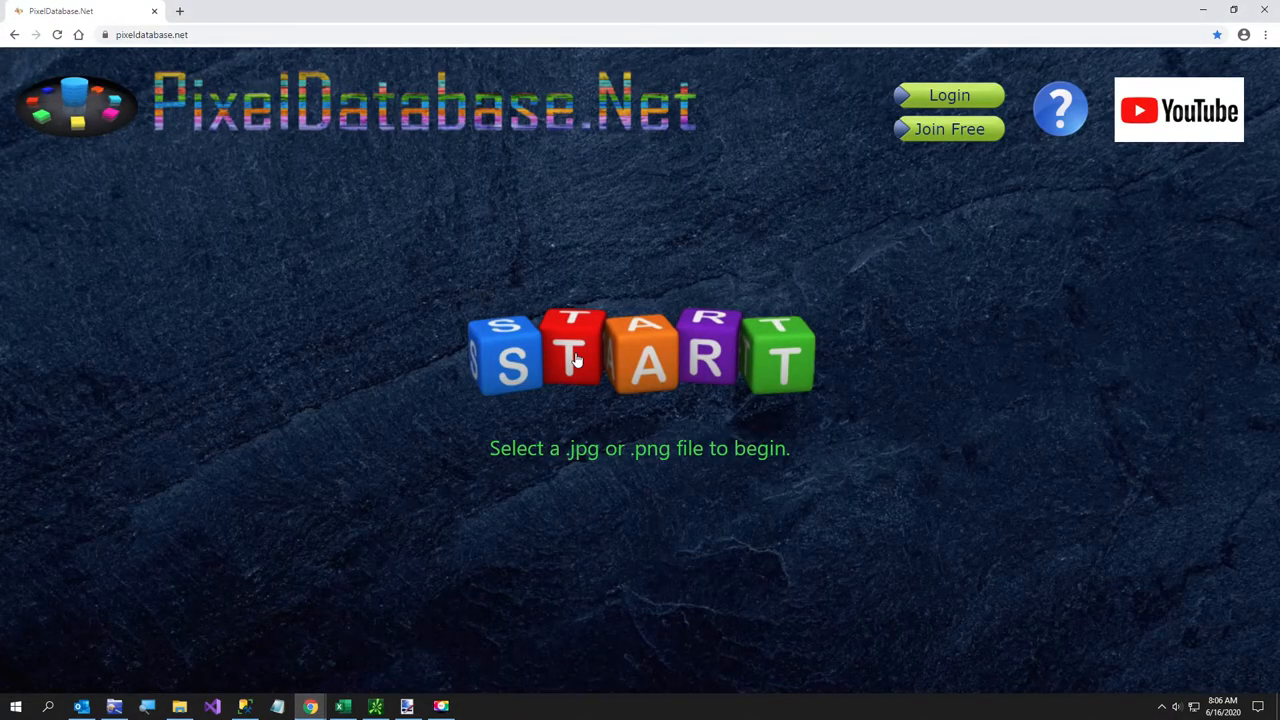
Load Cabin.png into PixelDatabase.Net through the Open dialog.
left_click(640, 353)
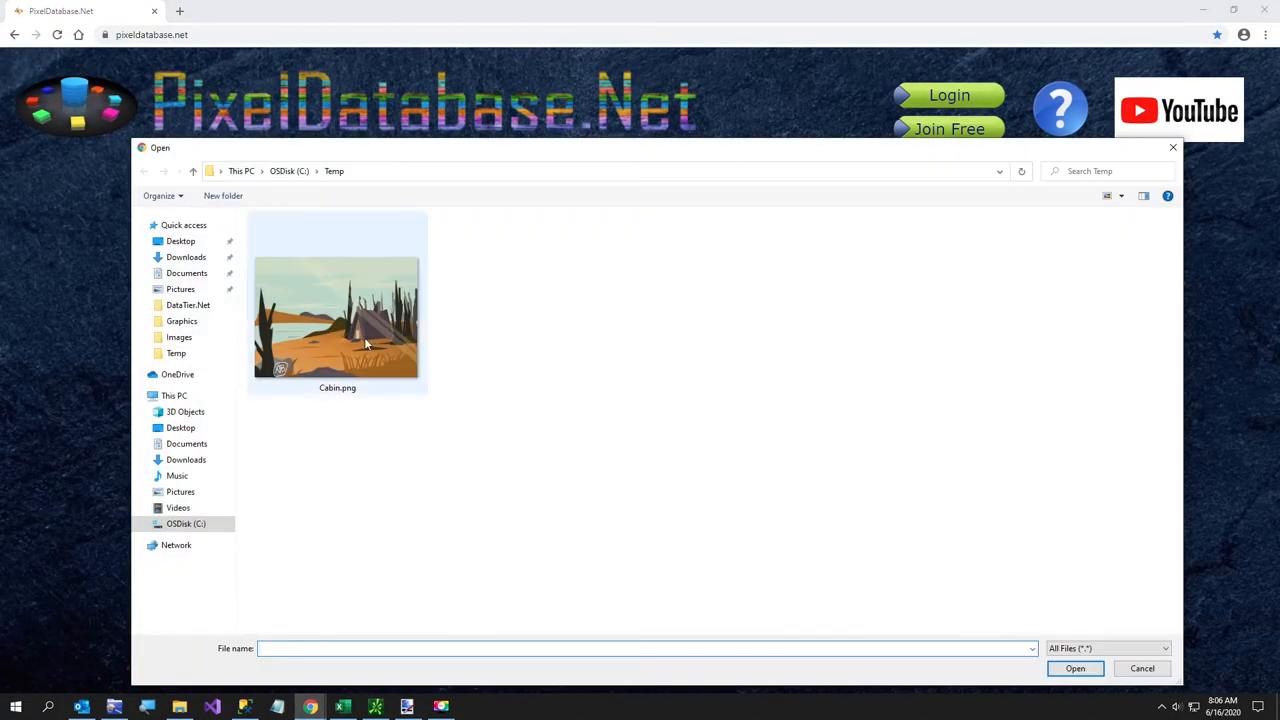
double_click(337, 315)
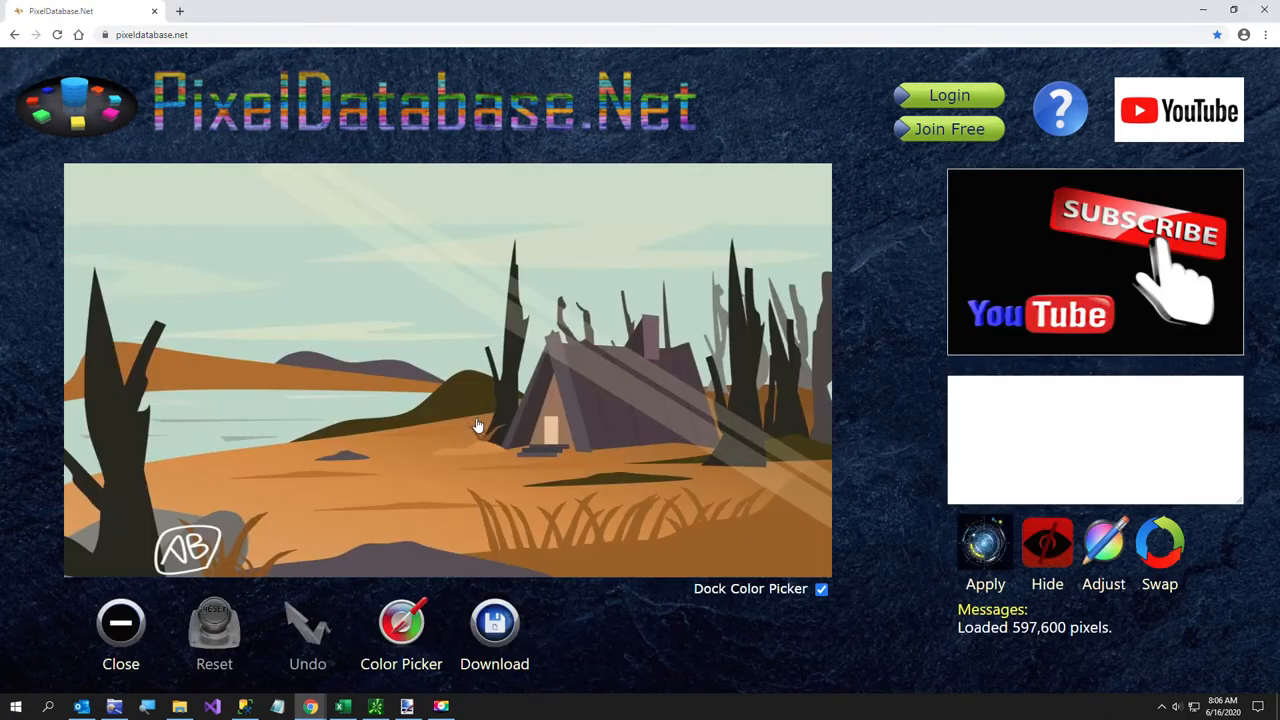
mouse_move(473, 476)
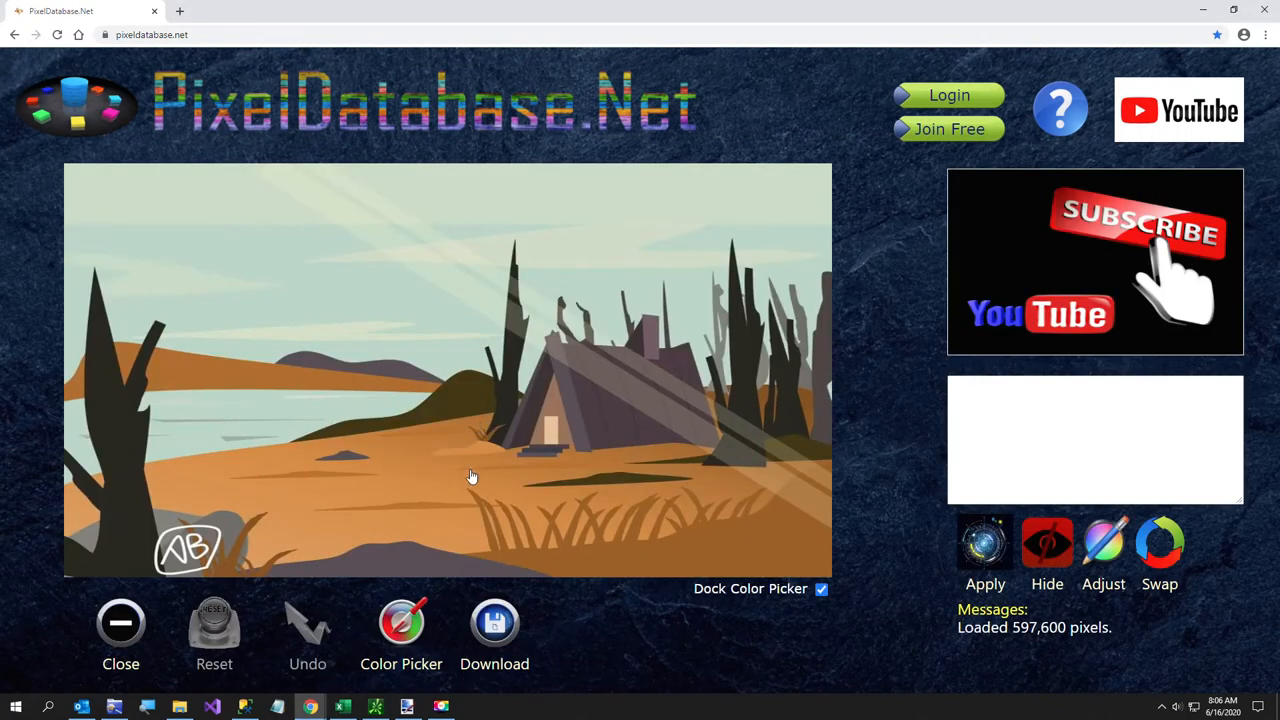
mouse_move(600, 568)
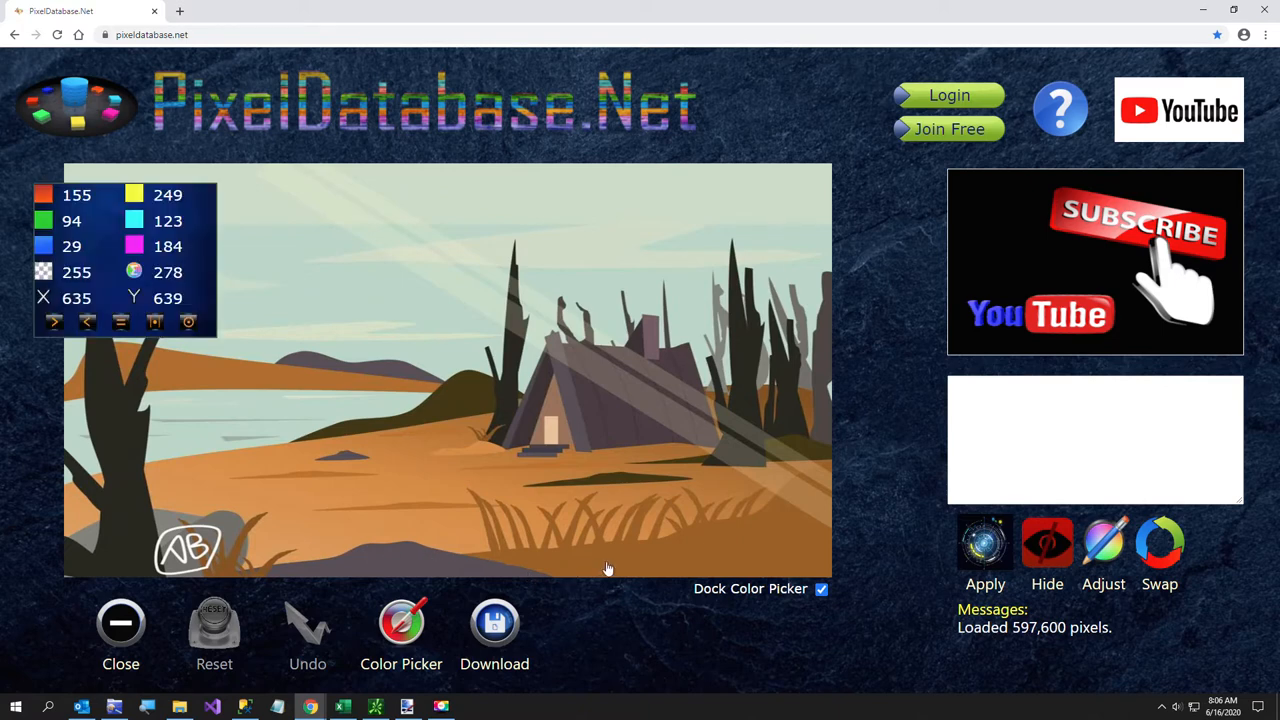
mouse_move(740, 542)
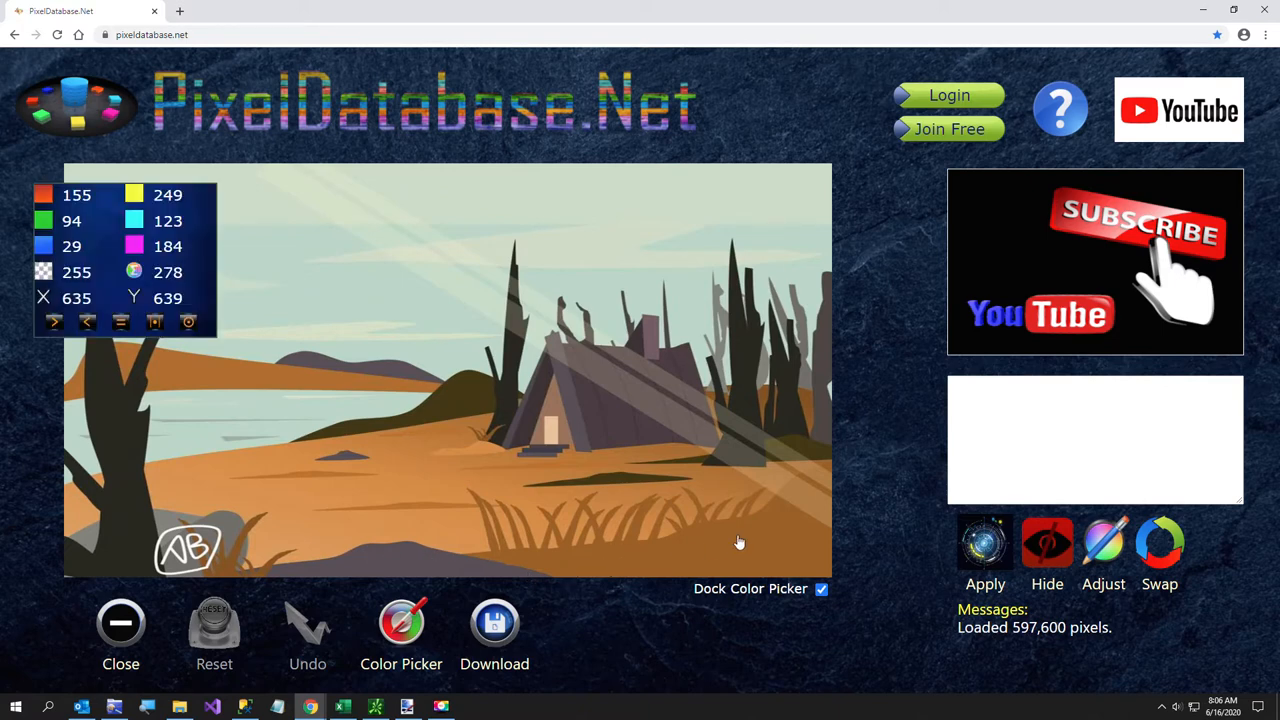
mouse_move(748, 538)
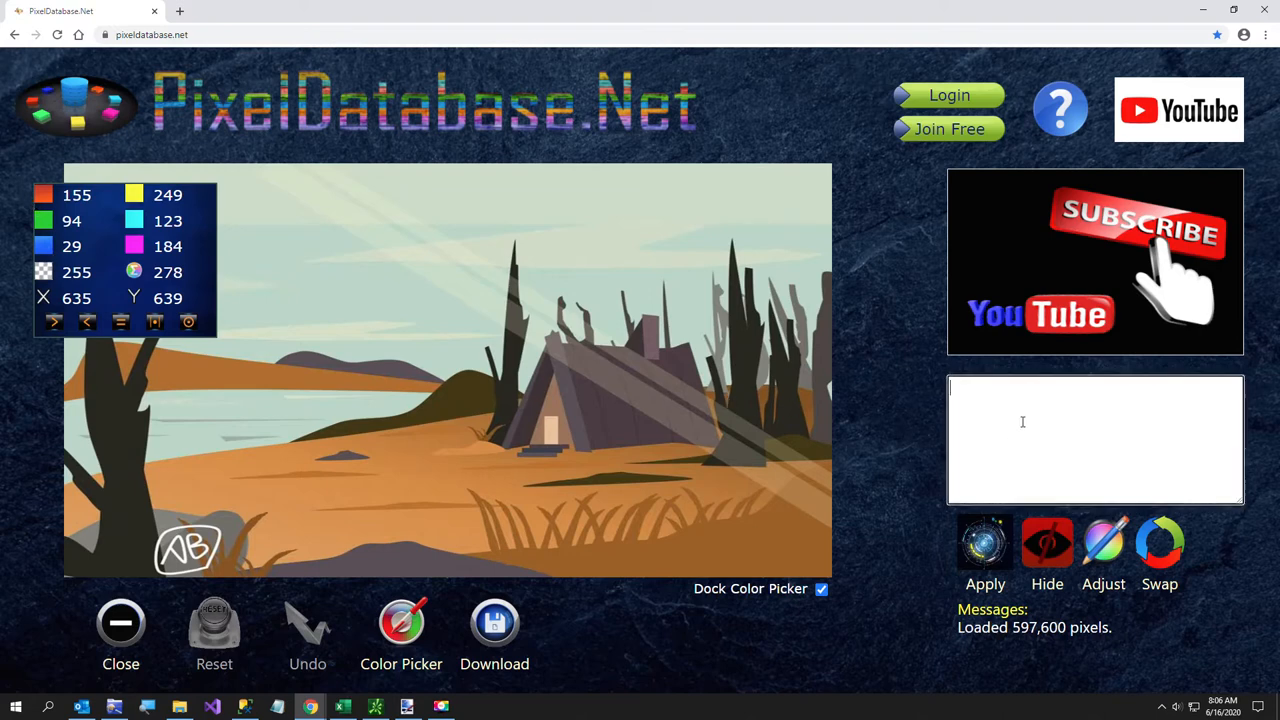
Write the query 'Update Set Adjust Red -90 Where BlueRedDifference < -30' and apply it.
type("Update")
type("Set Adjust")
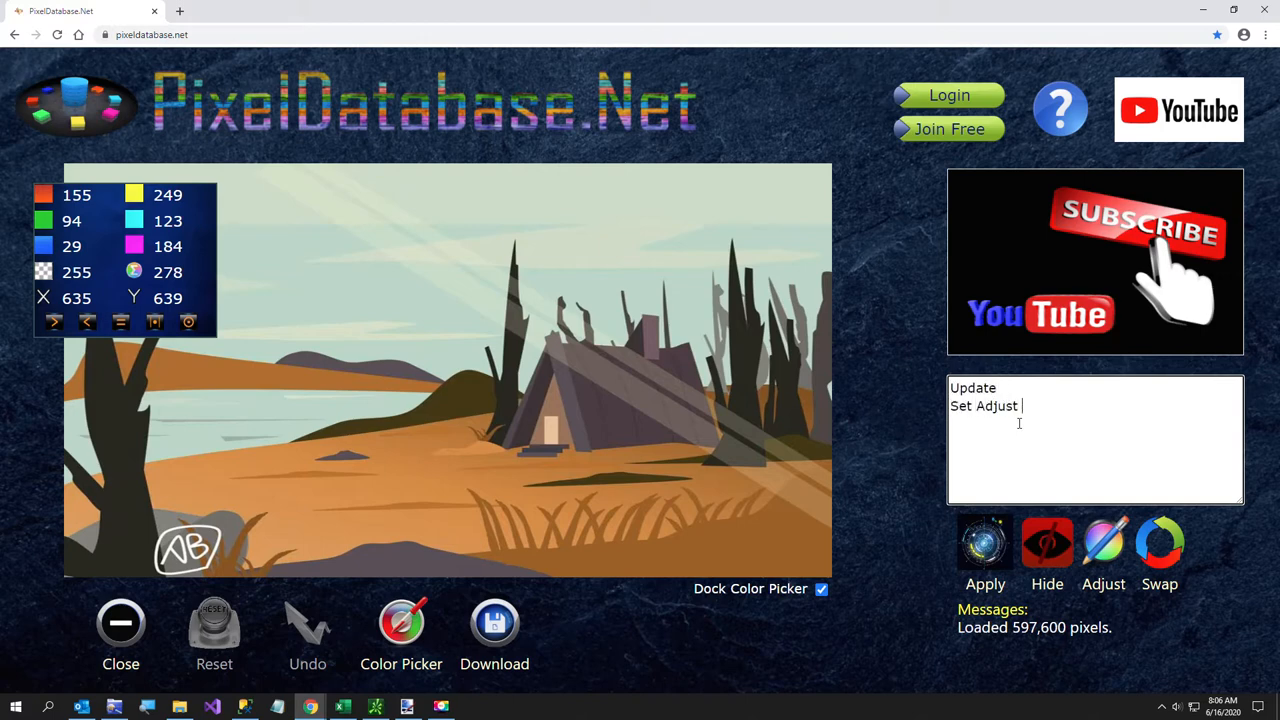
type("Red -")
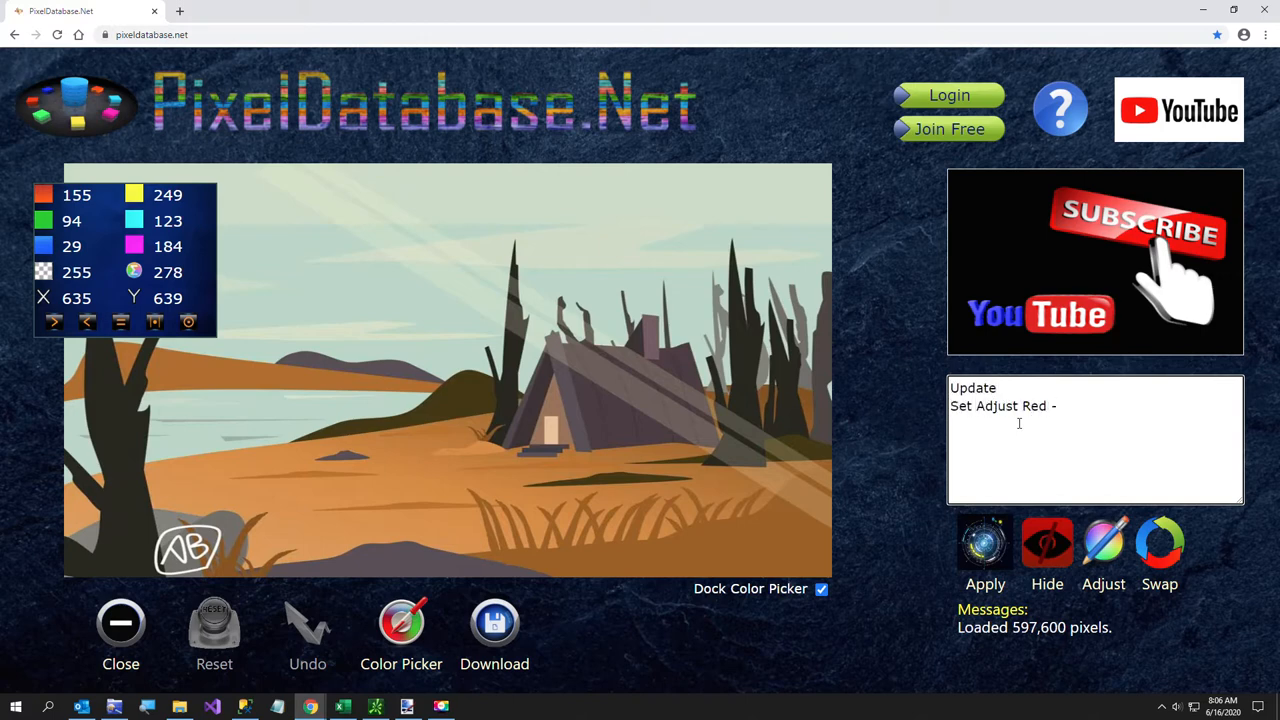
type("90")
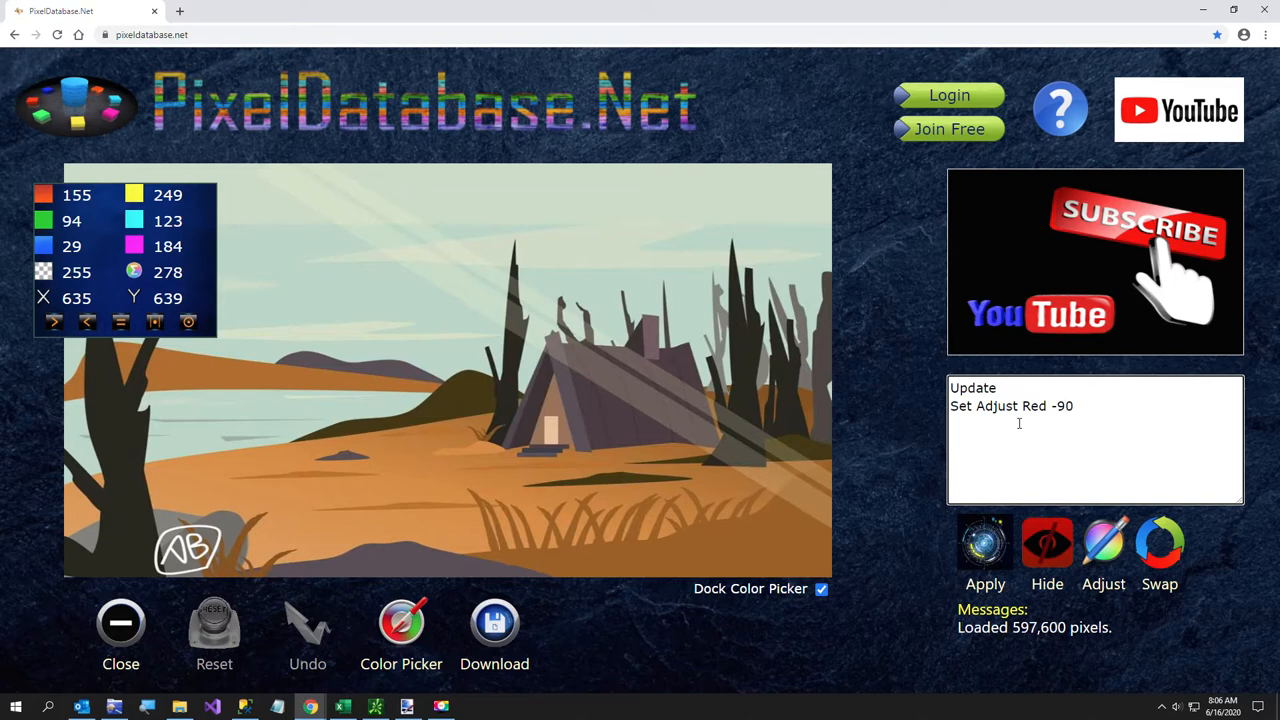
type("Where")
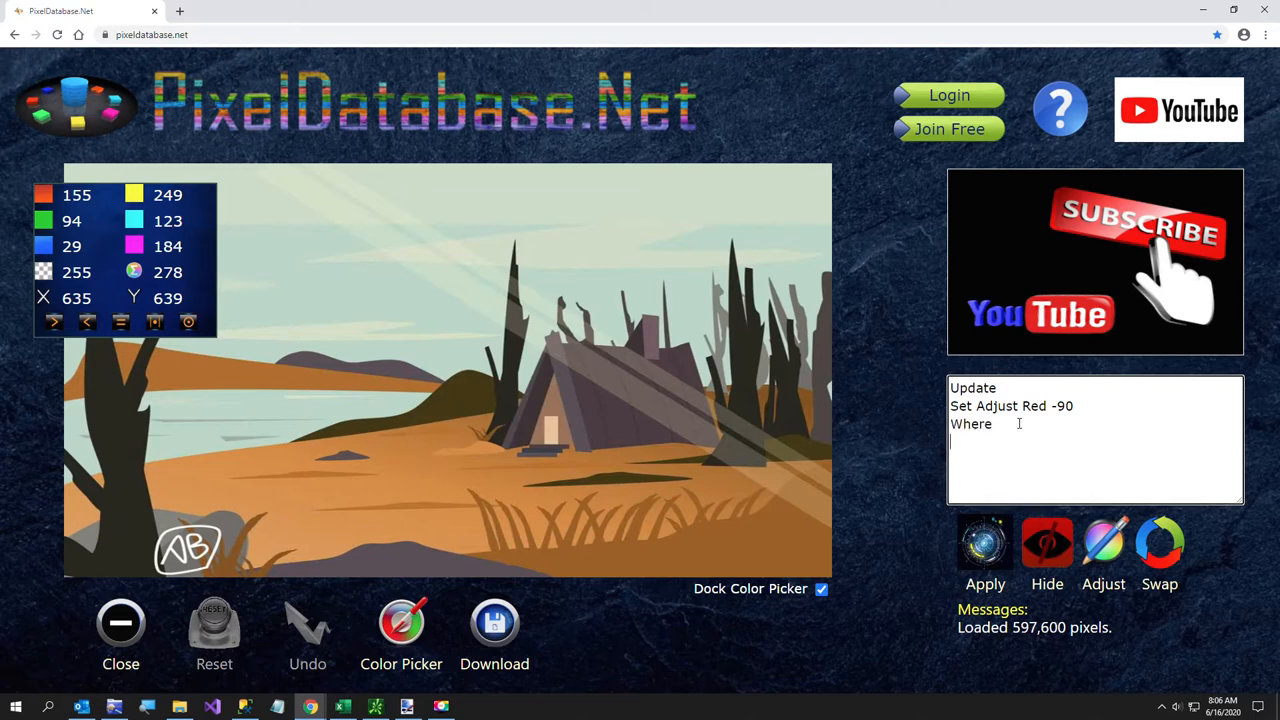
type("BlueRedD")
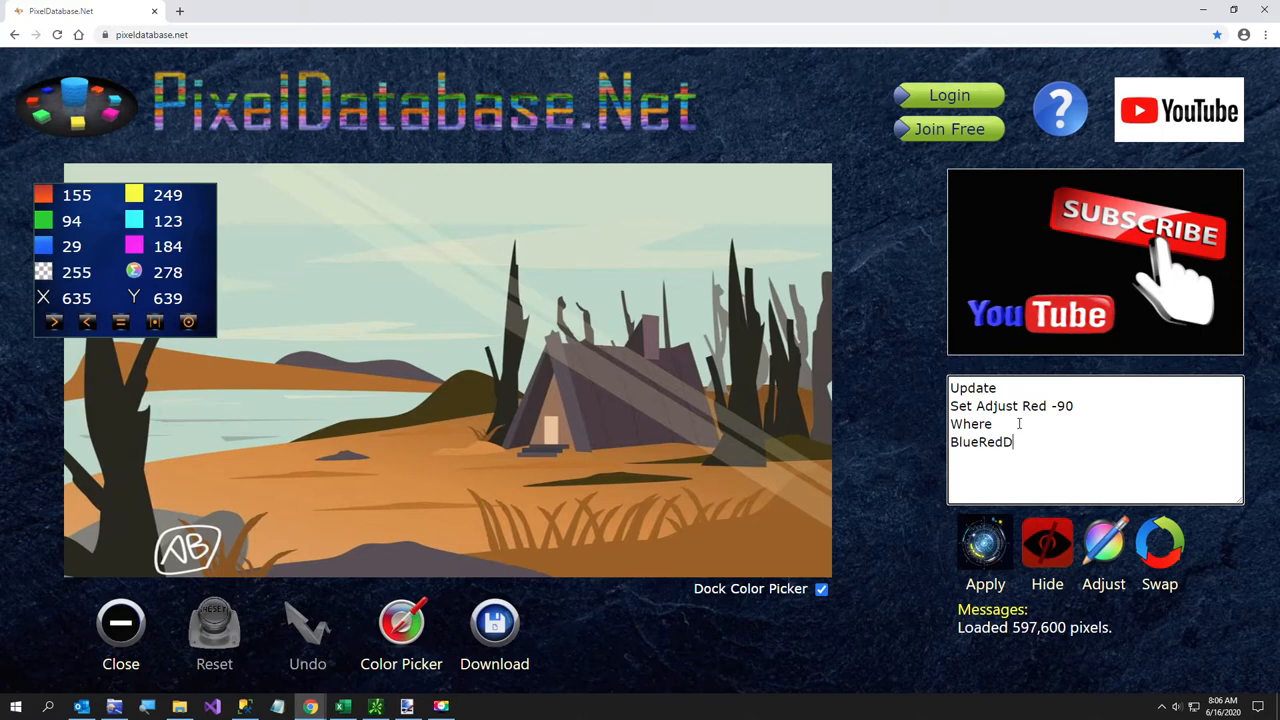
type("ifference")
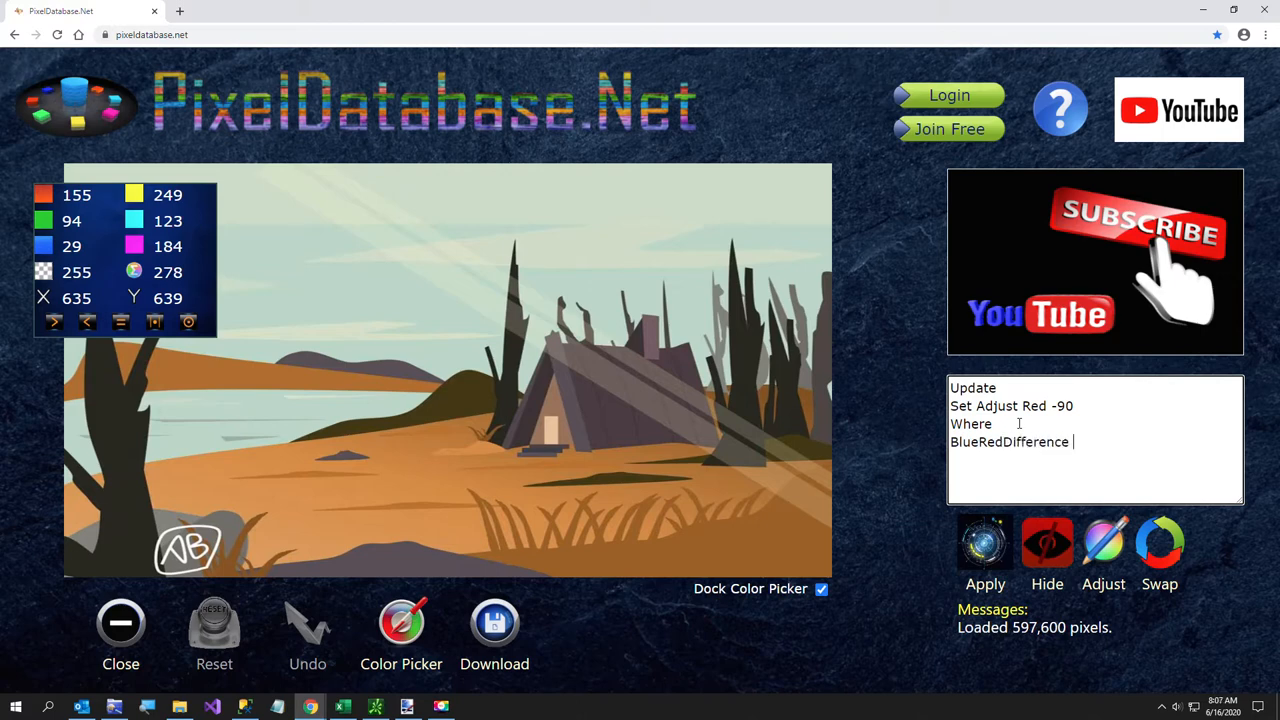
type("< -")
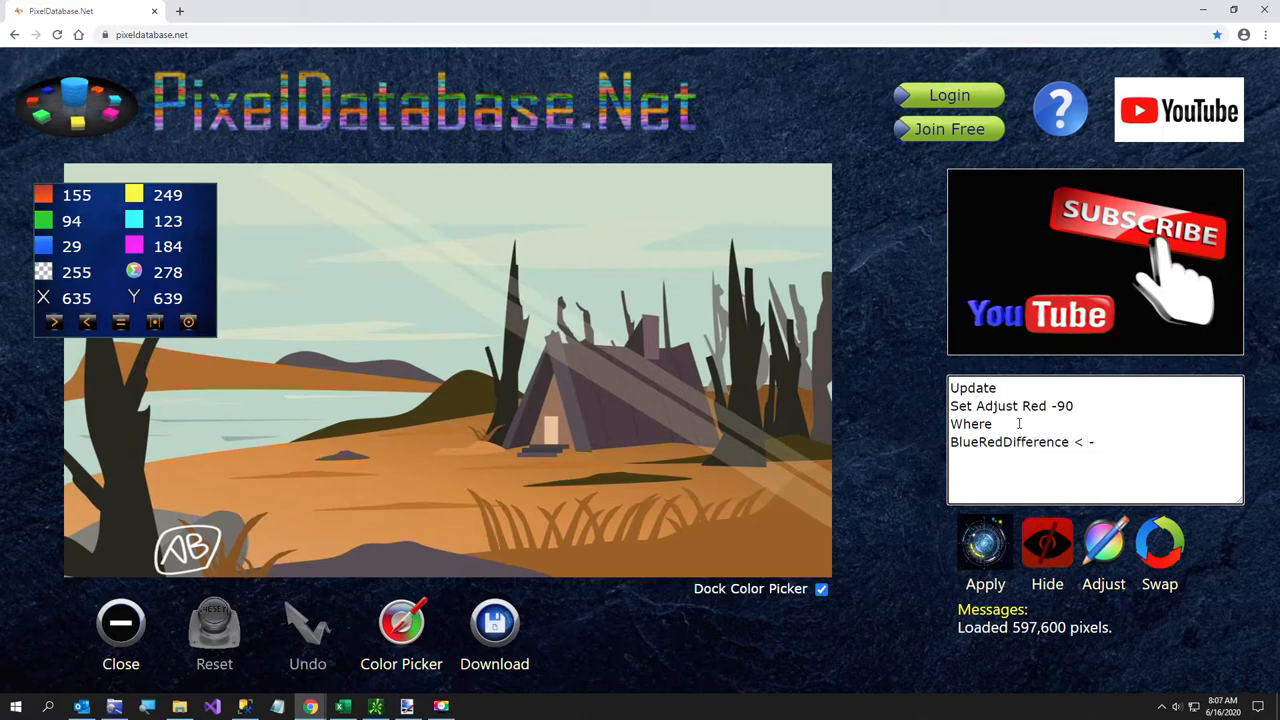
type("30")
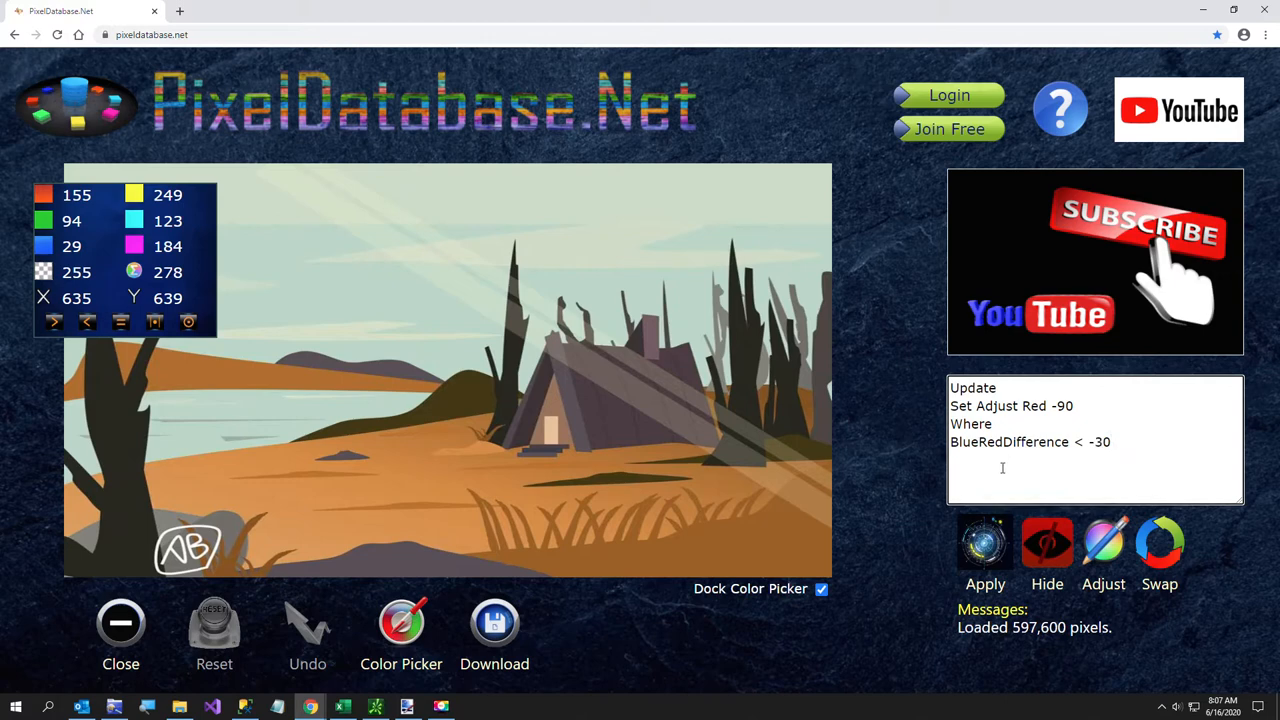
left_click(985, 543)
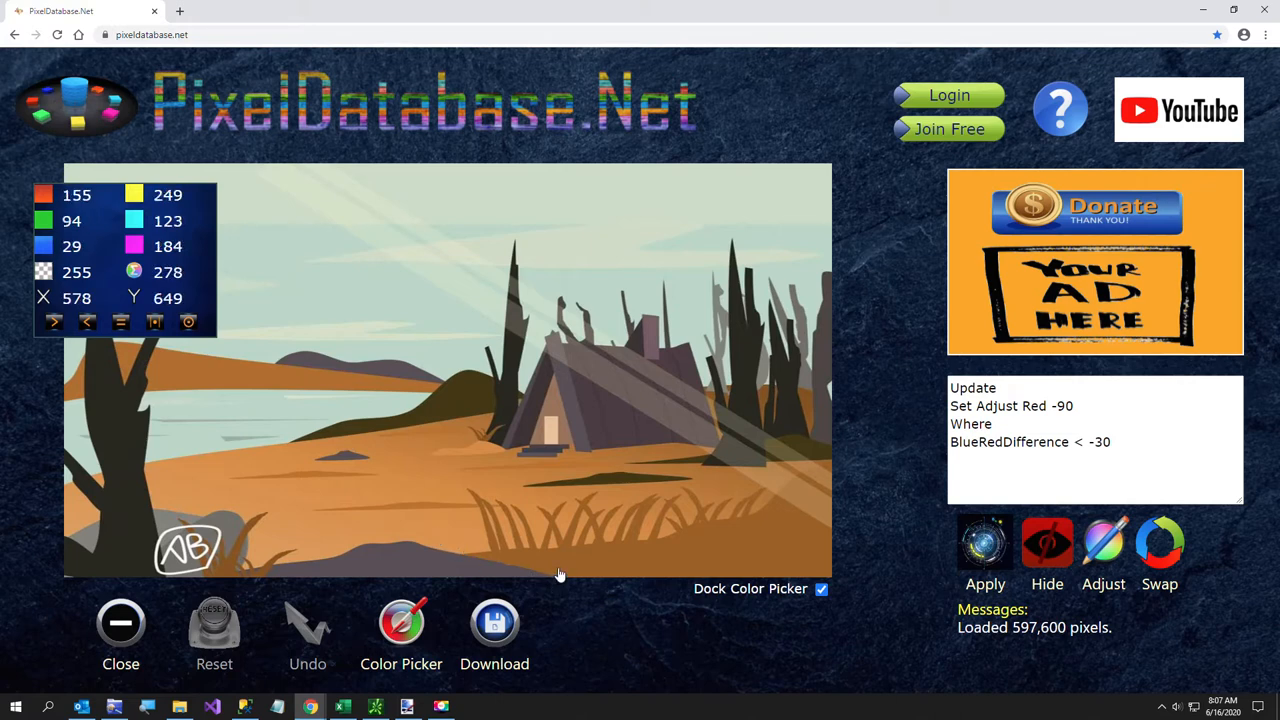
mouse_move(560, 574)
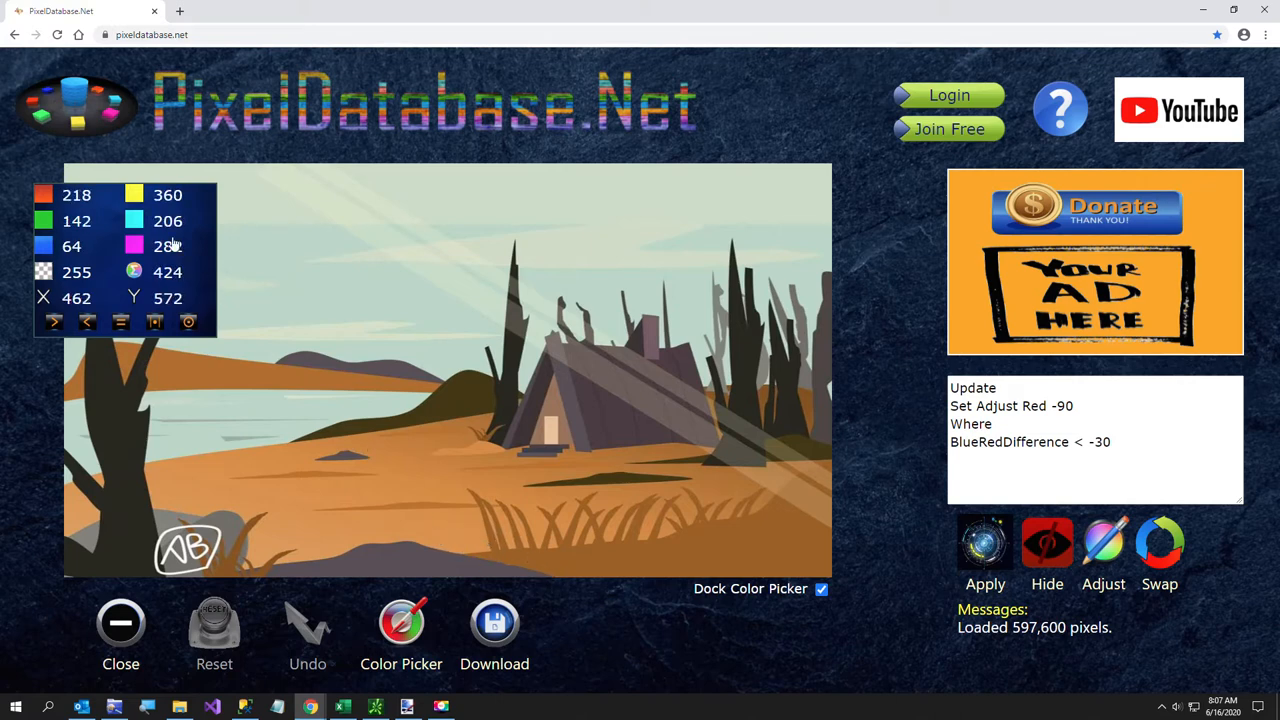
mouse_move(283, 543)
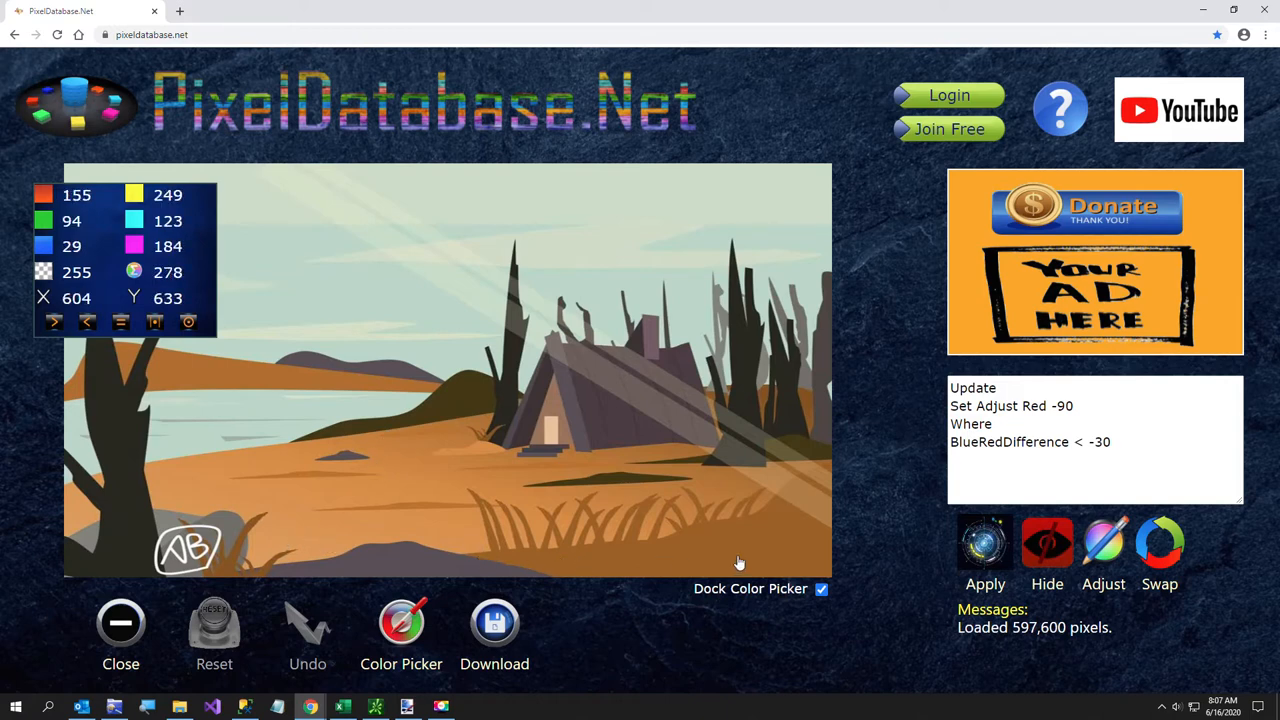
mouse_move(800, 504)
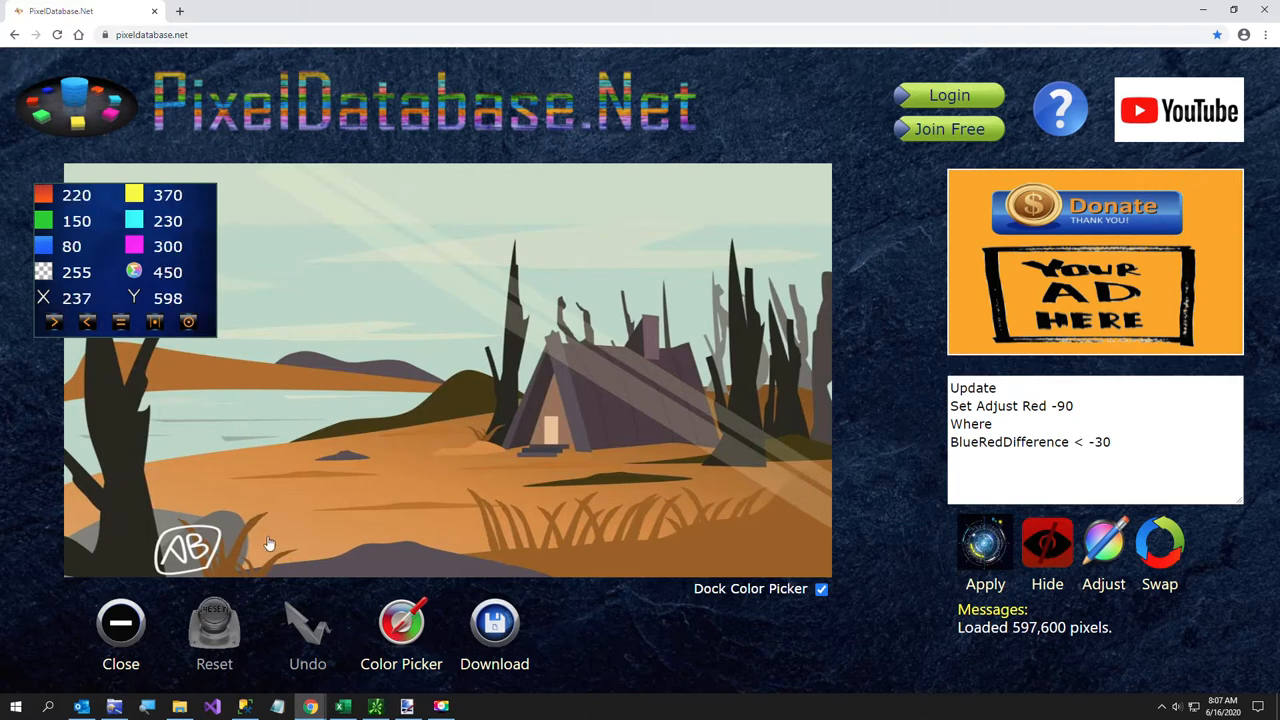
mouse_move(460, 430)
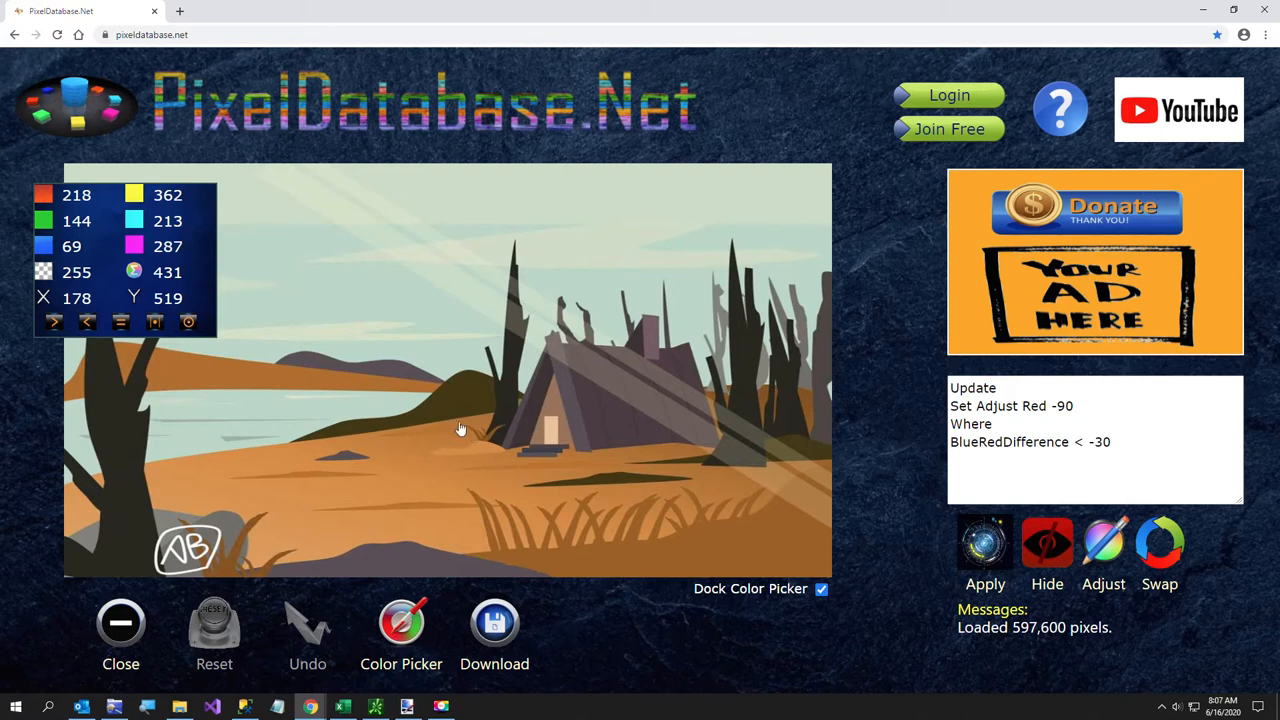
Add a 'Red < 176' condition and apply, greening 80,941 pixels.
left_click(1113, 442)
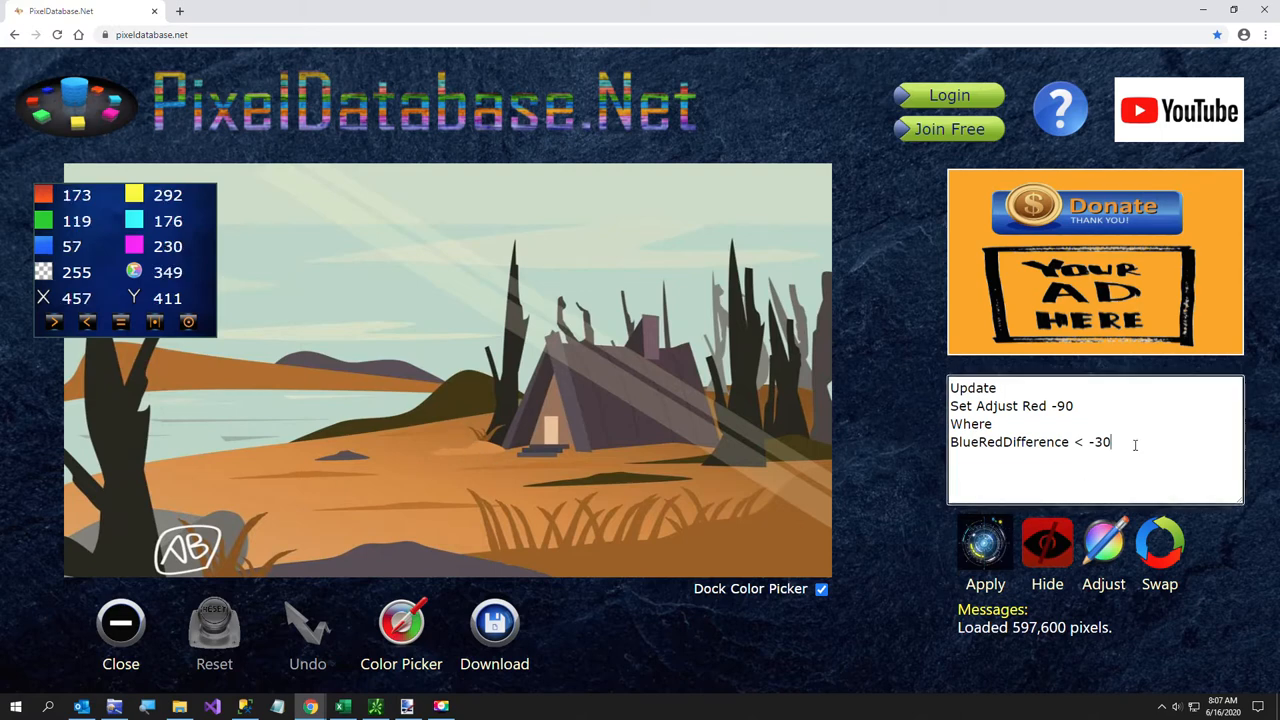
type("Red <")
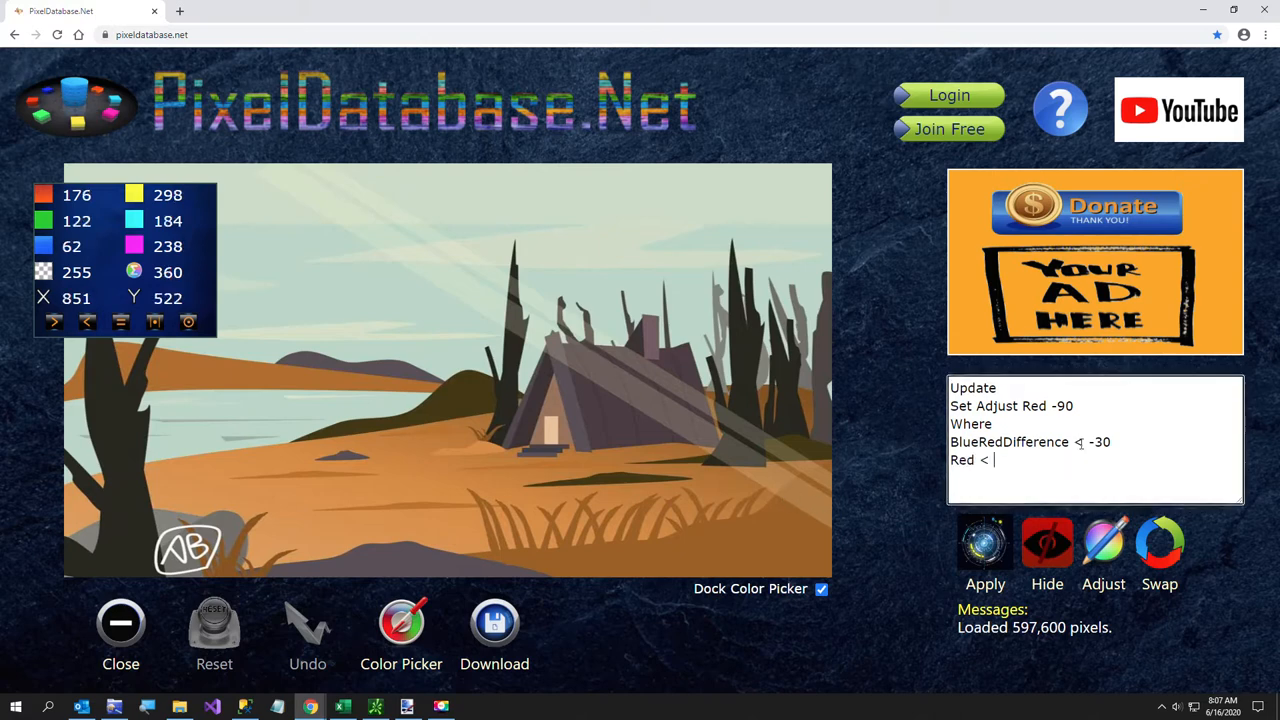
type("176")
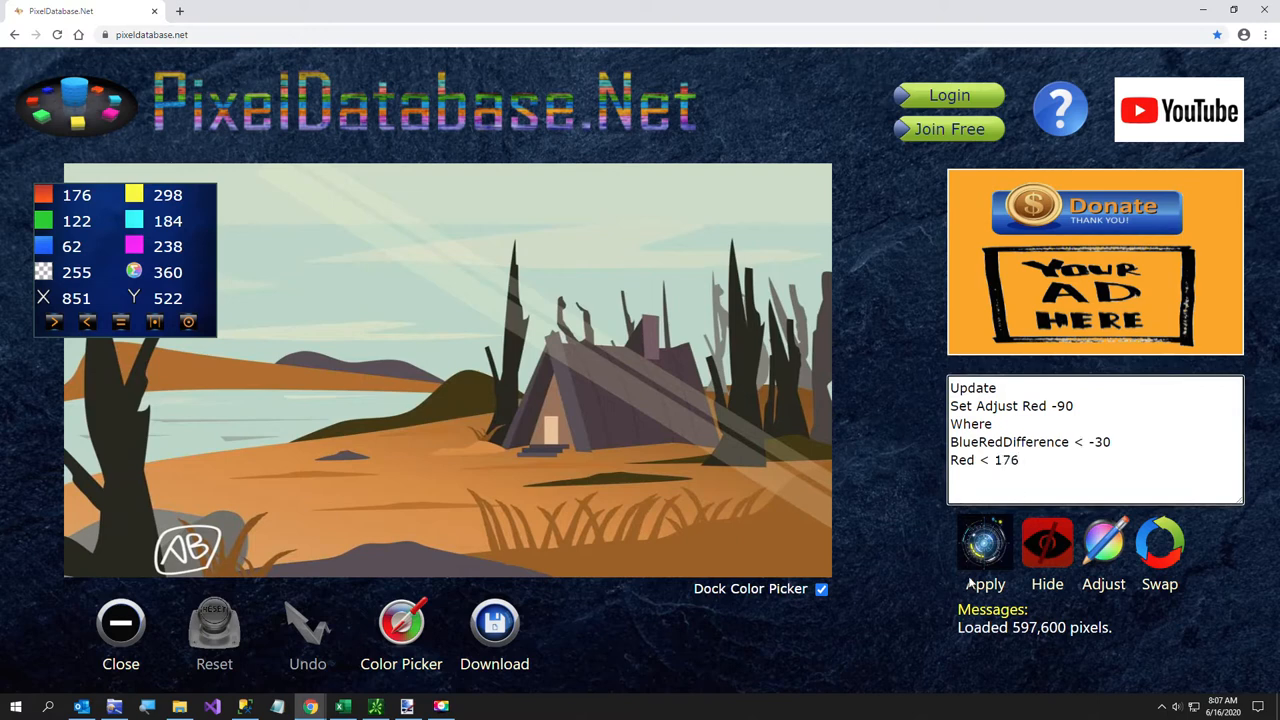
left_click(985, 550)
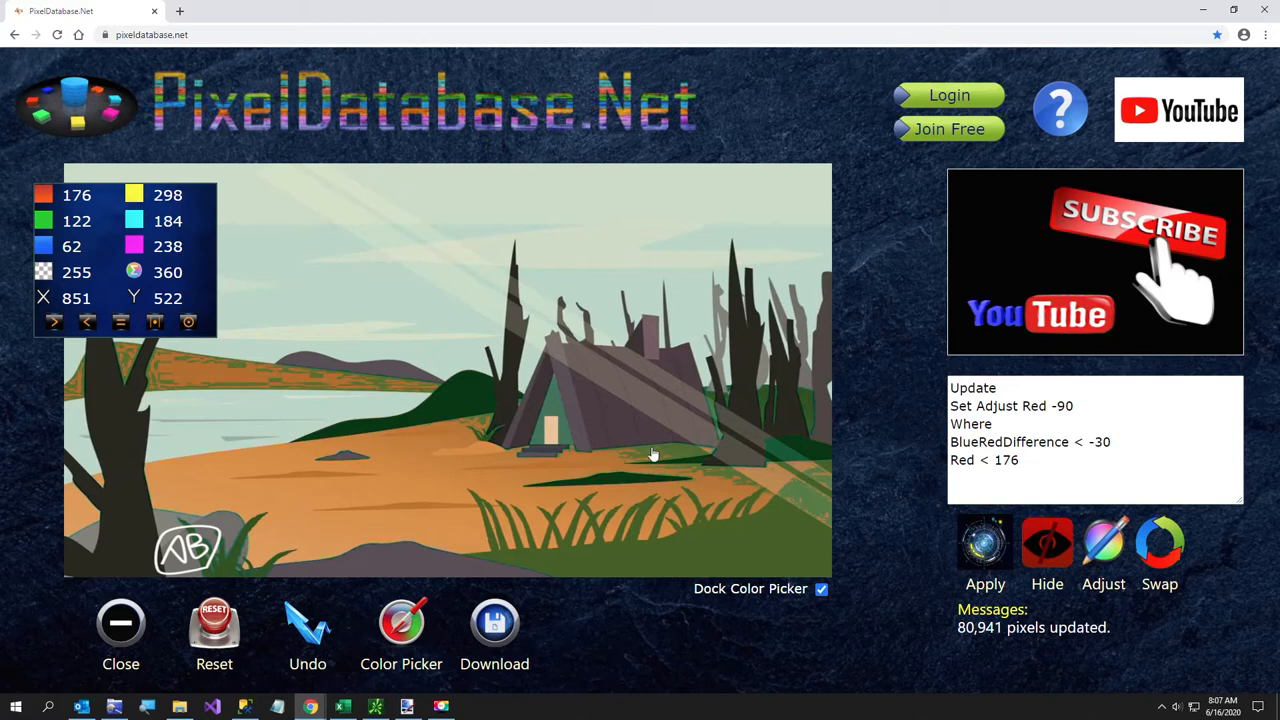
mouse_move(451, 675)
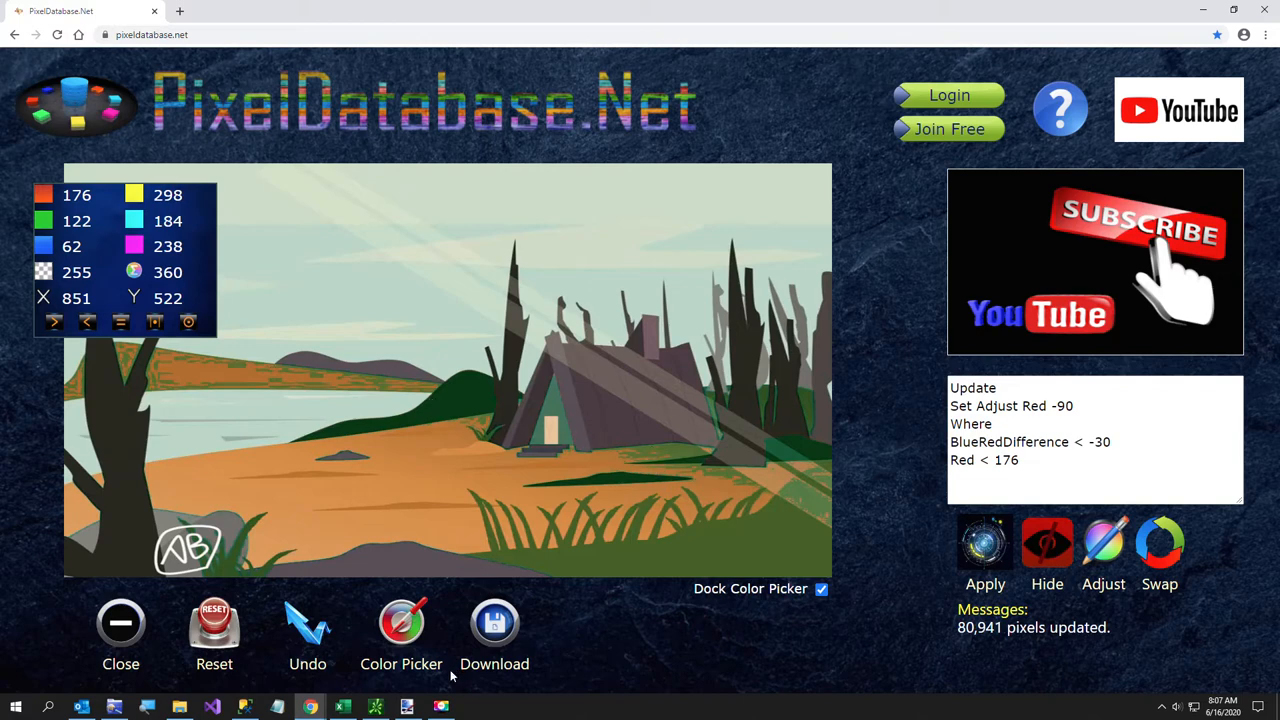
mouse_move(517, 564)
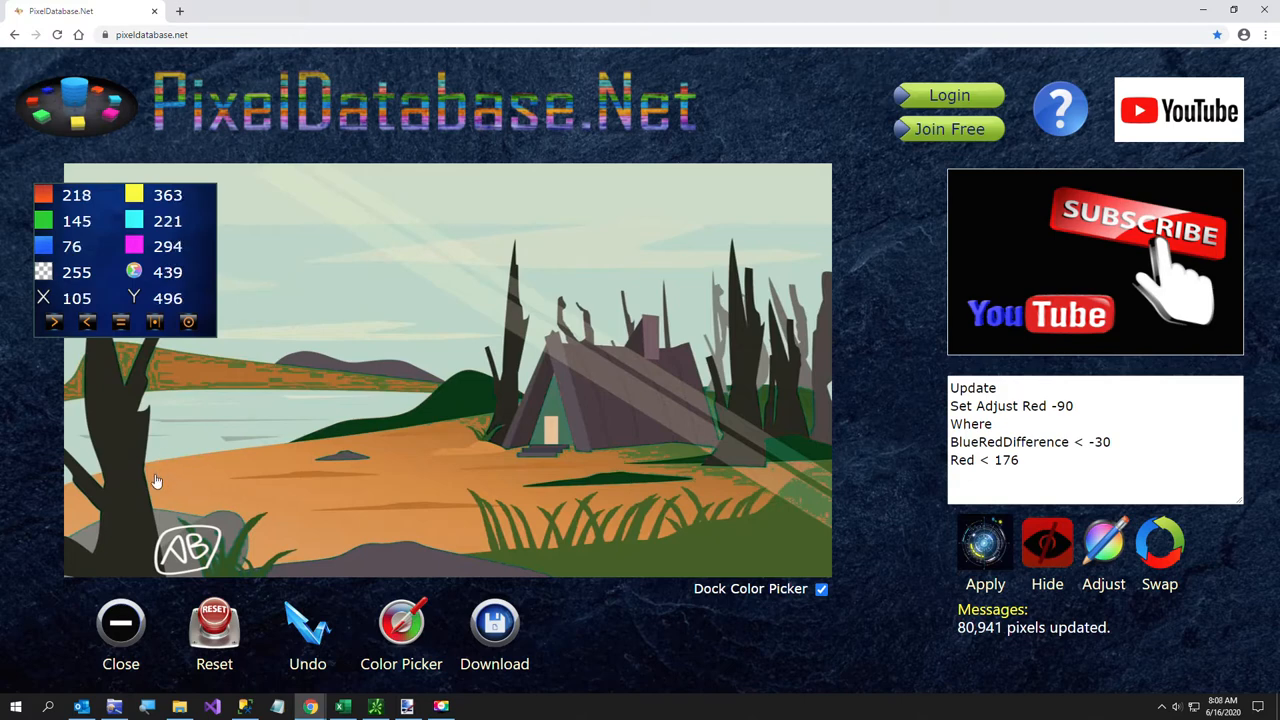
mouse_move(595, 577)
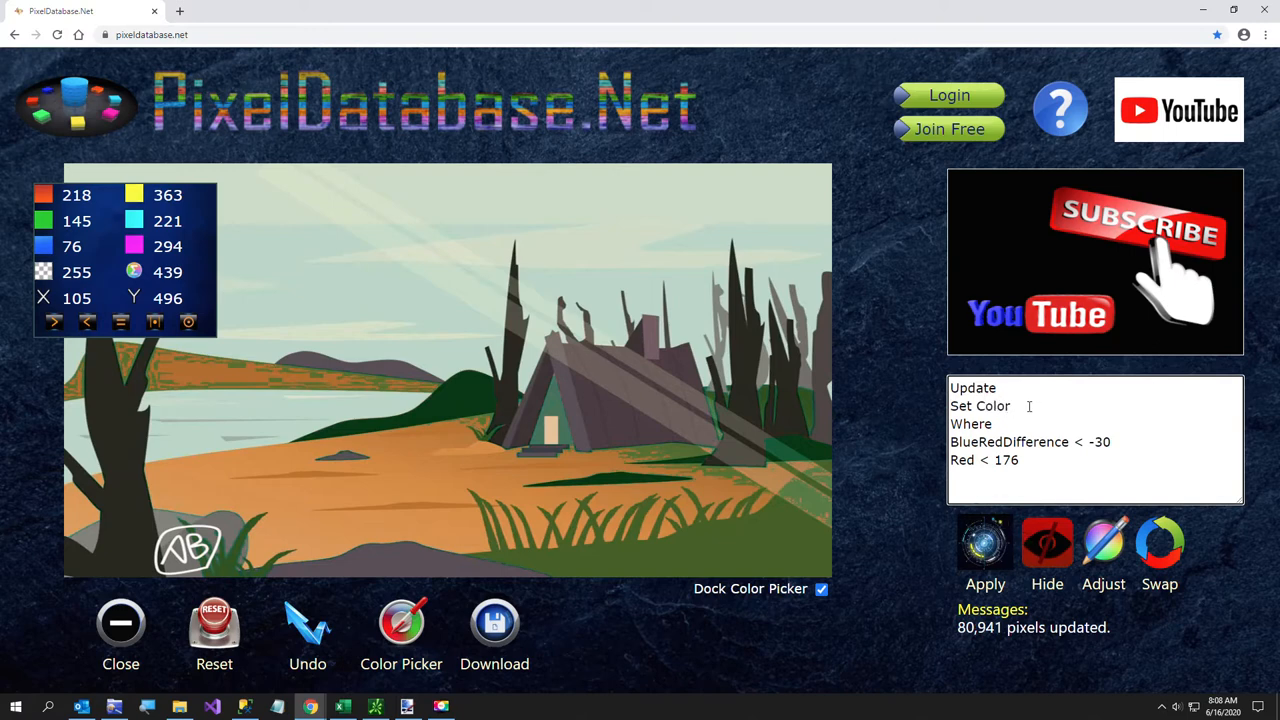
mouse_move(409, 490)
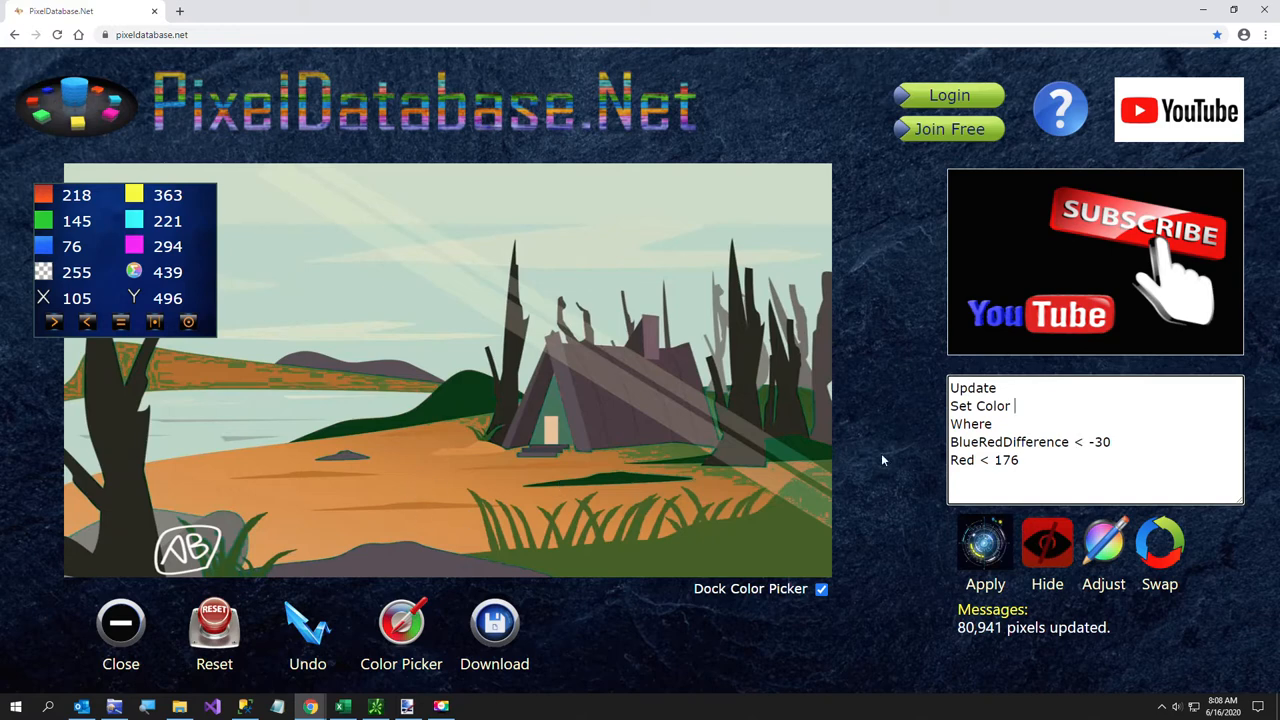
Switch the query to Set Color ForestGreen, apply it to 47,589 pixels, then undo.
type("F")
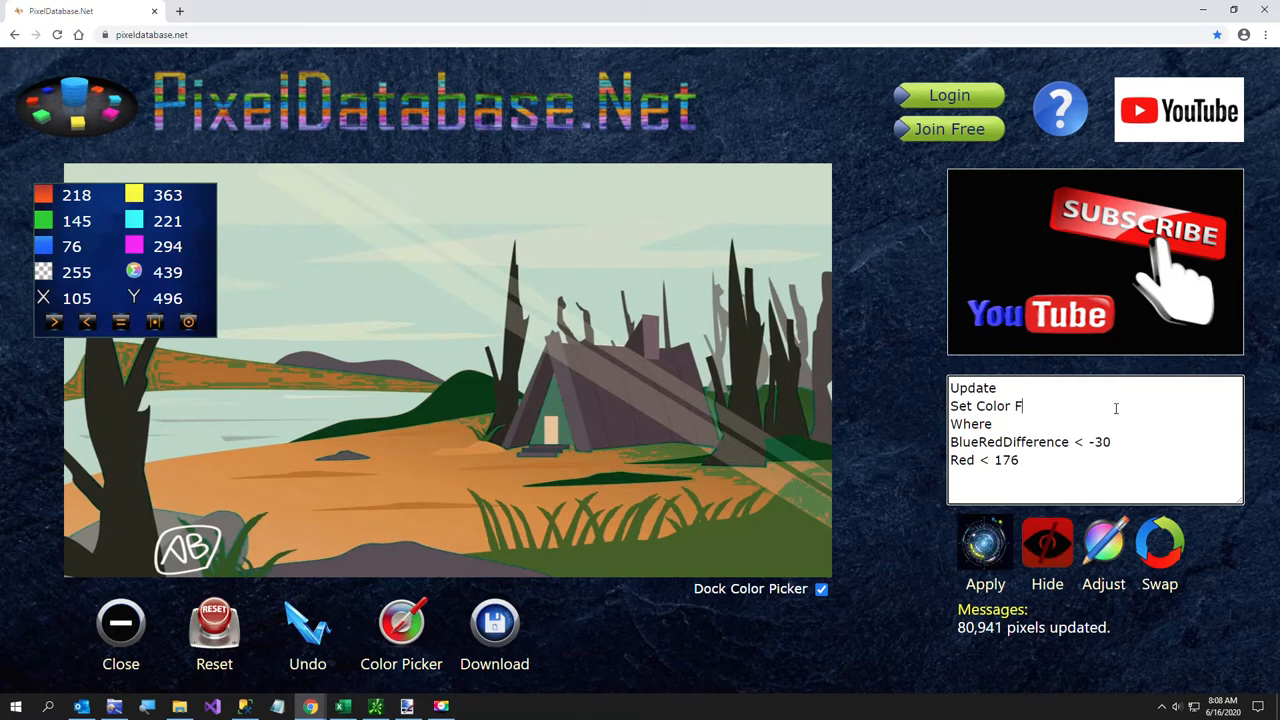
type("orestGreen")
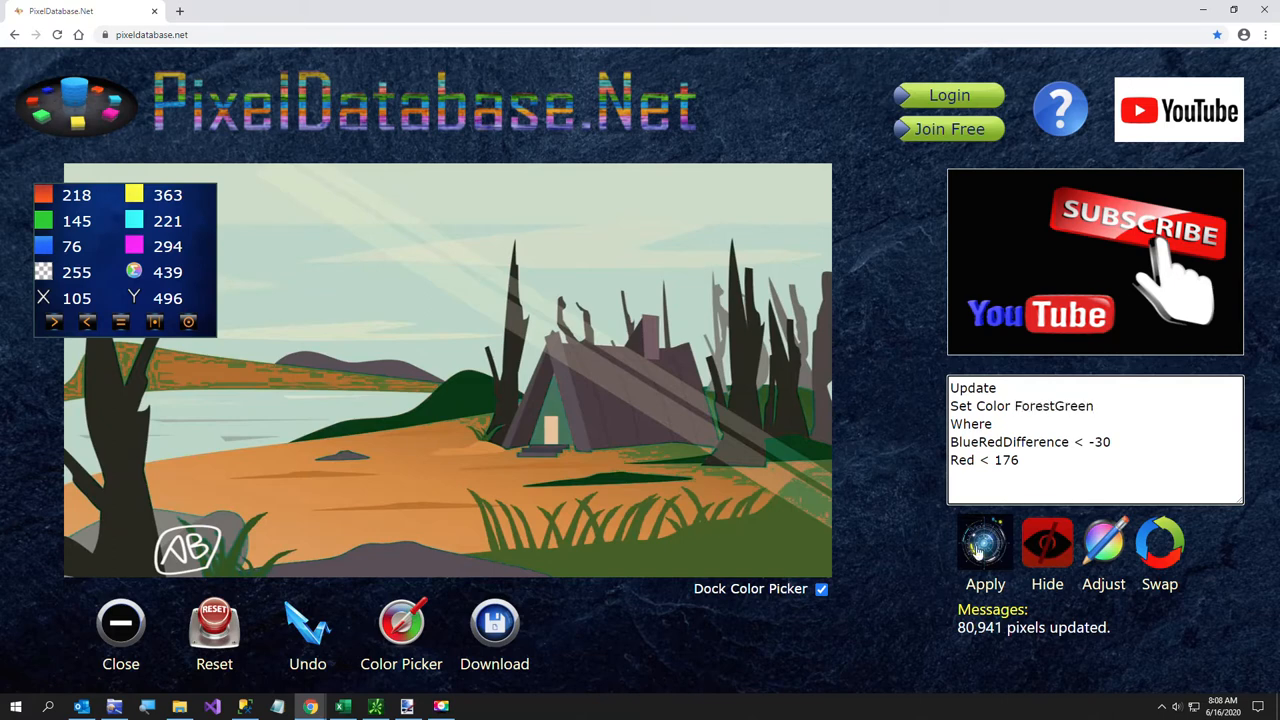
left_click(985, 543)
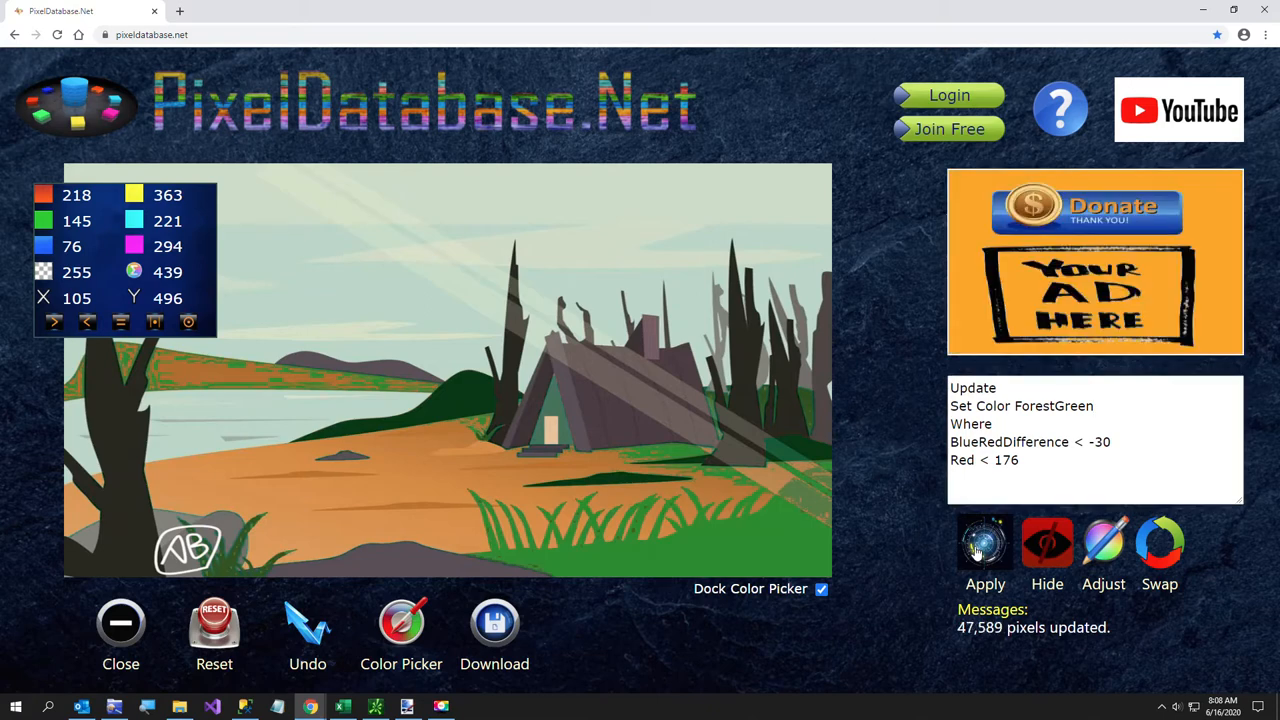
left_click(307, 623)
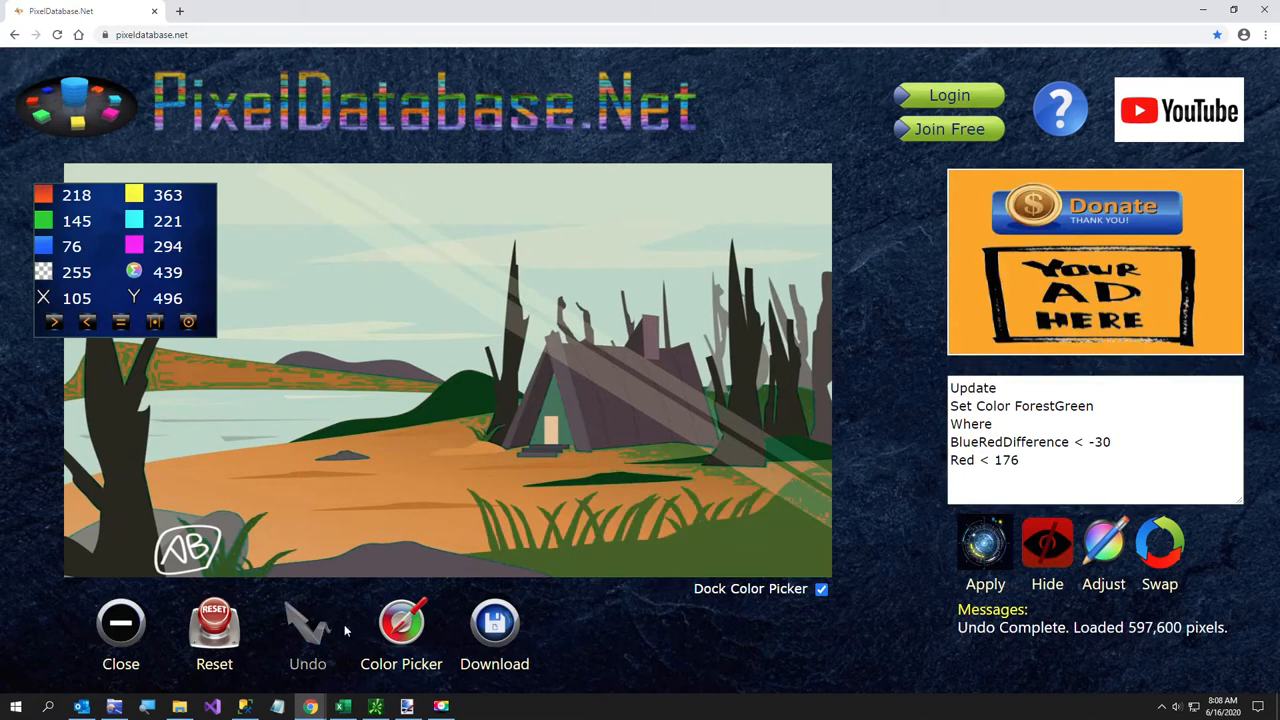
mouse_move(545, 500)
type(">")
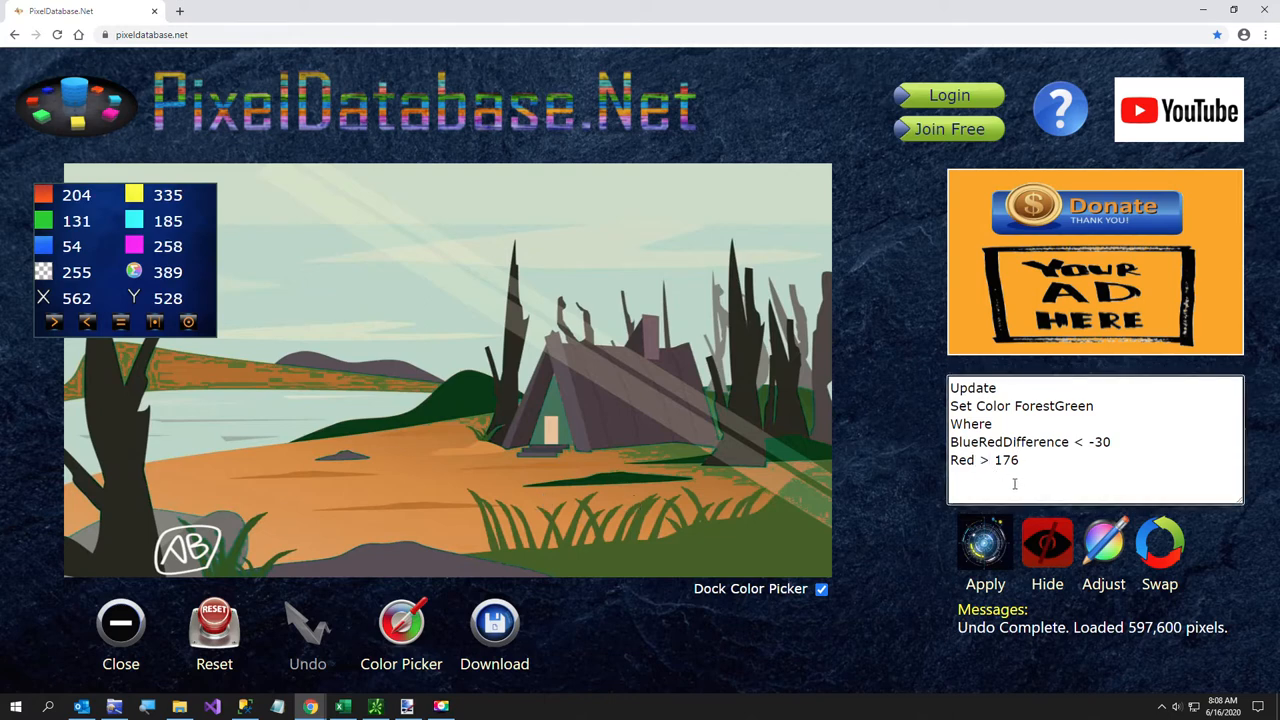
Apply ForestGreen with the condition Red > 176, greening 106,166 pixels.
left_click(985, 543)
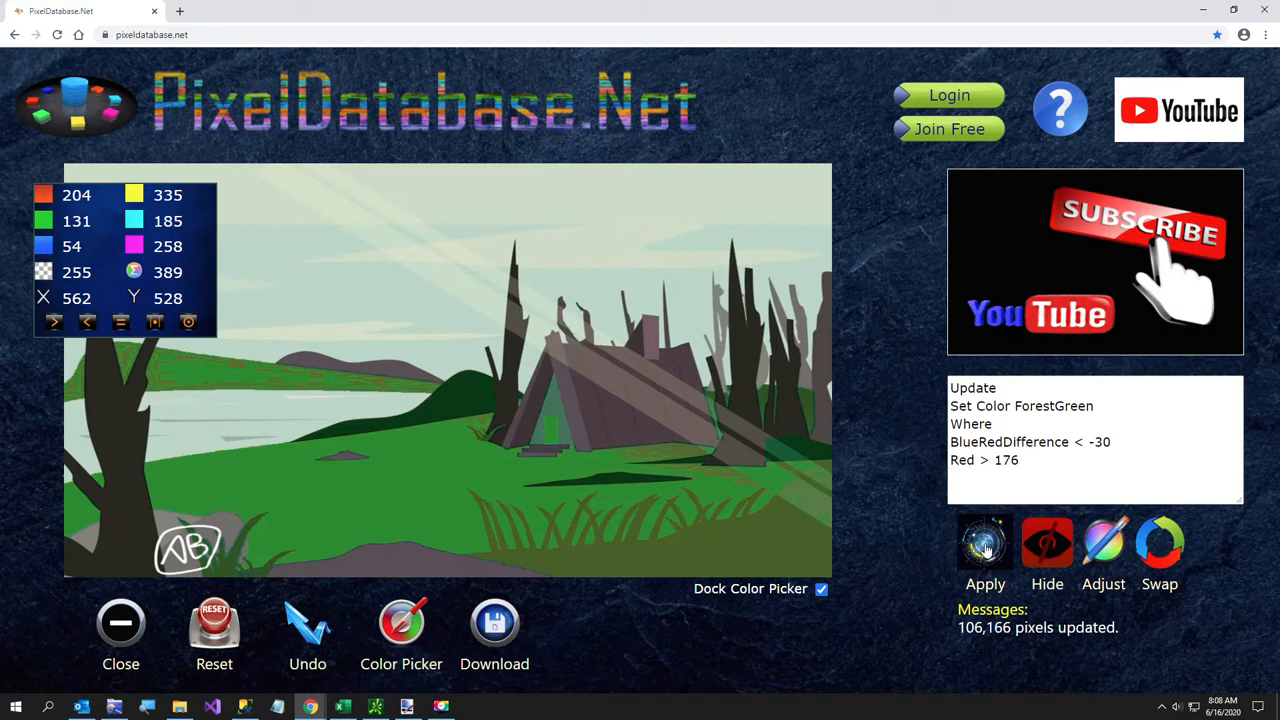
mouse_move(505, 558)
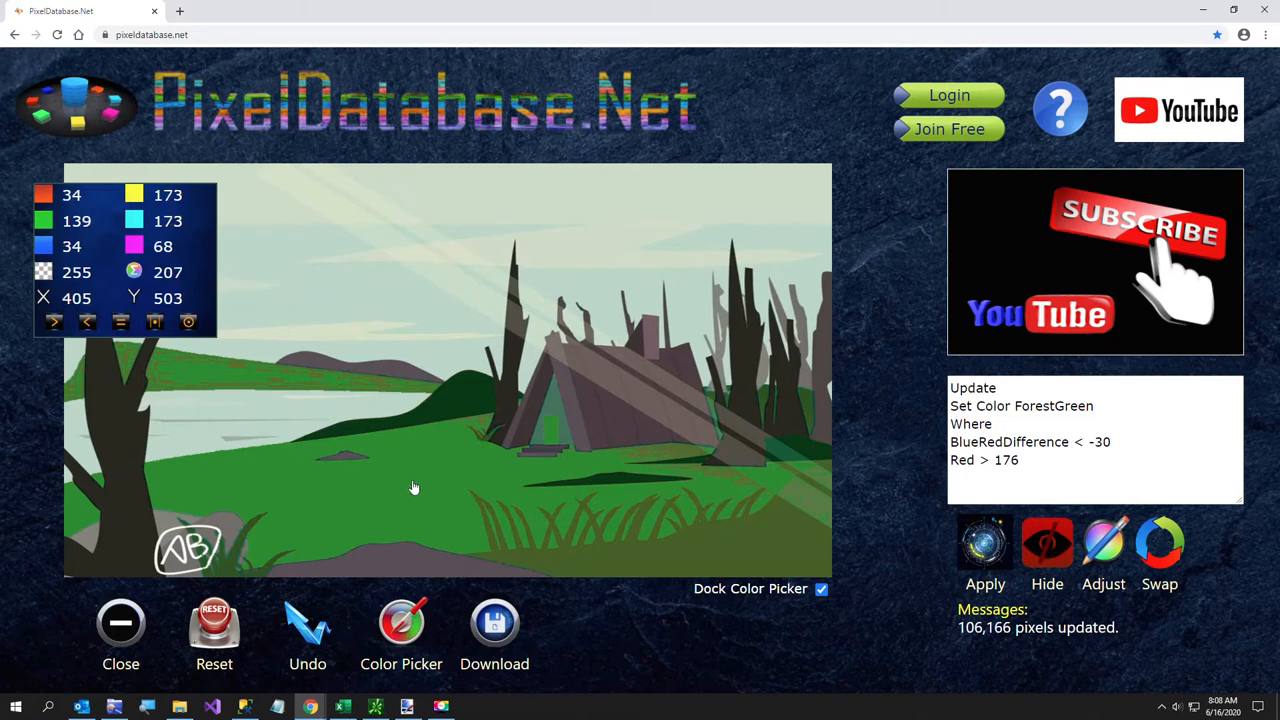
mouse_move(368, 386)
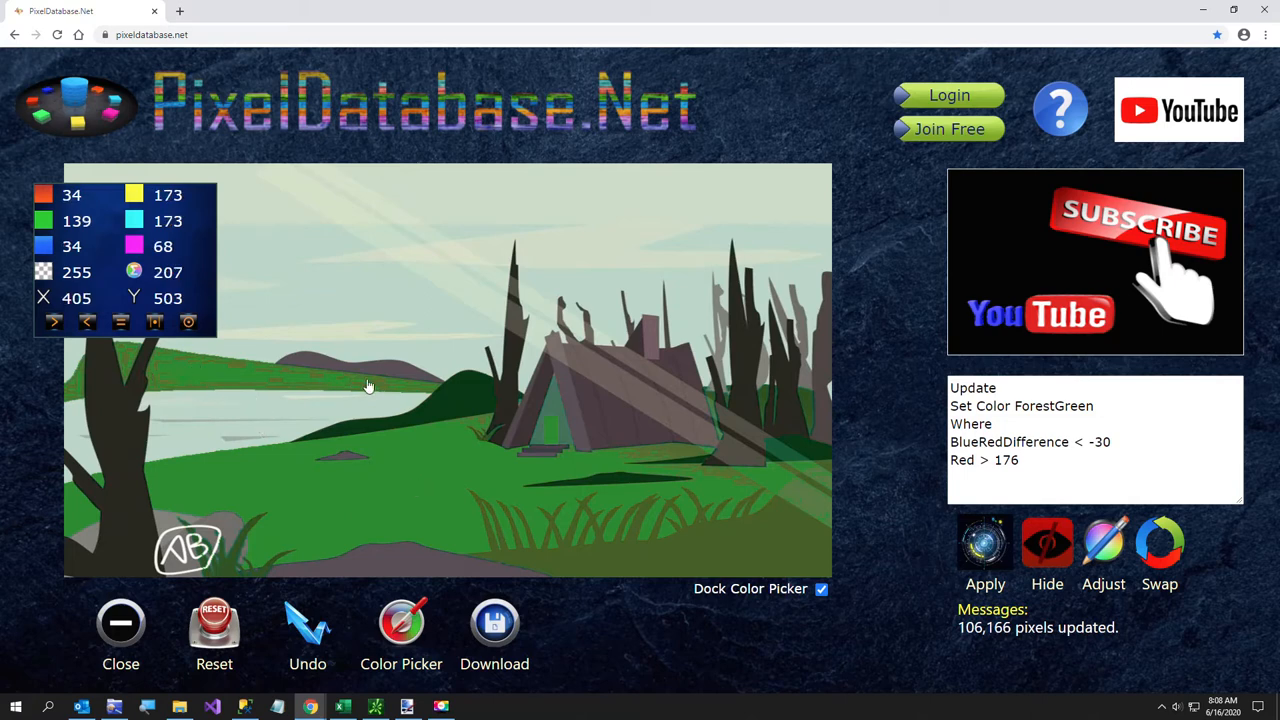
mouse_move(350, 389)
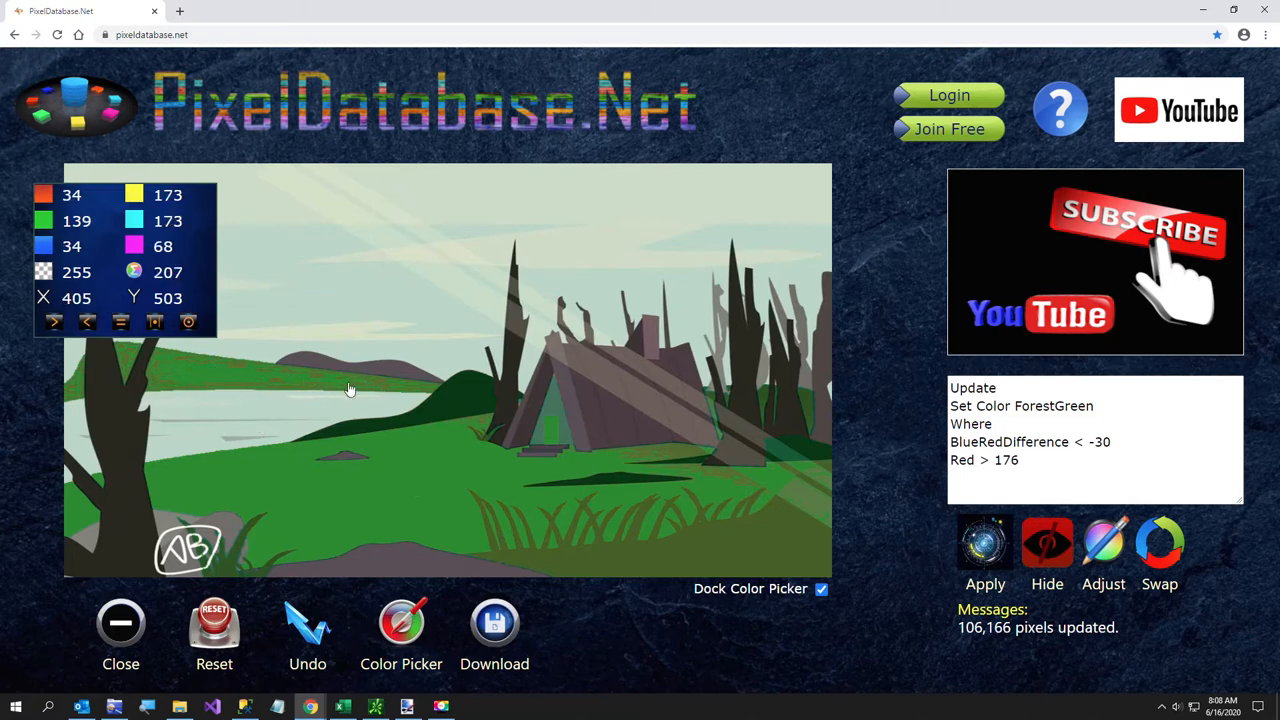
mouse_move(387, 407)
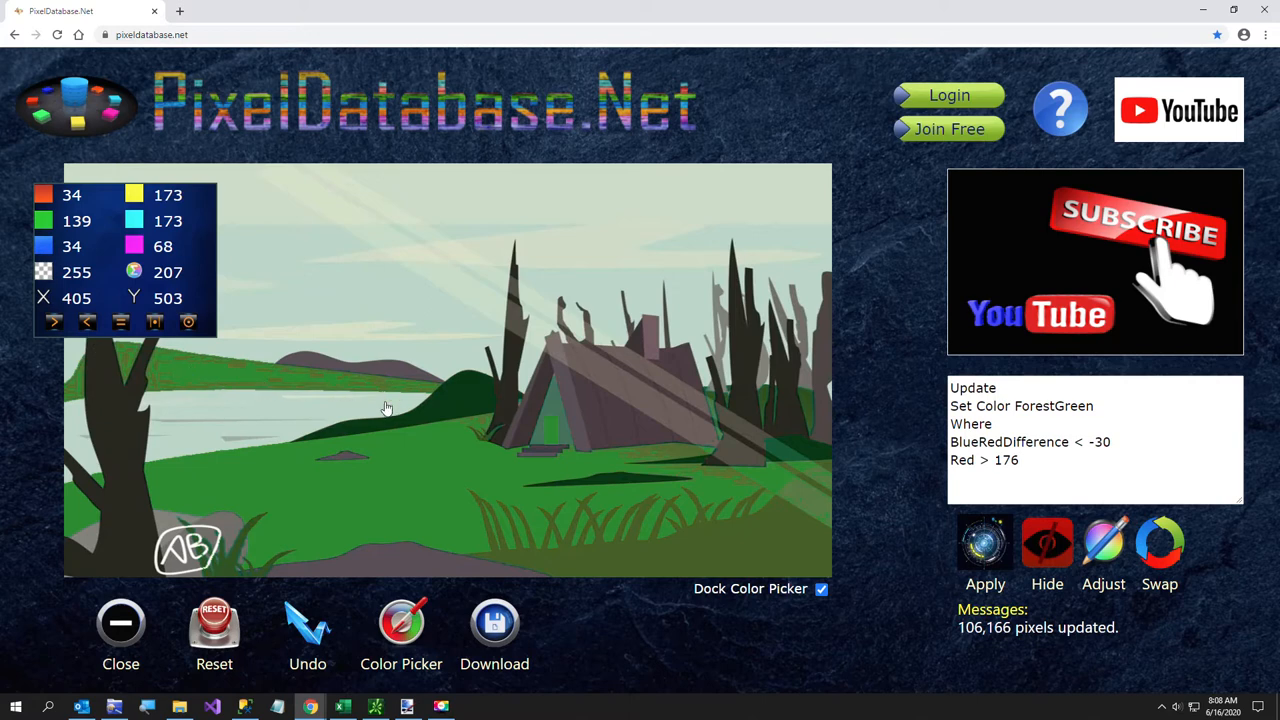
mouse_move(337, 579)
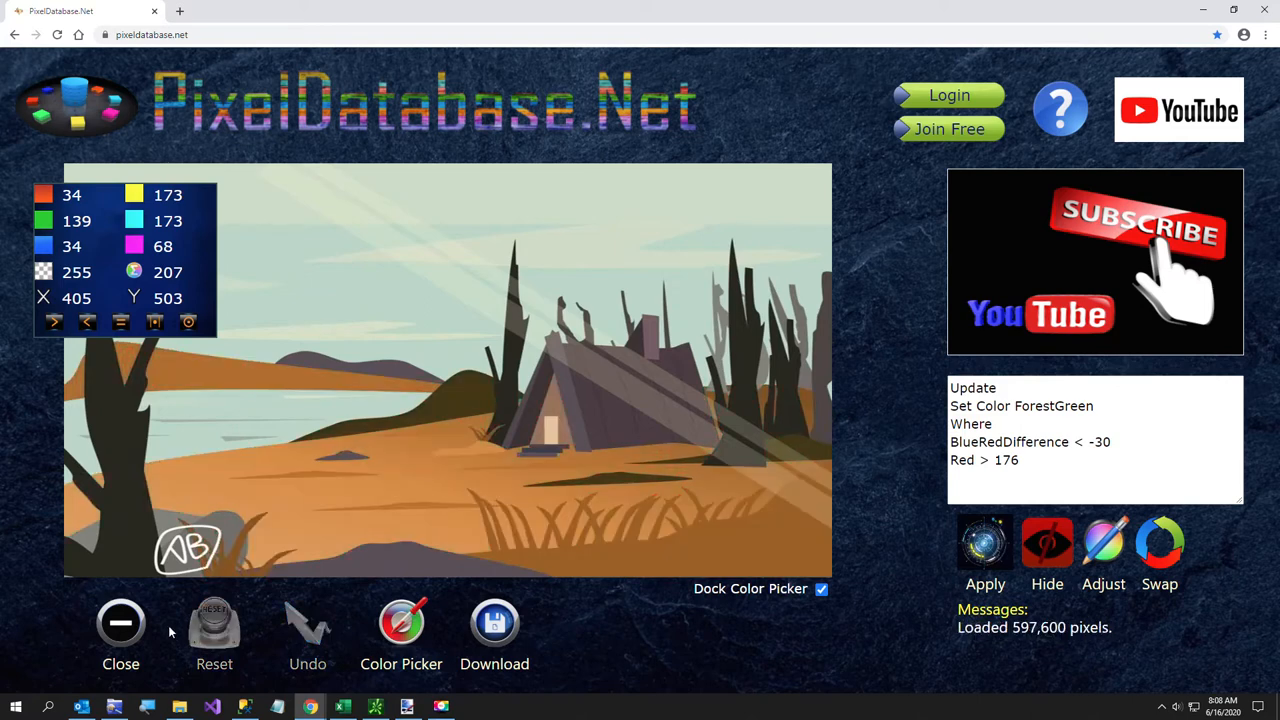
mouse_move(238, 645)
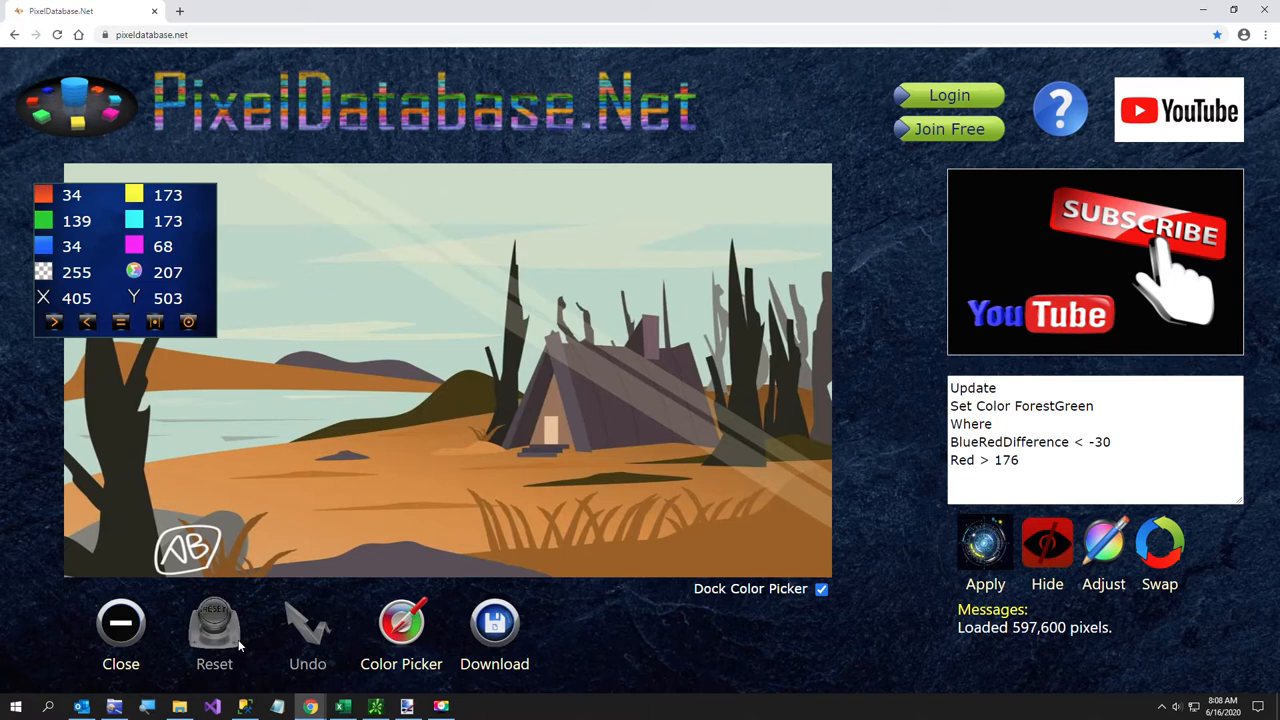
mouse_move(308, 640)
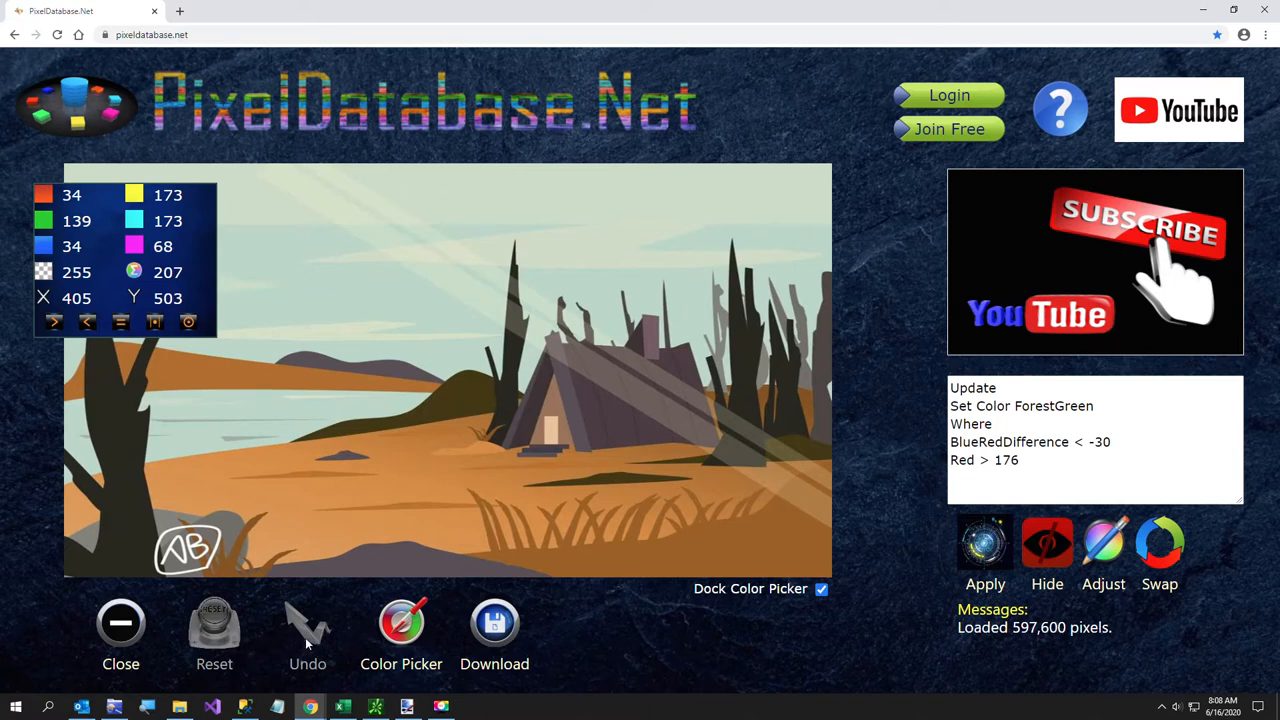
mouse_move(640, 535)
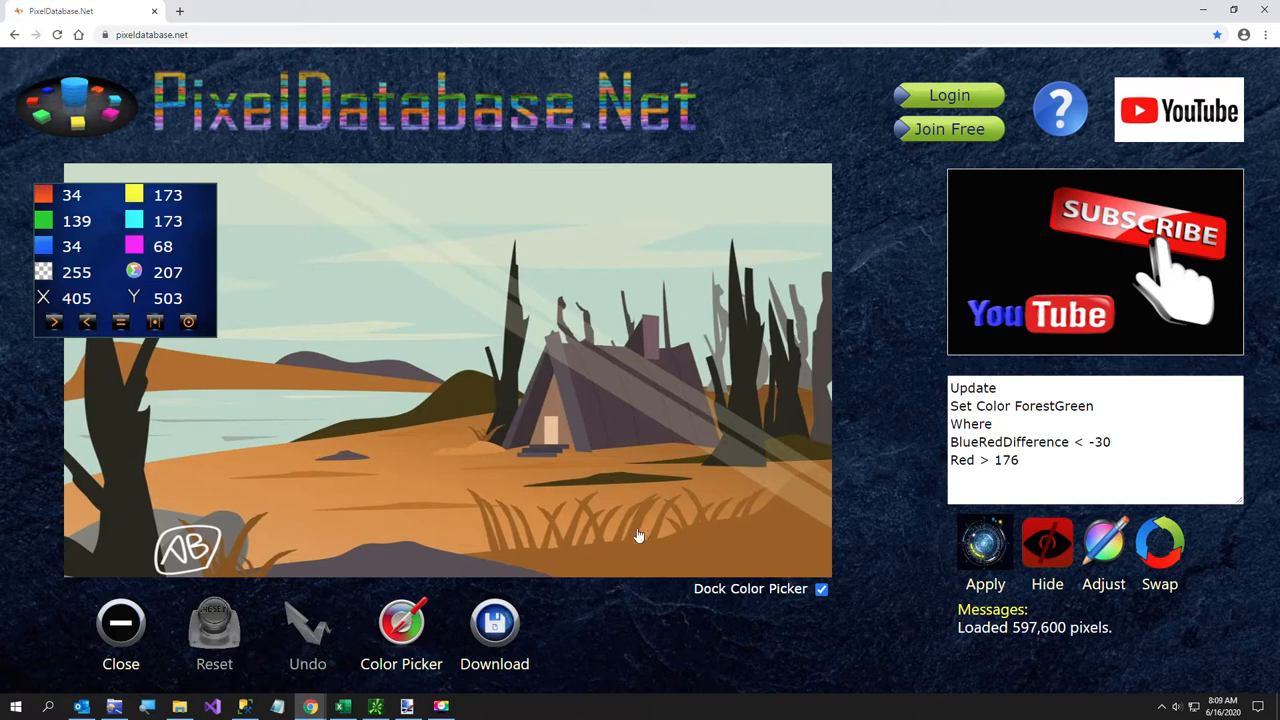
mouse_move(560, 435)
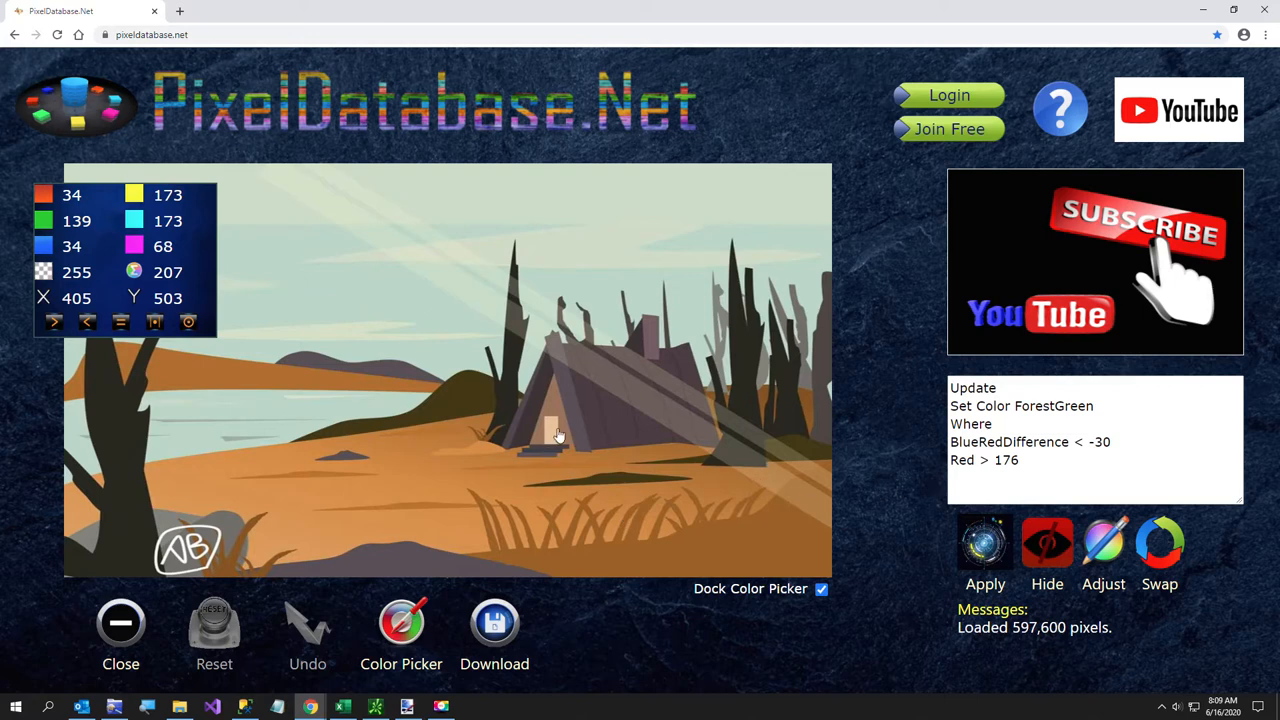
mouse_move(549, 437)
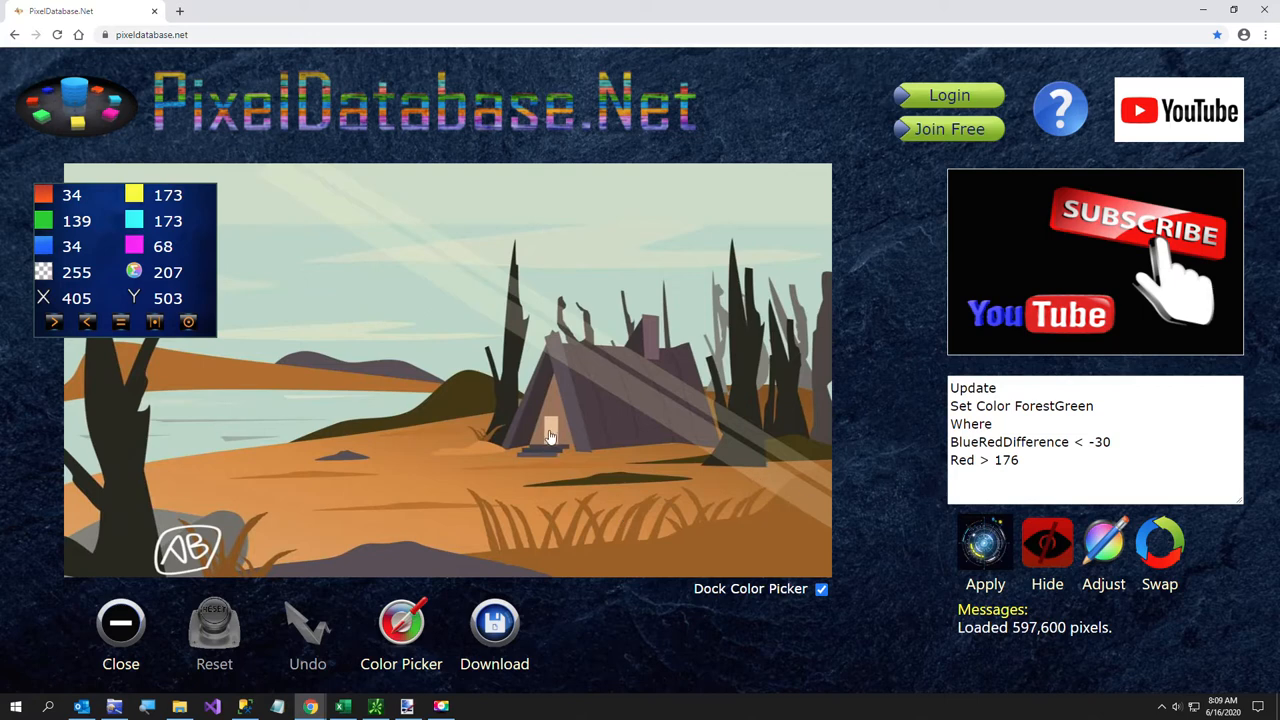
mouse_move(500, 485)
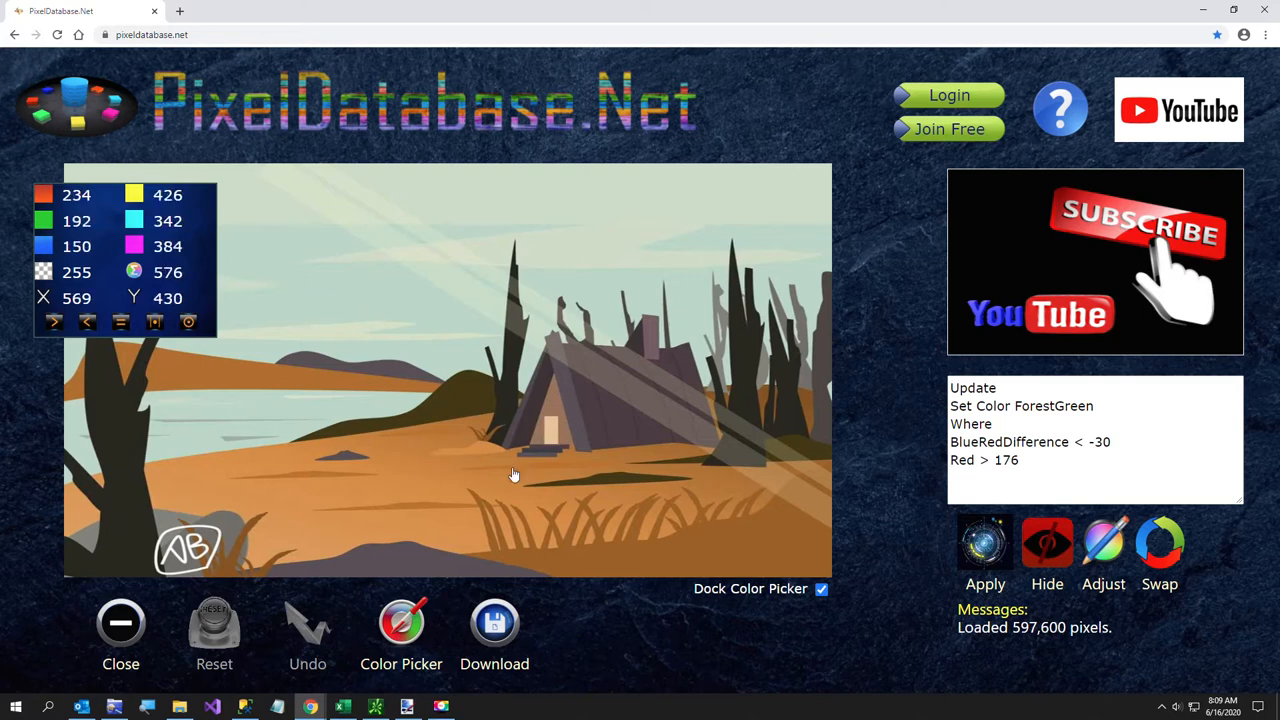
mouse_move(535, 445)
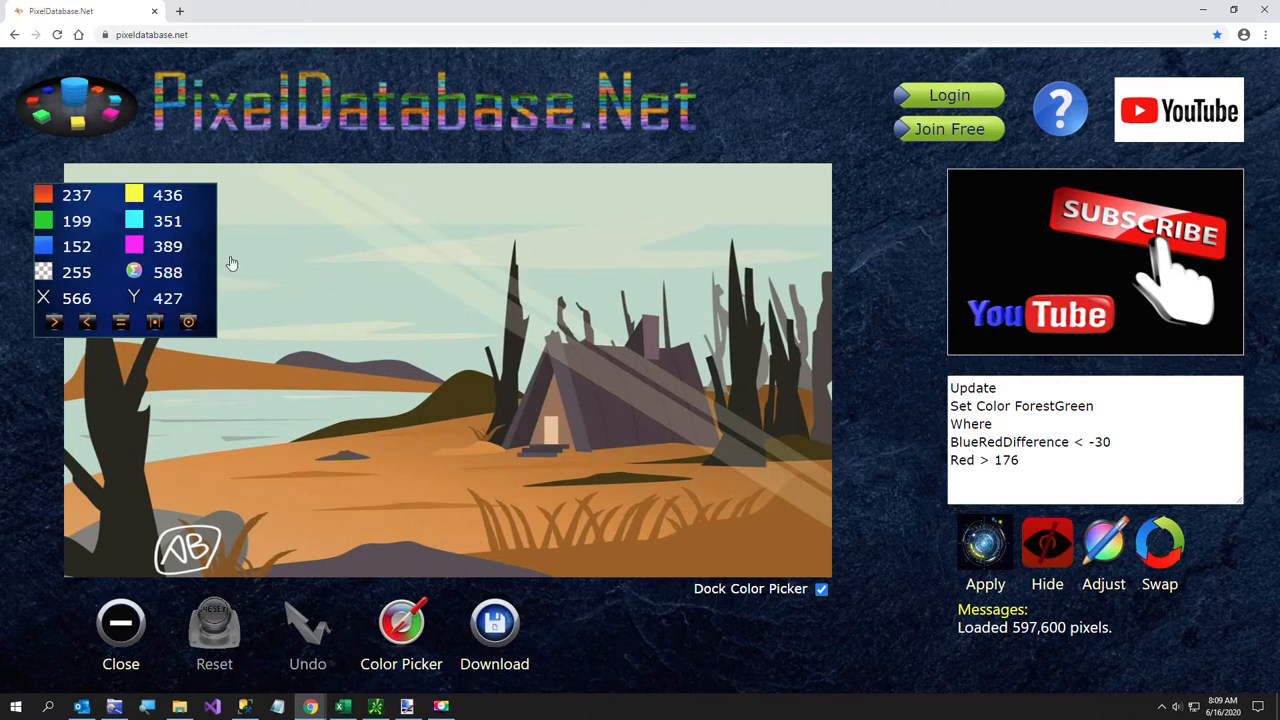
mouse_move(398, 480)
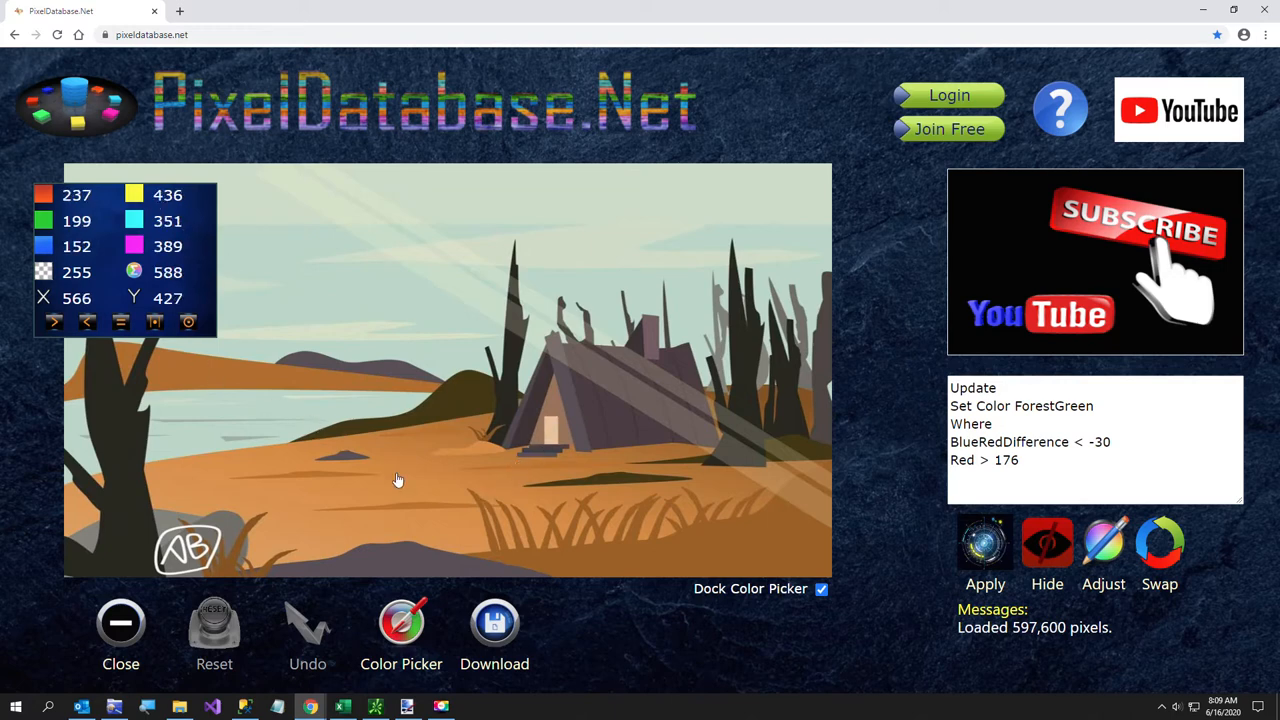
mouse_move(260, 556)
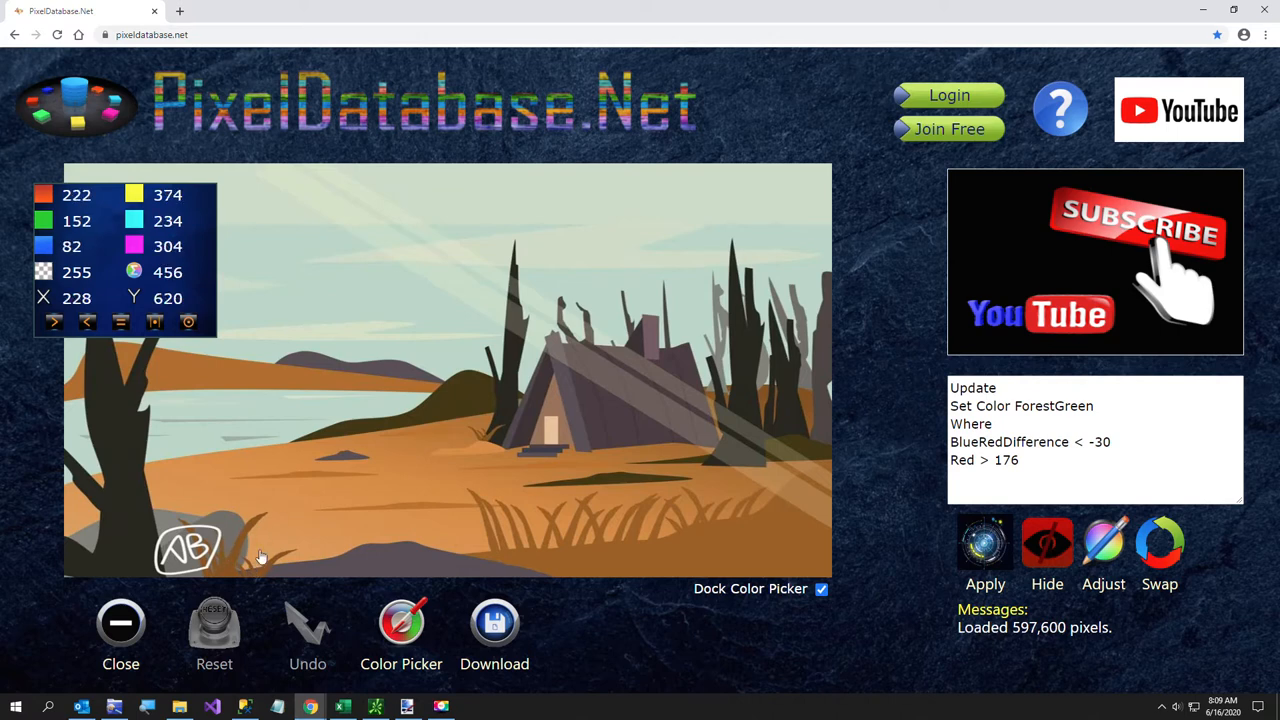
mouse_move(193, 503)
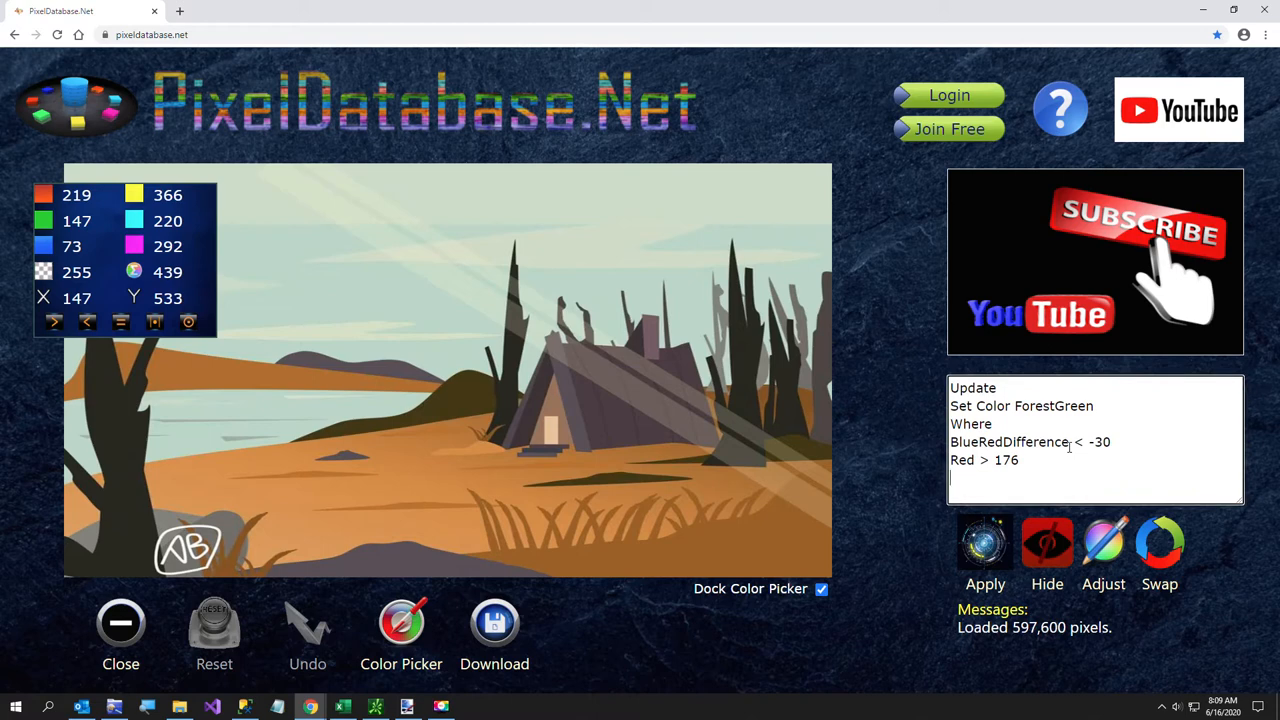
Add 'GreenRed < 400' as a third condition and apply, updating 109,733 pixels.
type("GreenREd")
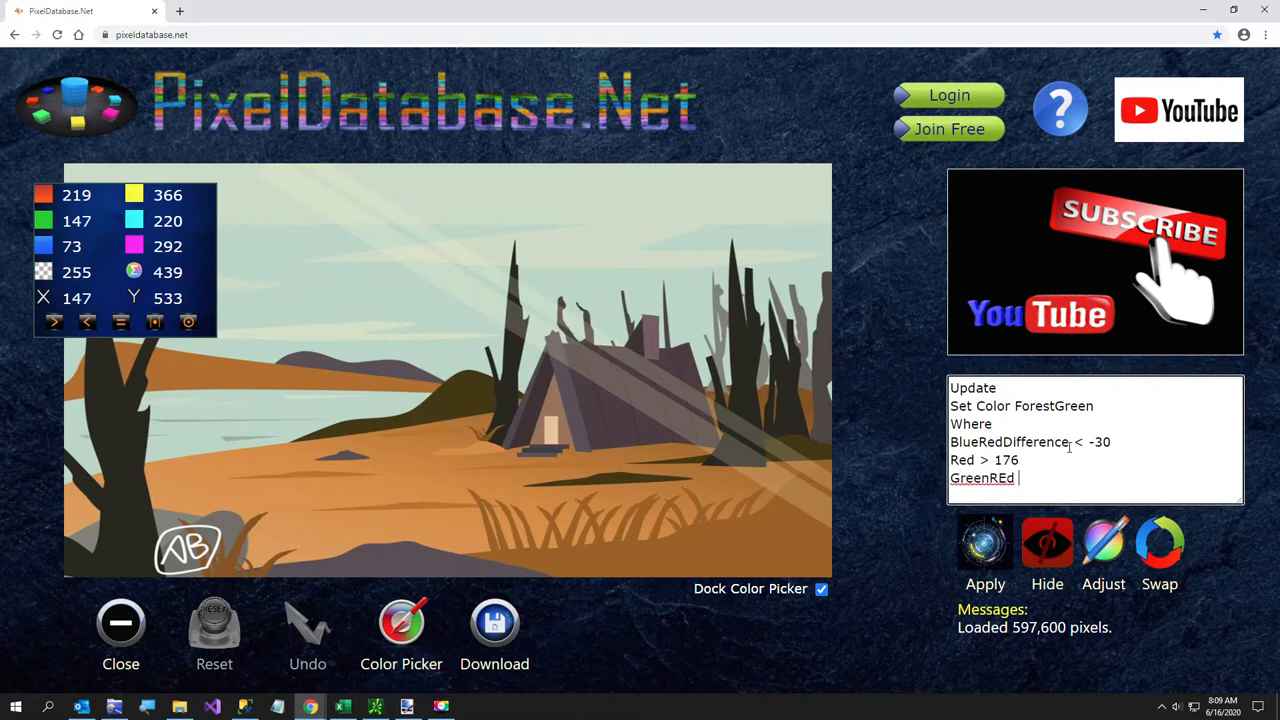
type("<")
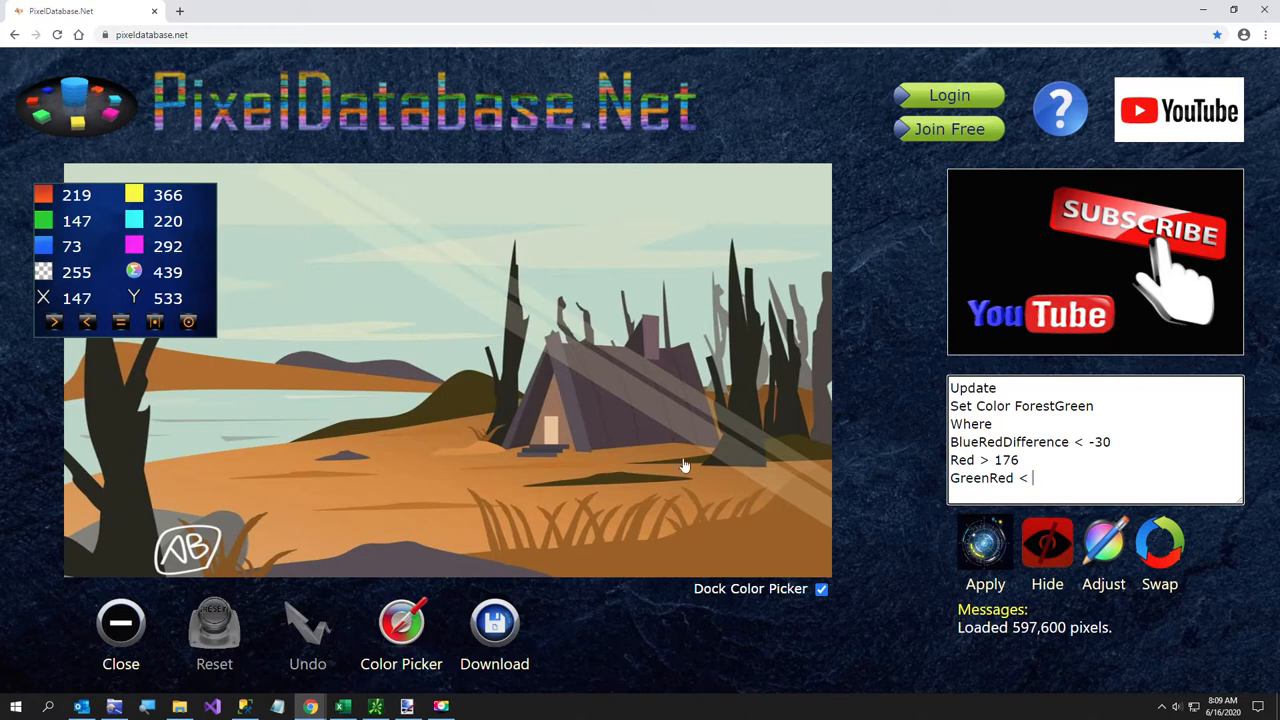
mouse_move(358, 438)
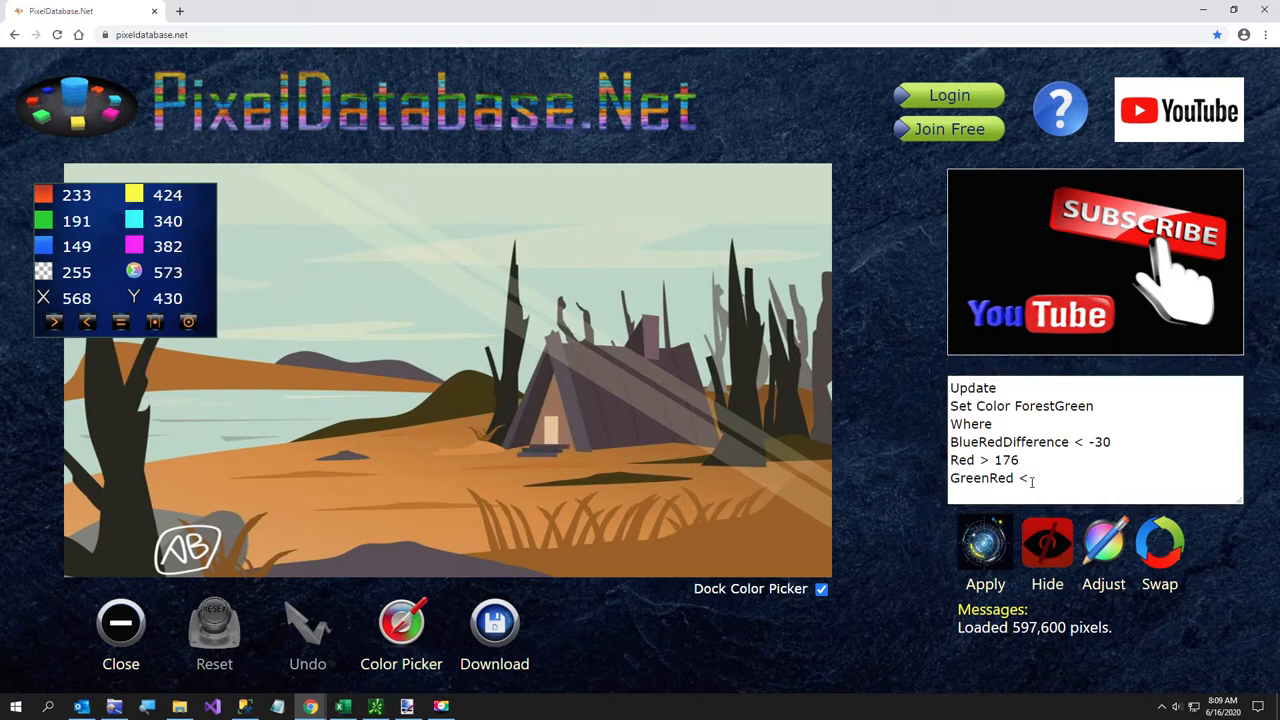
type("400")
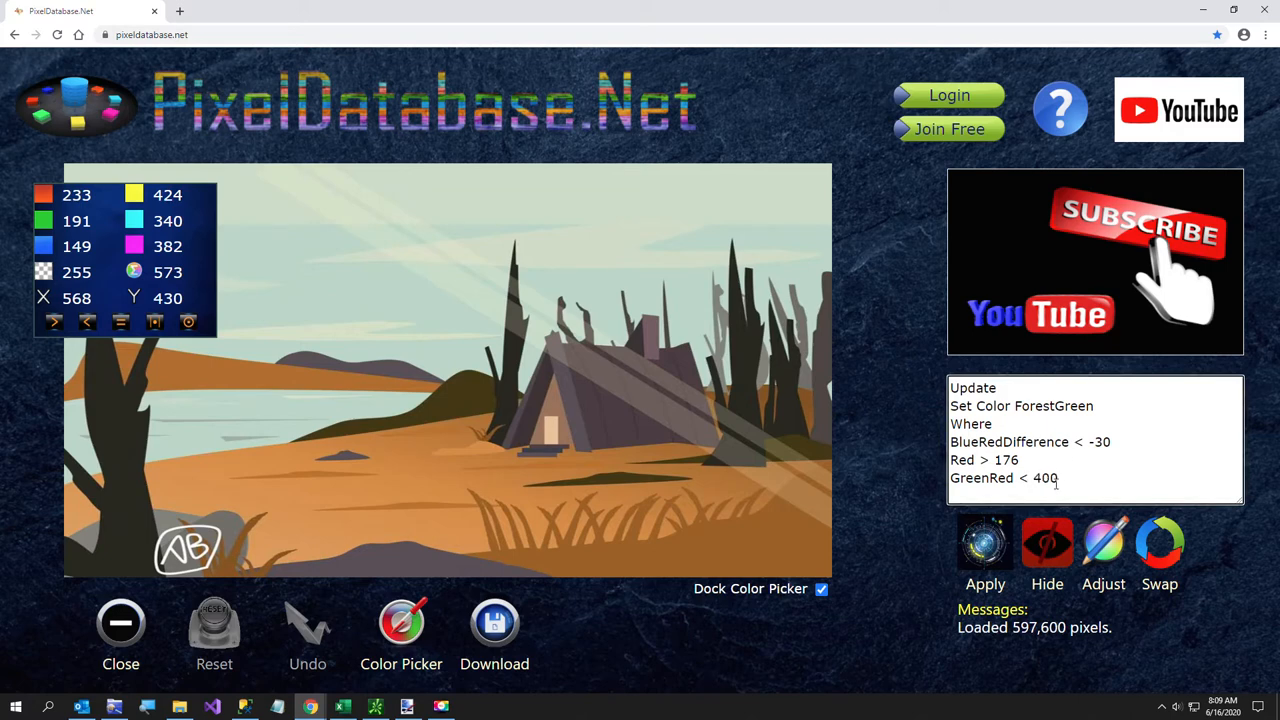
left_click(985, 560)
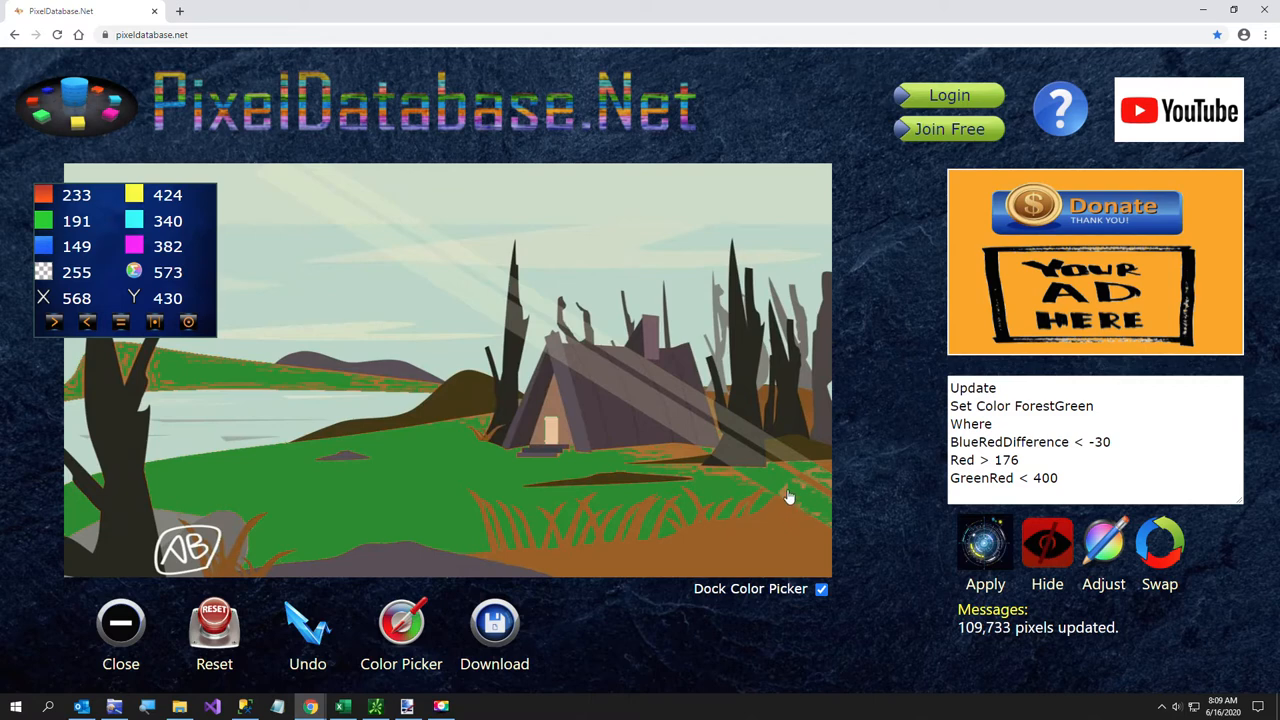
mouse_move(665, 423)
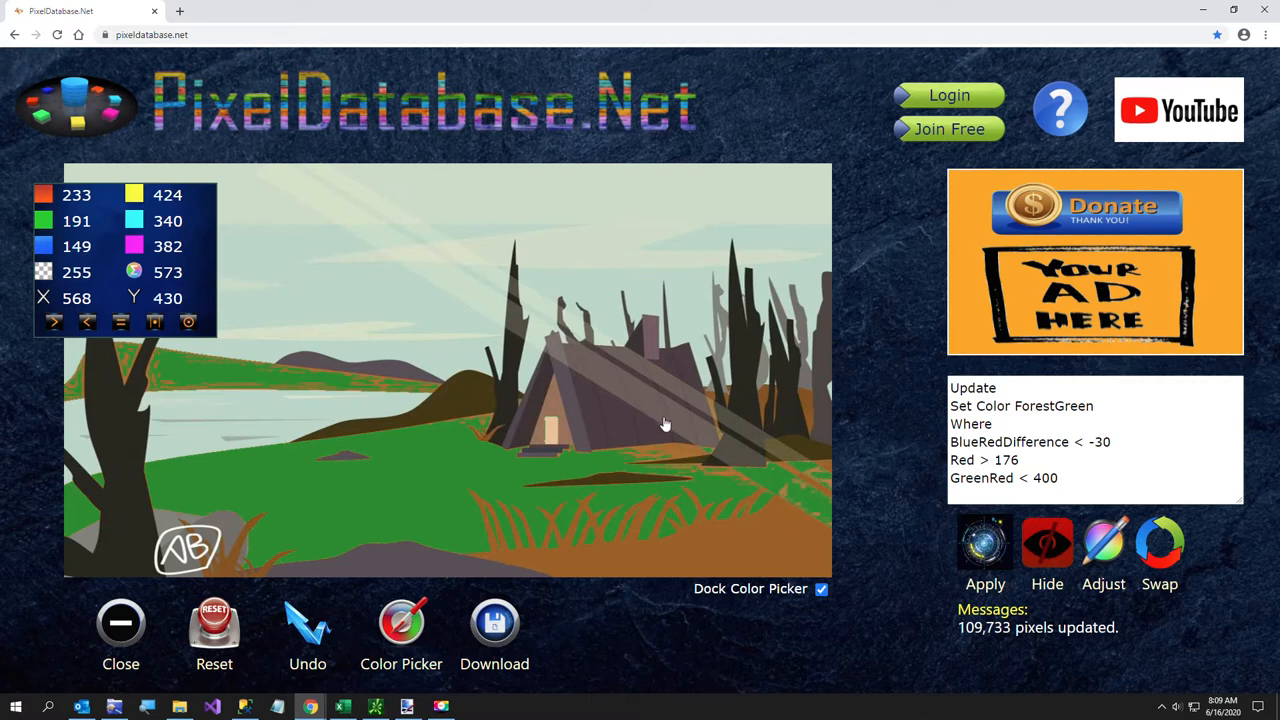
mouse_move(650, 530)
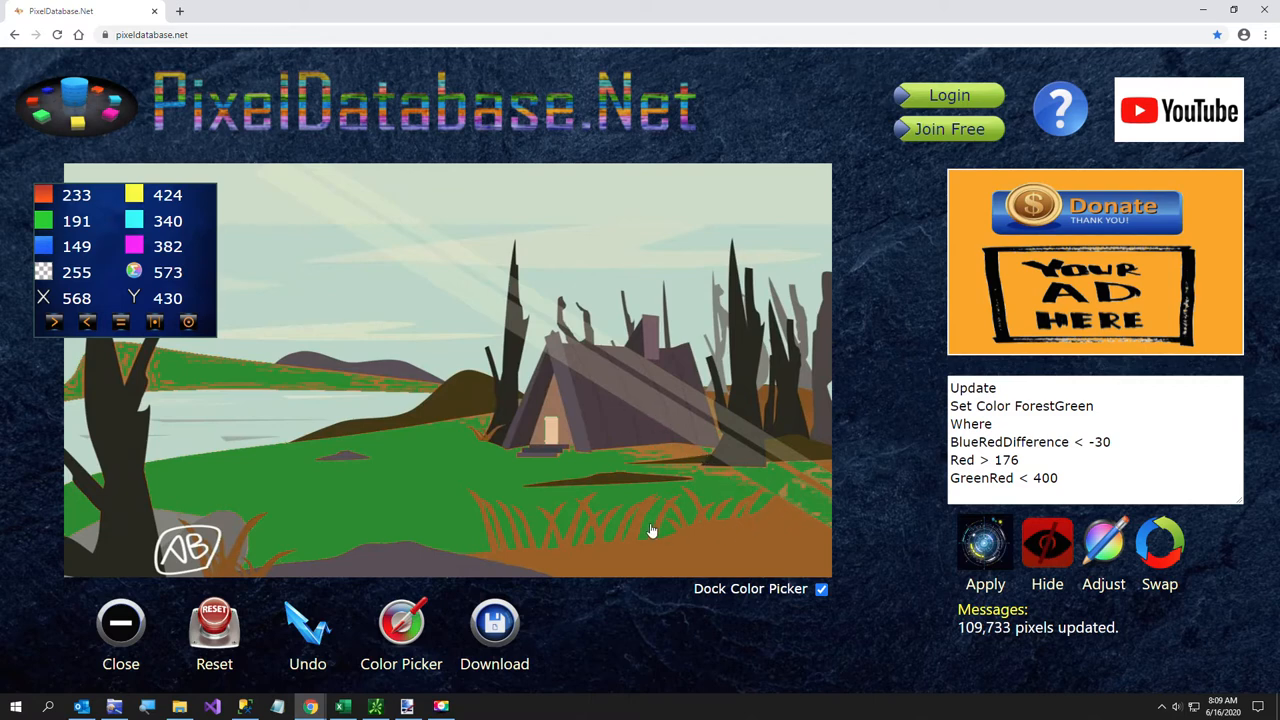
mouse_move(788, 507)
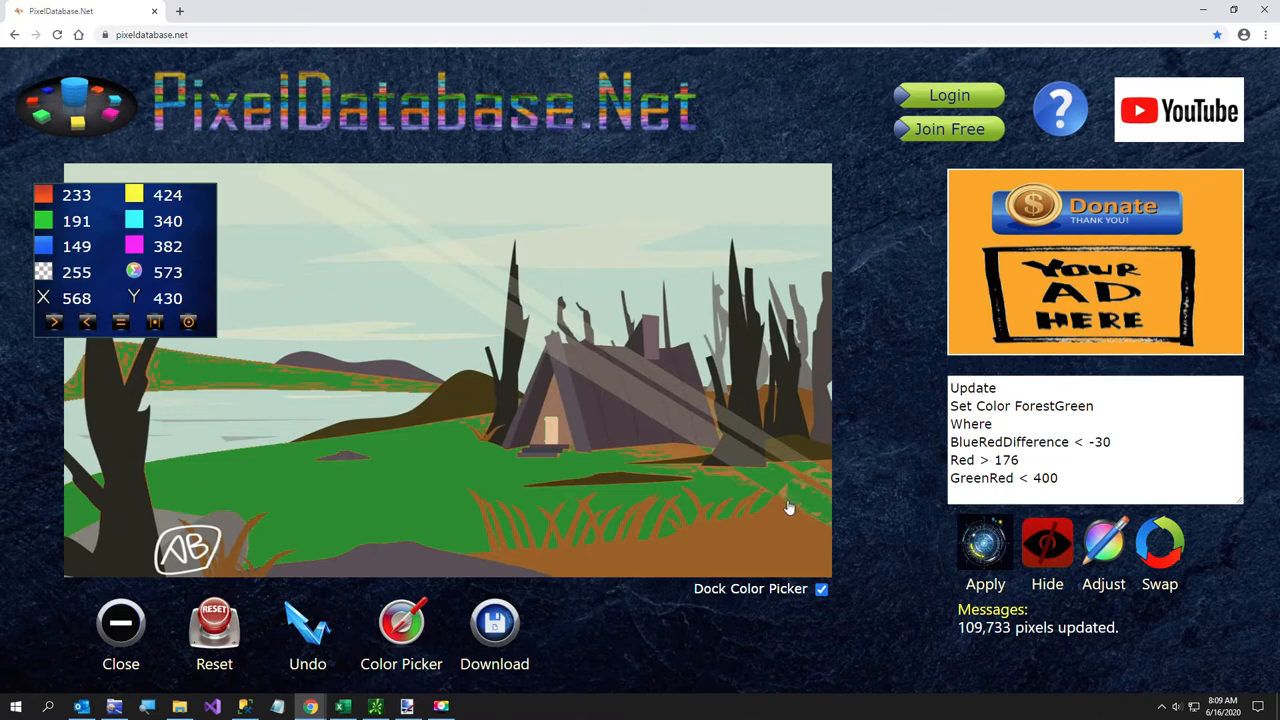
mouse_move(465, 490)
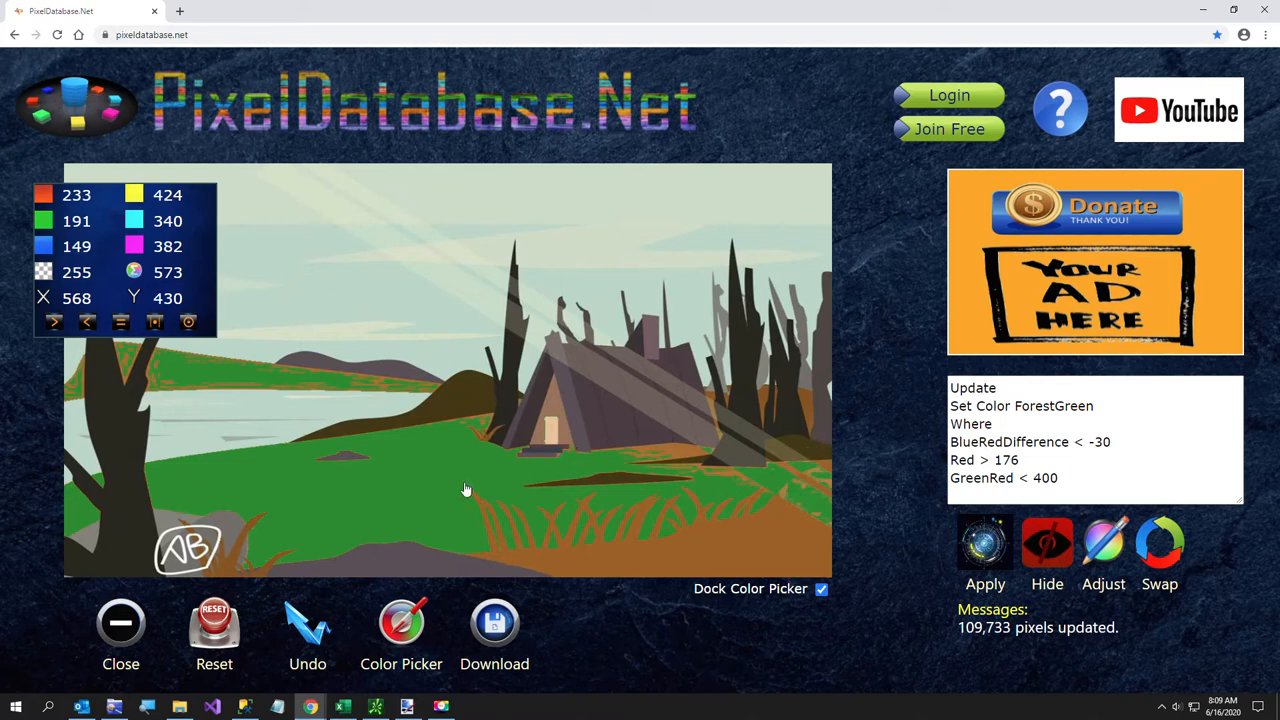
mouse_move(533, 478)
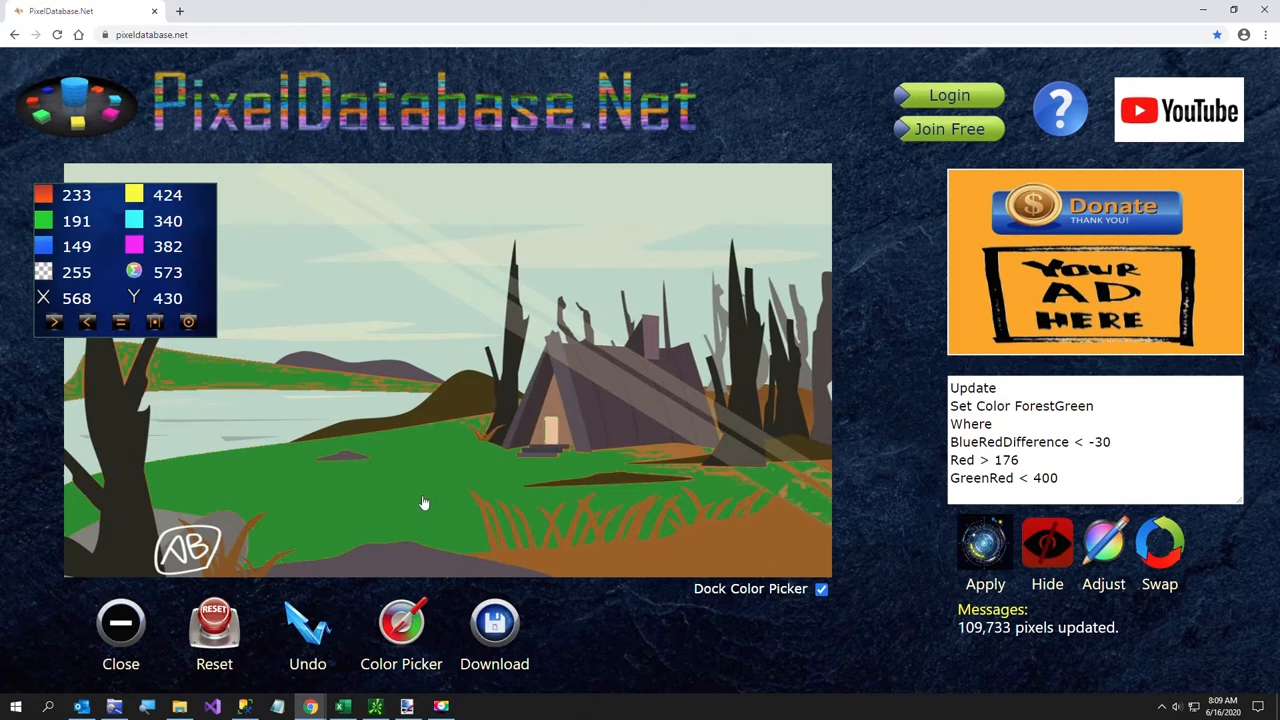
mouse_move(424, 477)
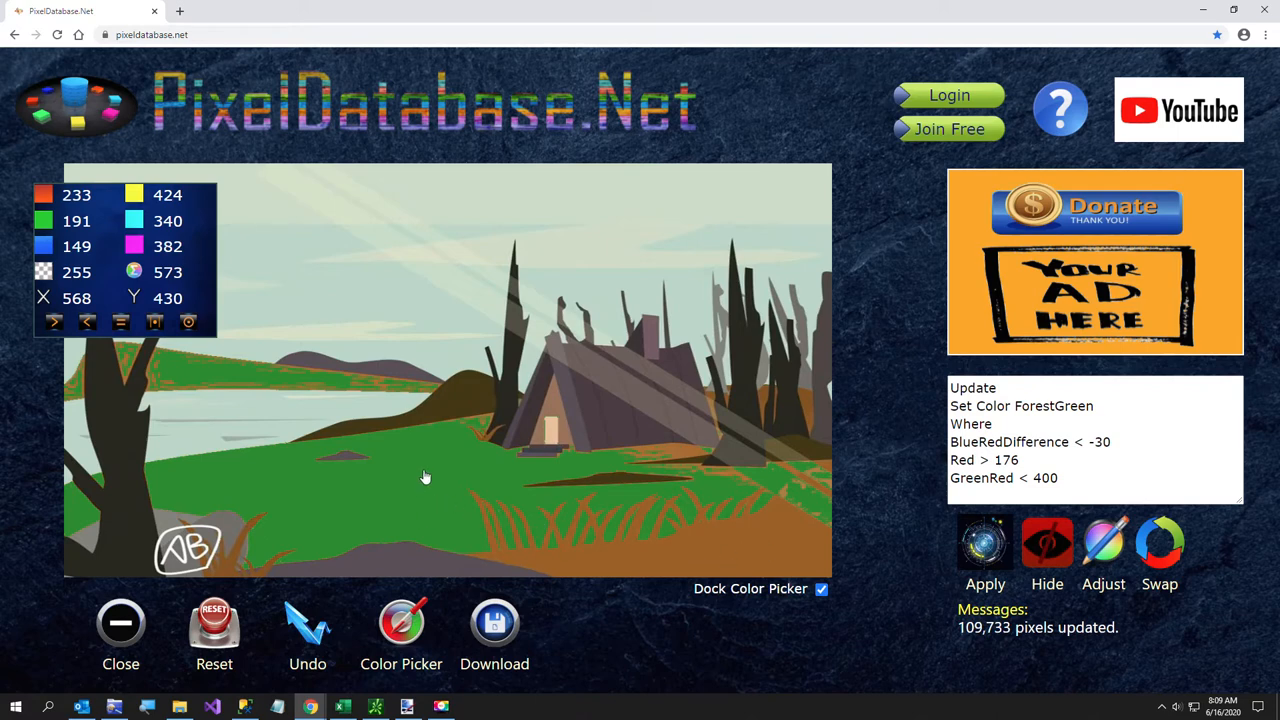
mouse_move(332, 412)
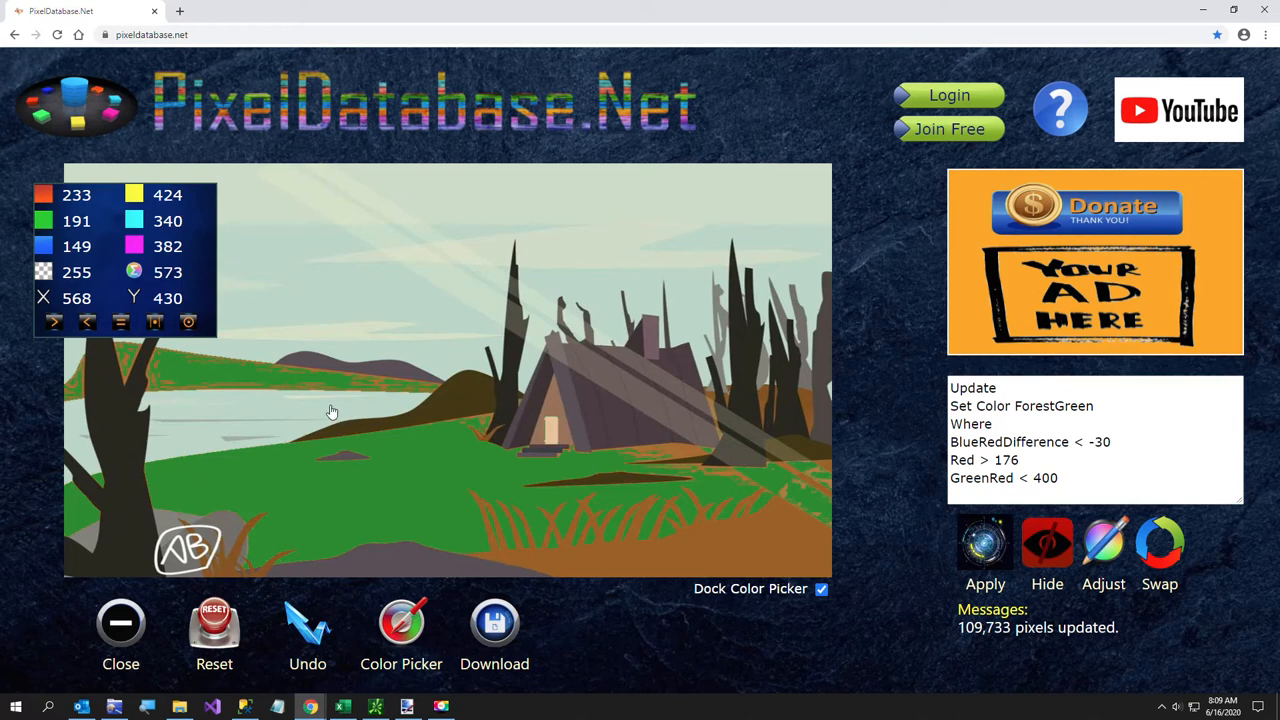
mouse_move(255, 421)
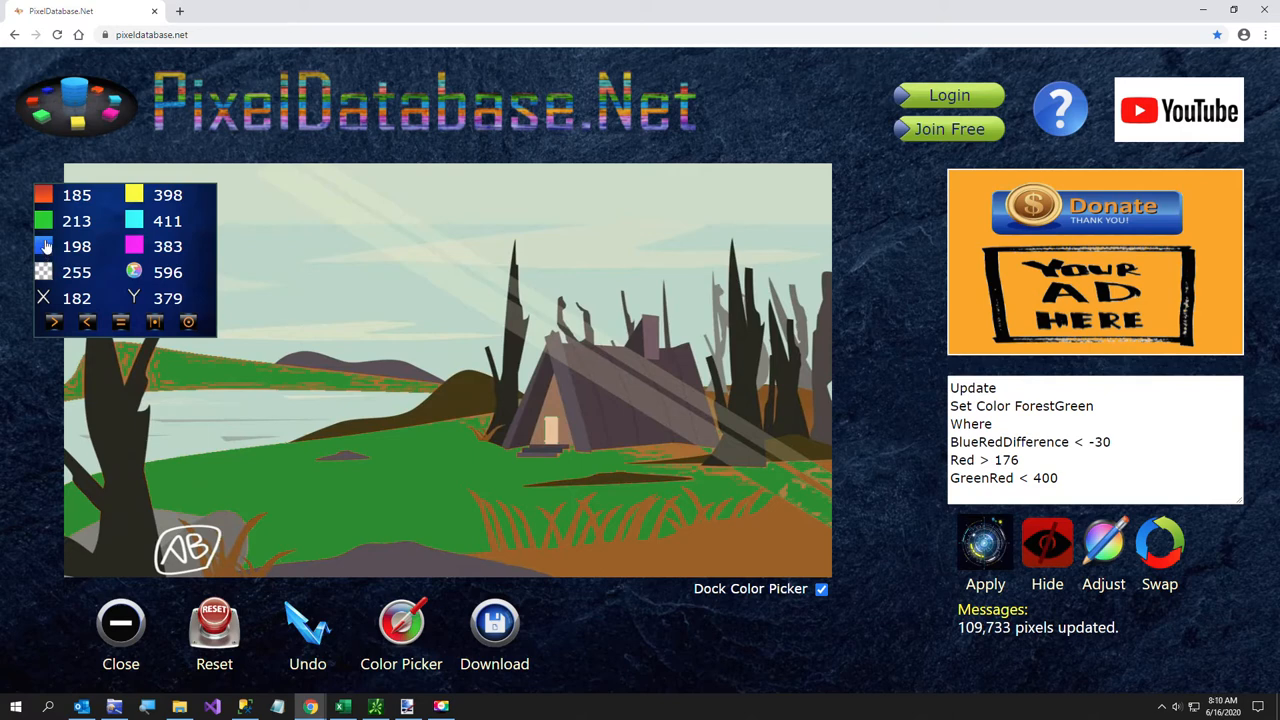
mouse_move(168, 408)
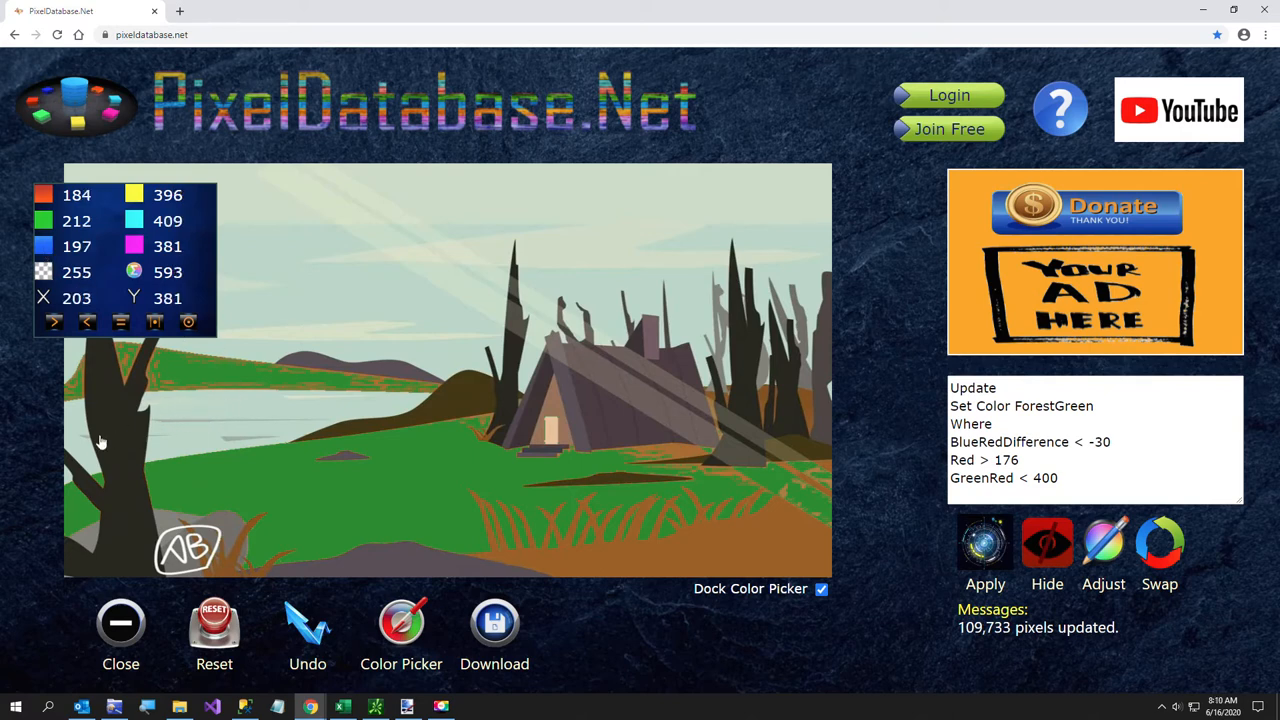
mouse_move(72, 415)
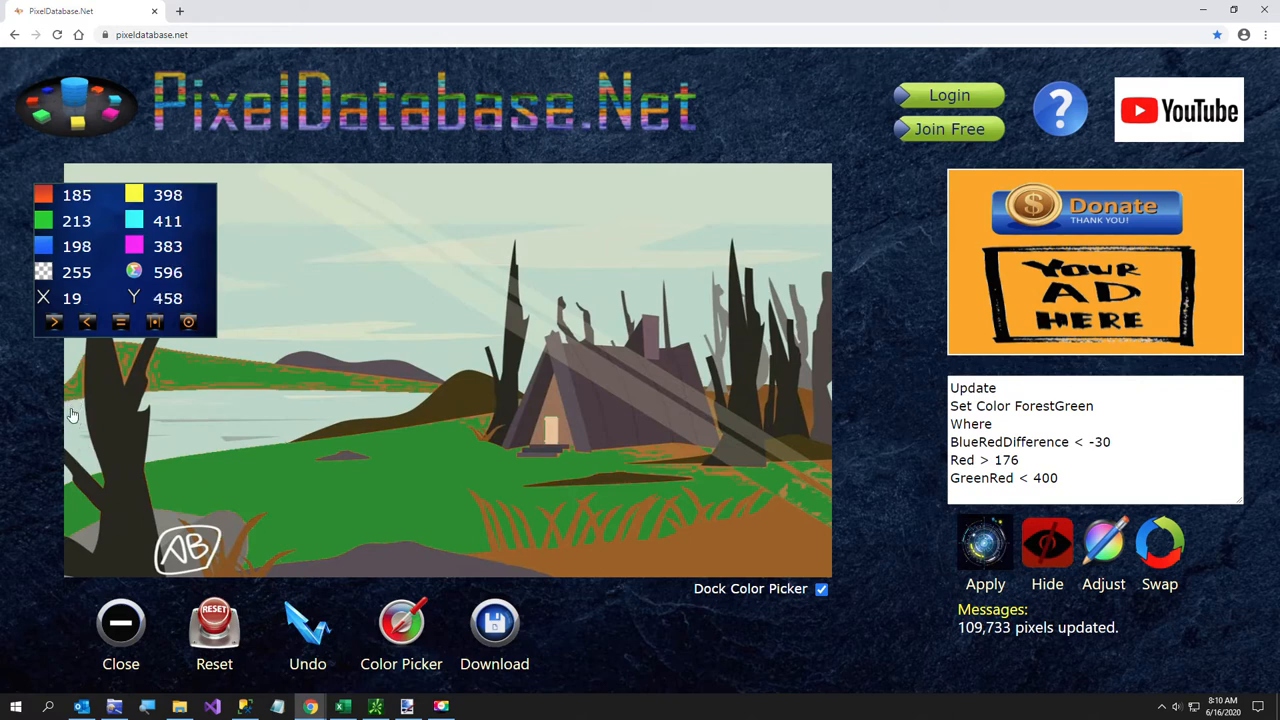
mouse_move(895, 428)
type("Set Adjust")
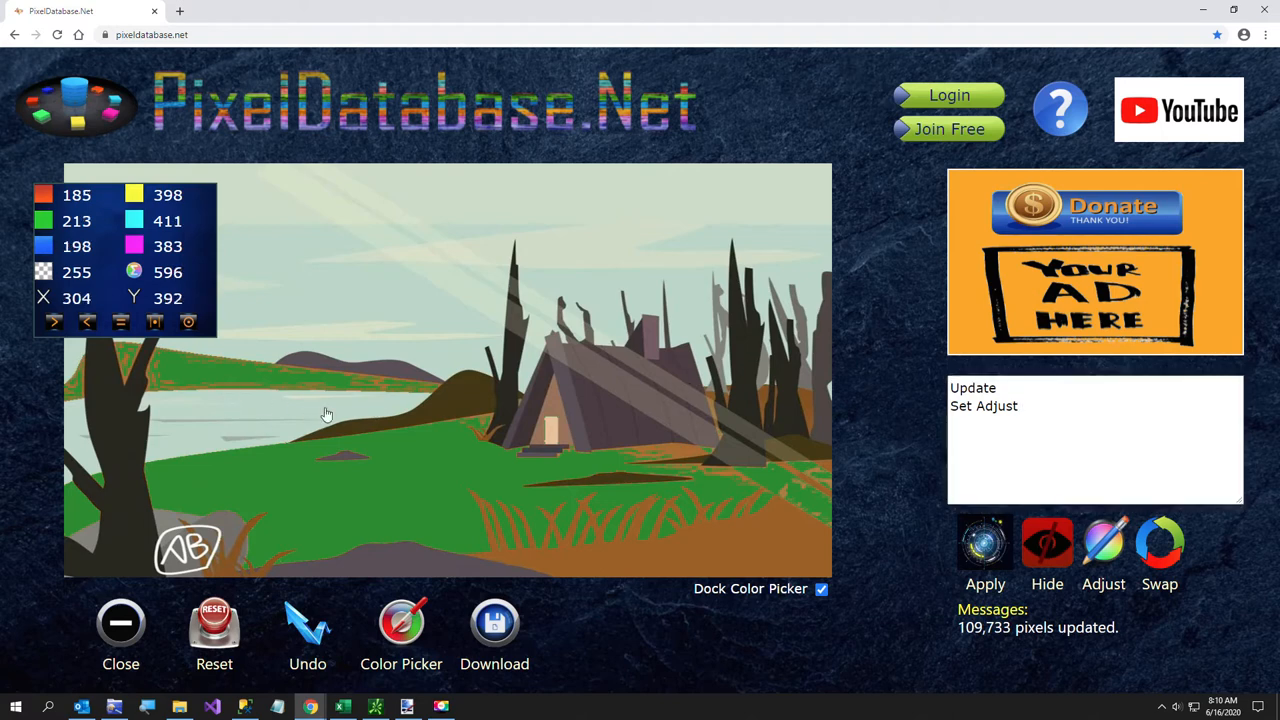
mouse_move(78, 208)
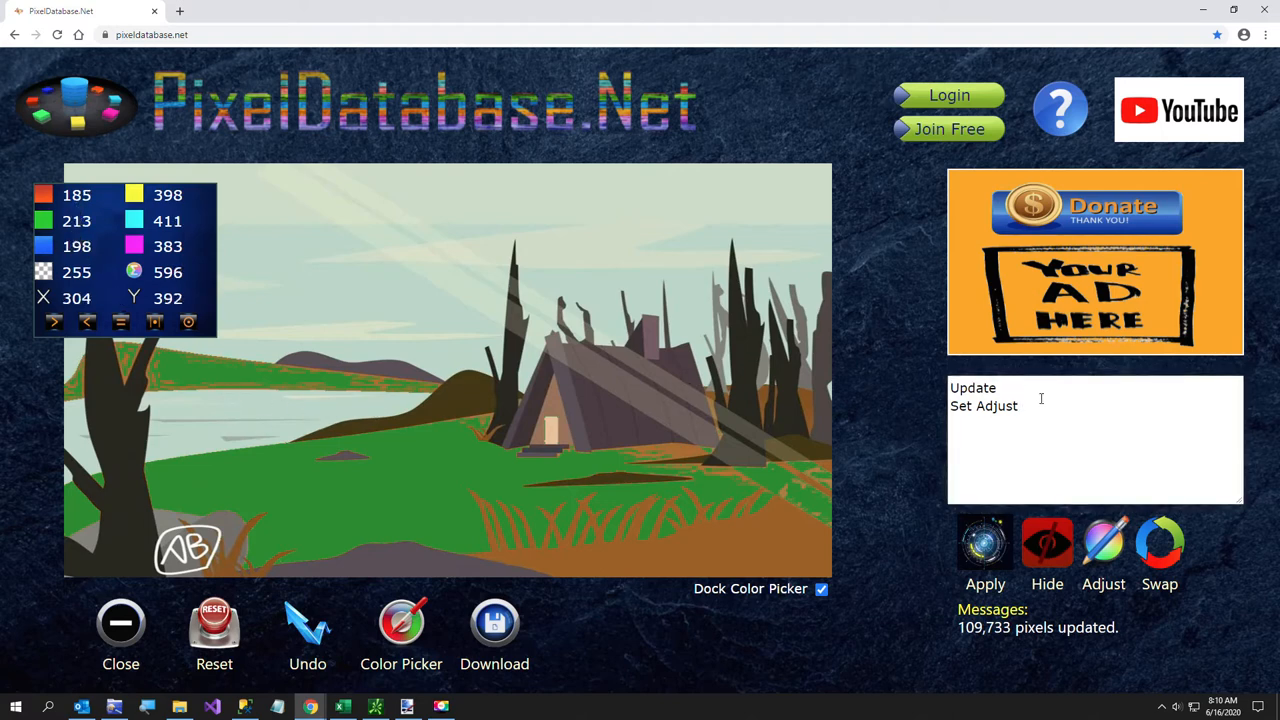
Run 'Adjust GreenRed -130 Where Total Between 590 610', turning 134,995 sky and water pixels blue.
type("Green")
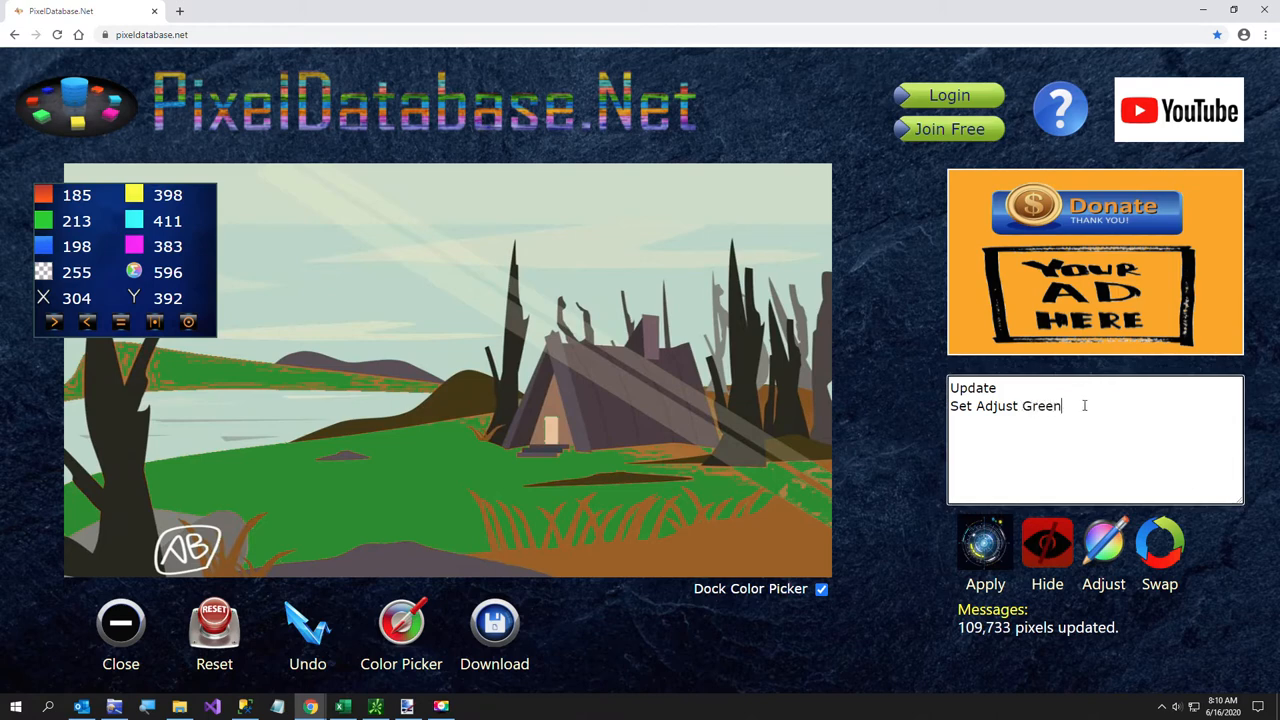
type("Red -")
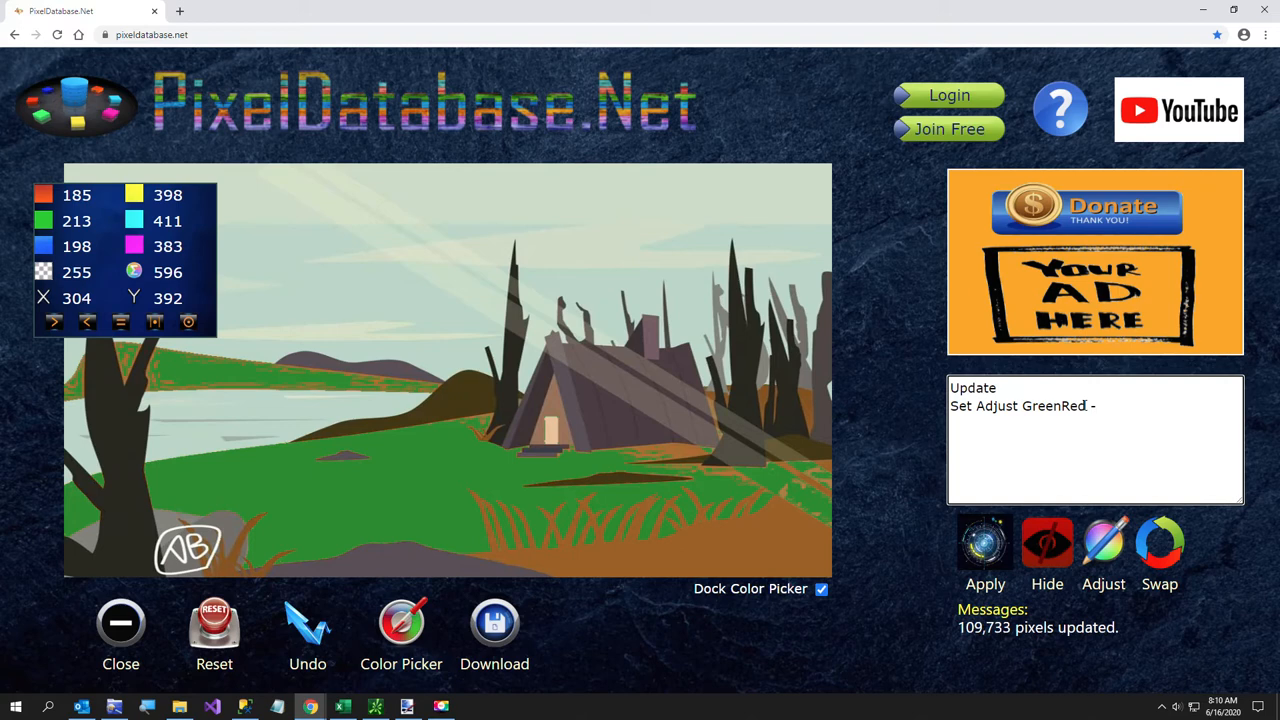
type("130")
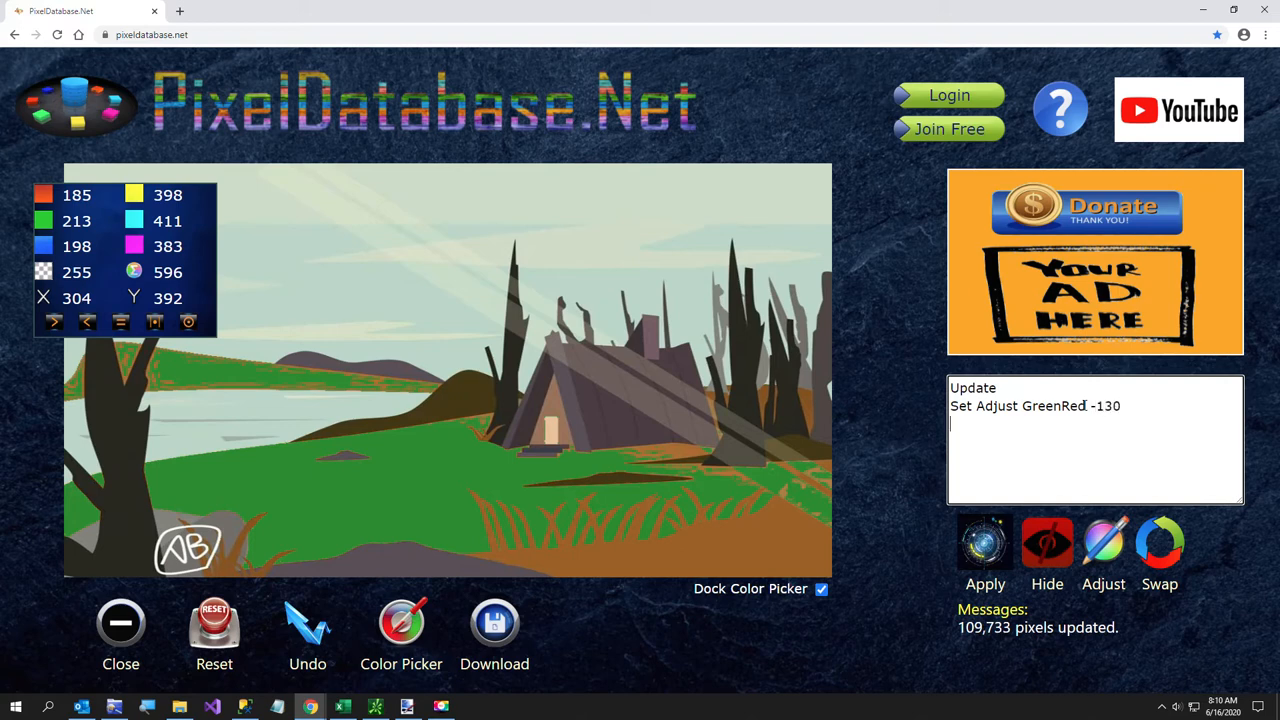
type("Where")
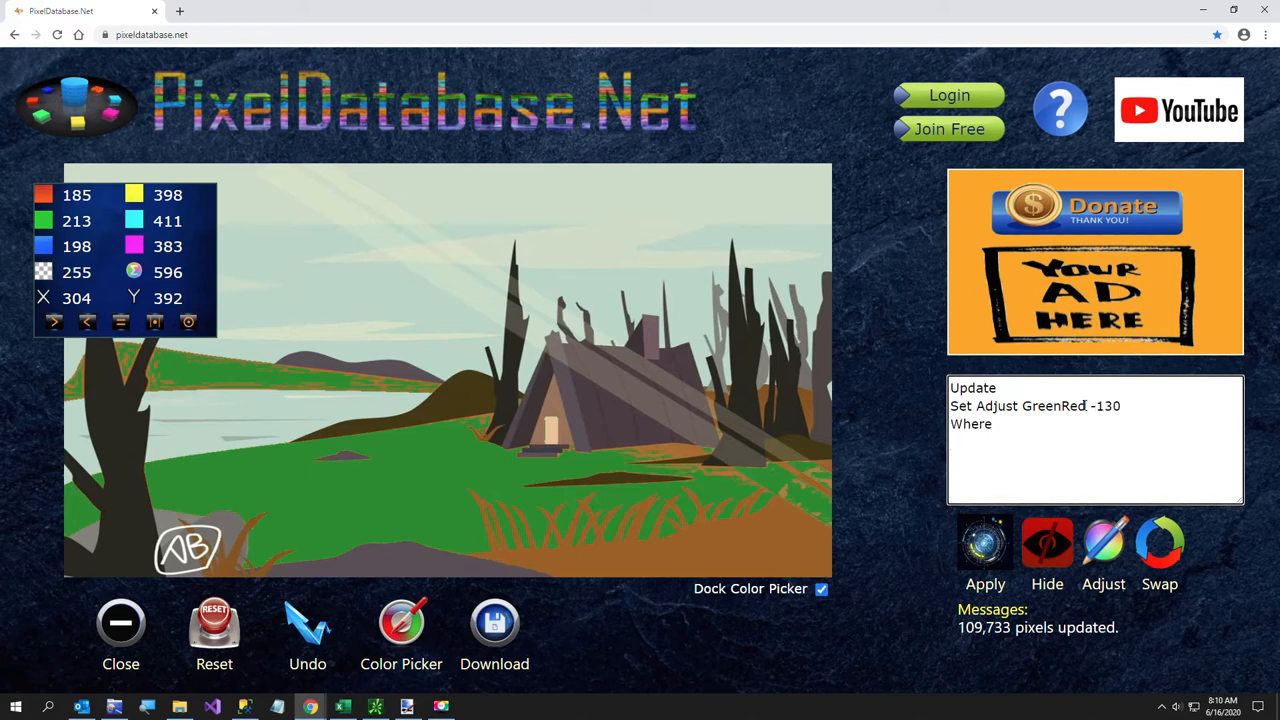
type("Total")
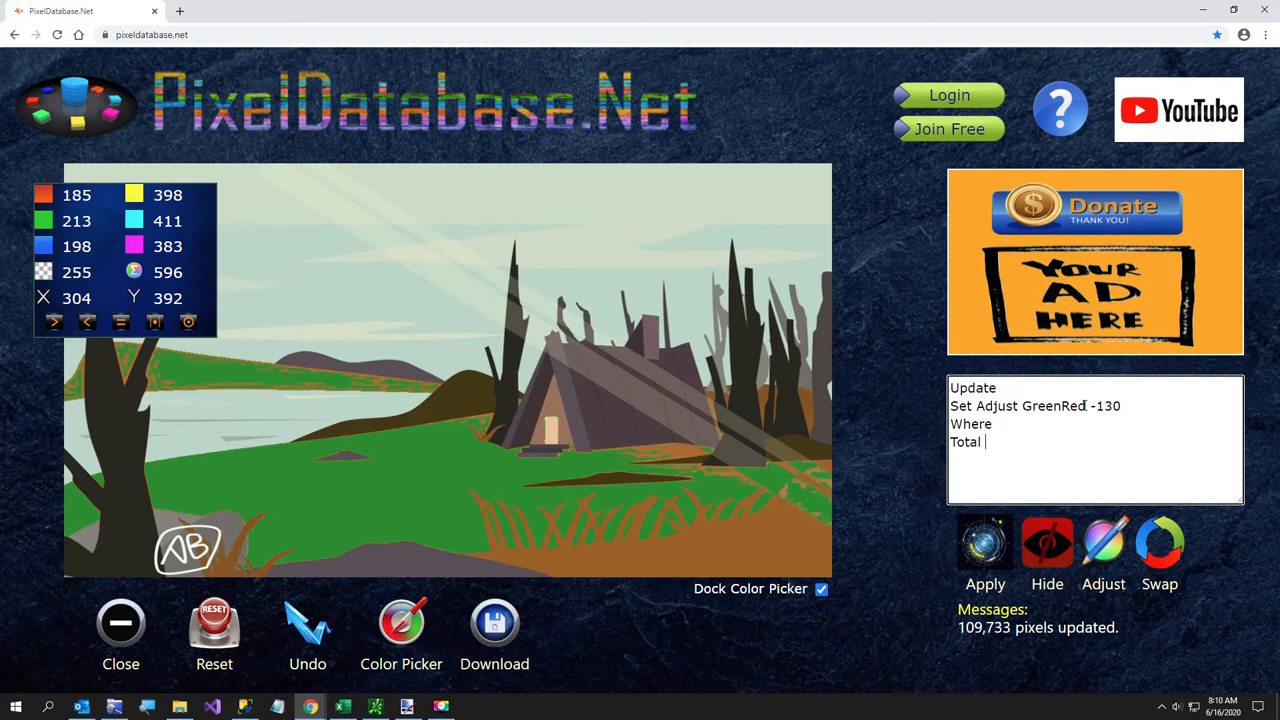
type("Between")
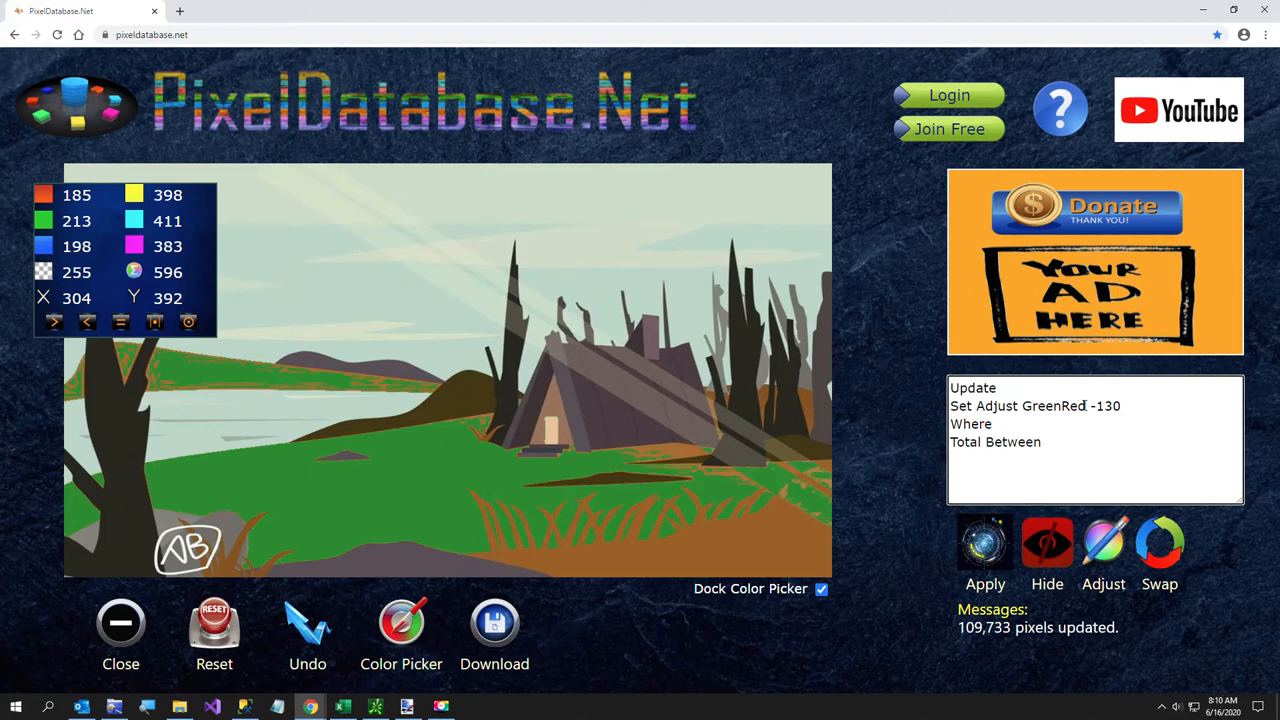
type("590")
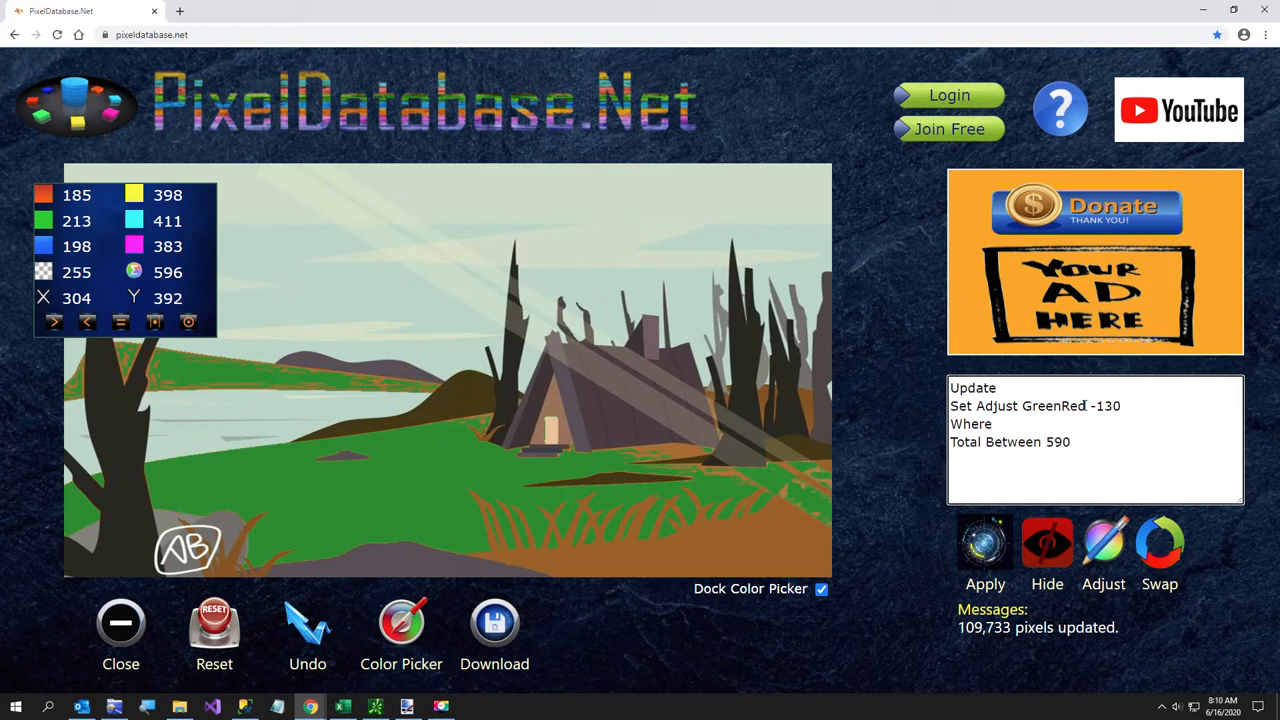
type("610")
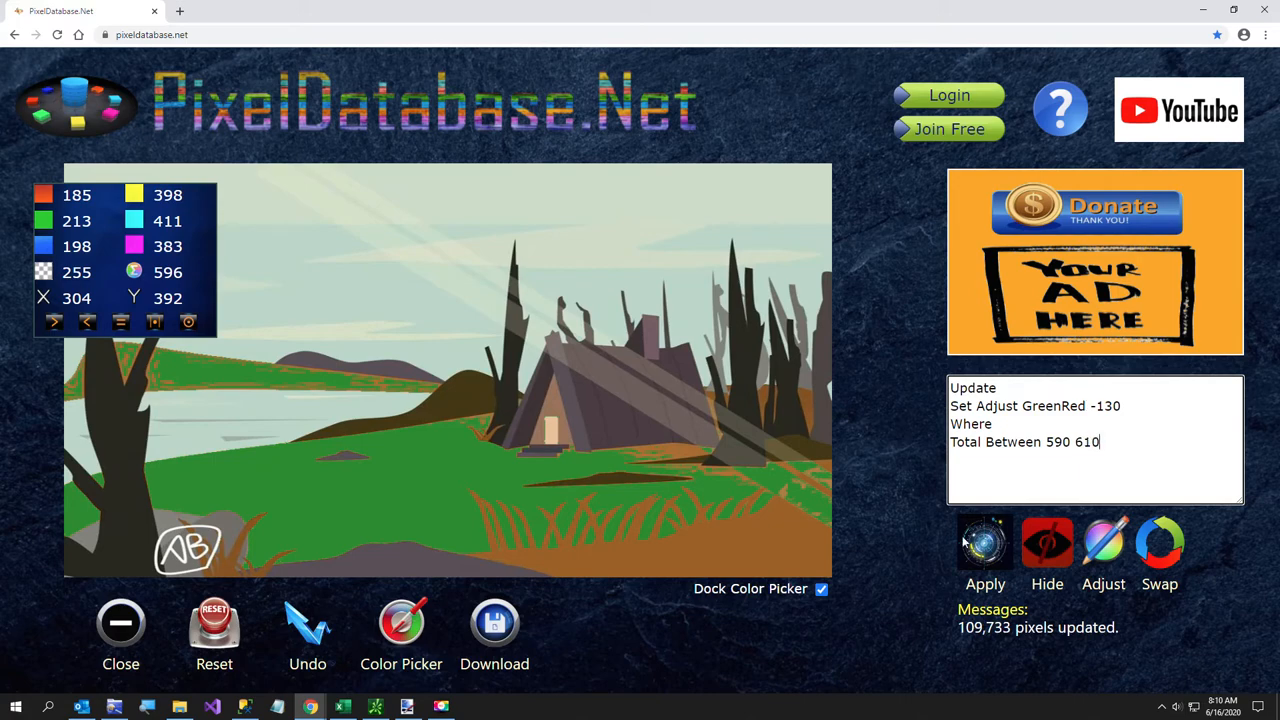
left_click(985, 555)
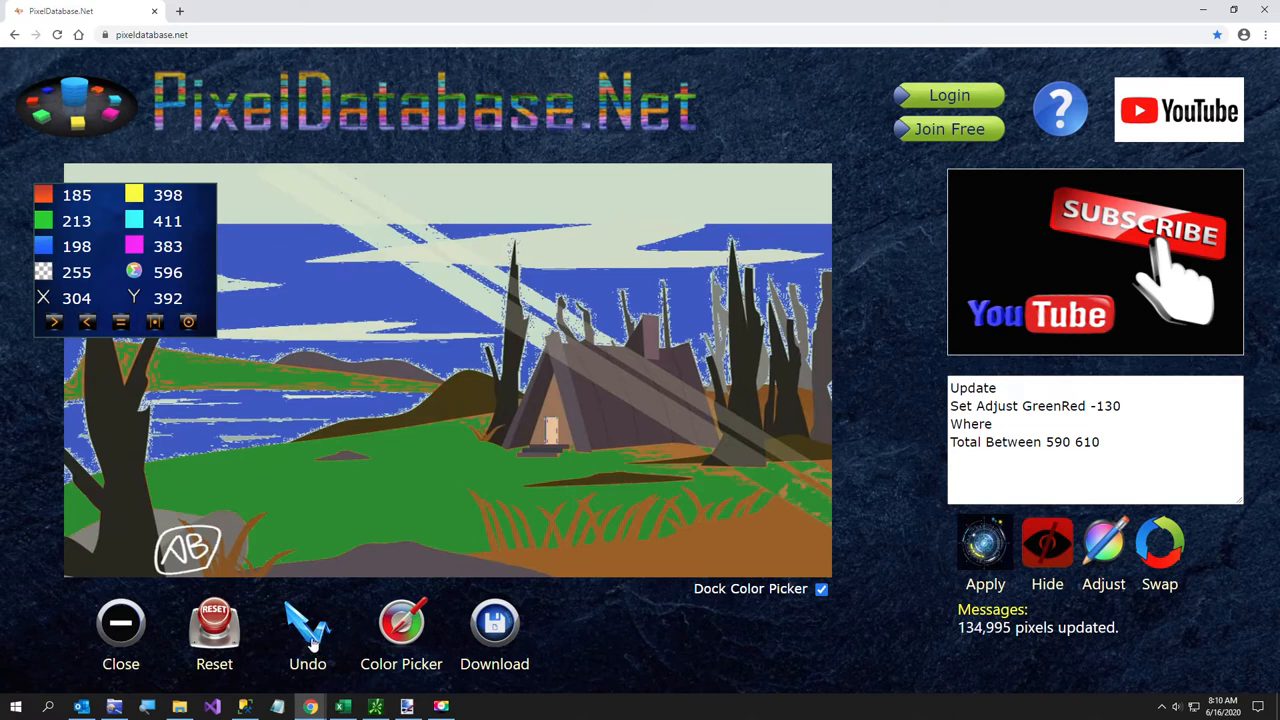
left_click(307, 625)
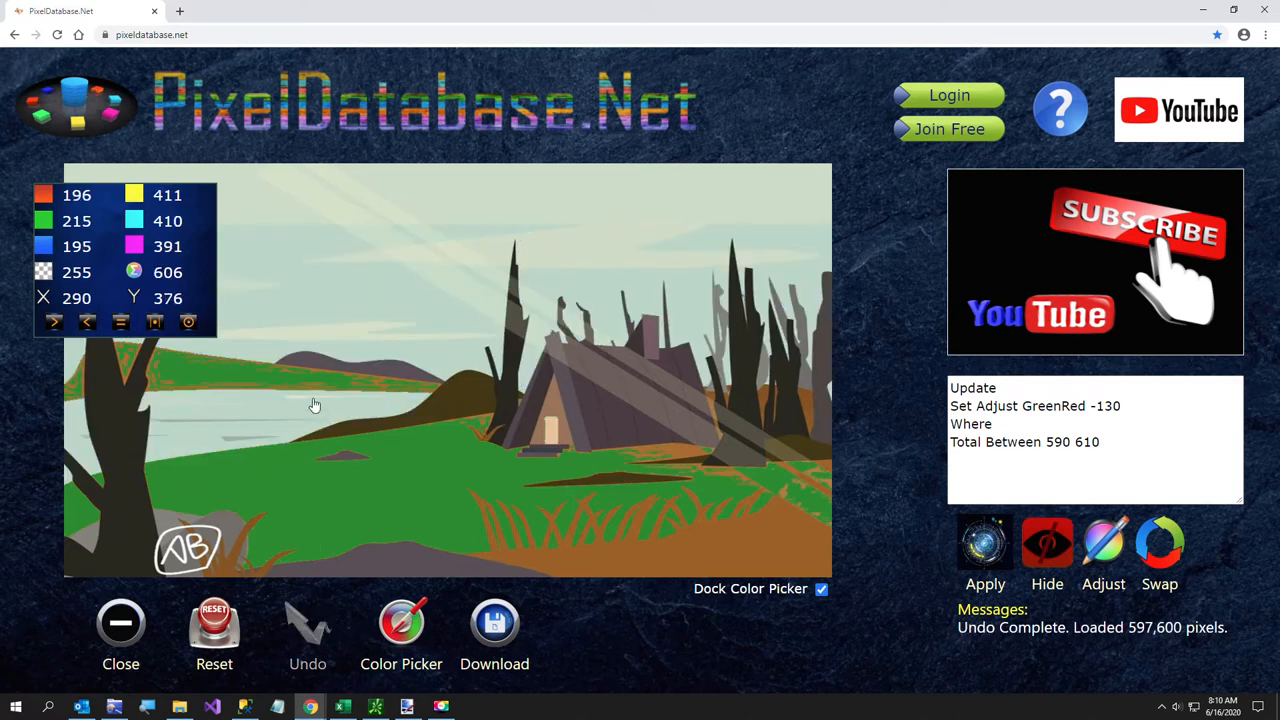
mouse_move(298, 406)
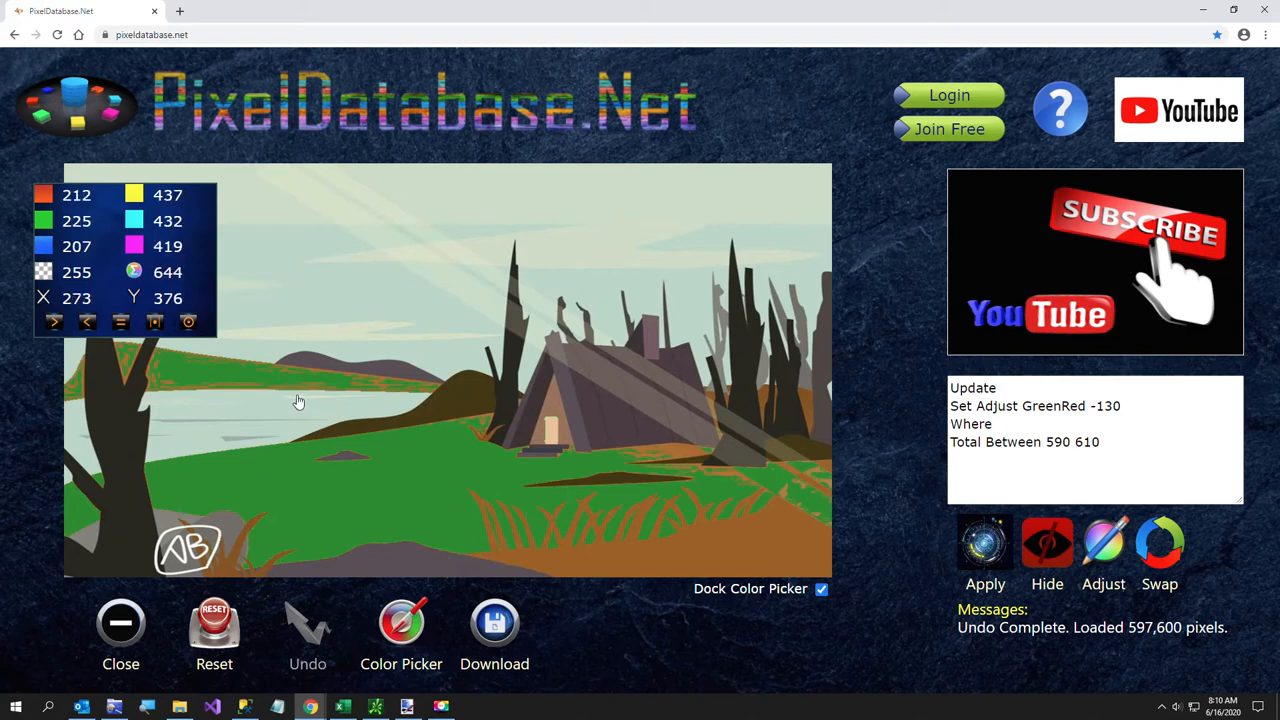
mouse_move(299, 401)
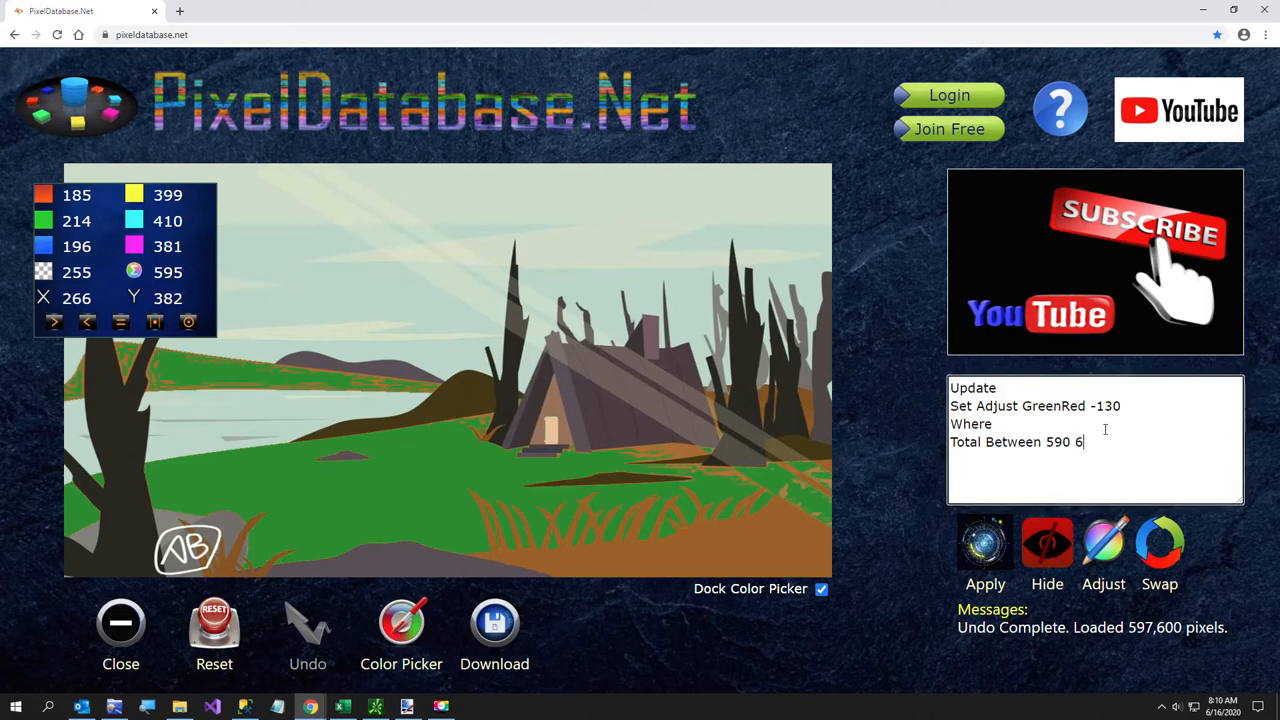
Try the Total range 590–650 on 276,101 pixels, undo it, and begin a 'Y <' condition.
type("50")
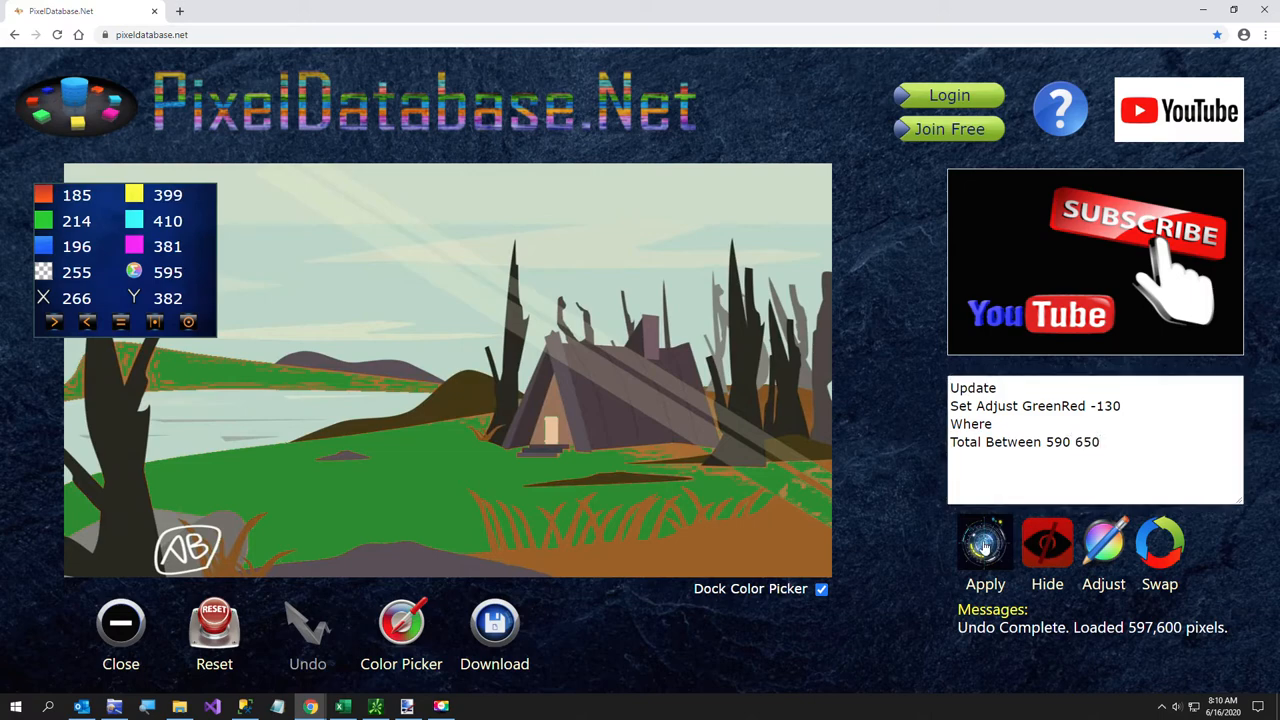
left_click(985, 555)
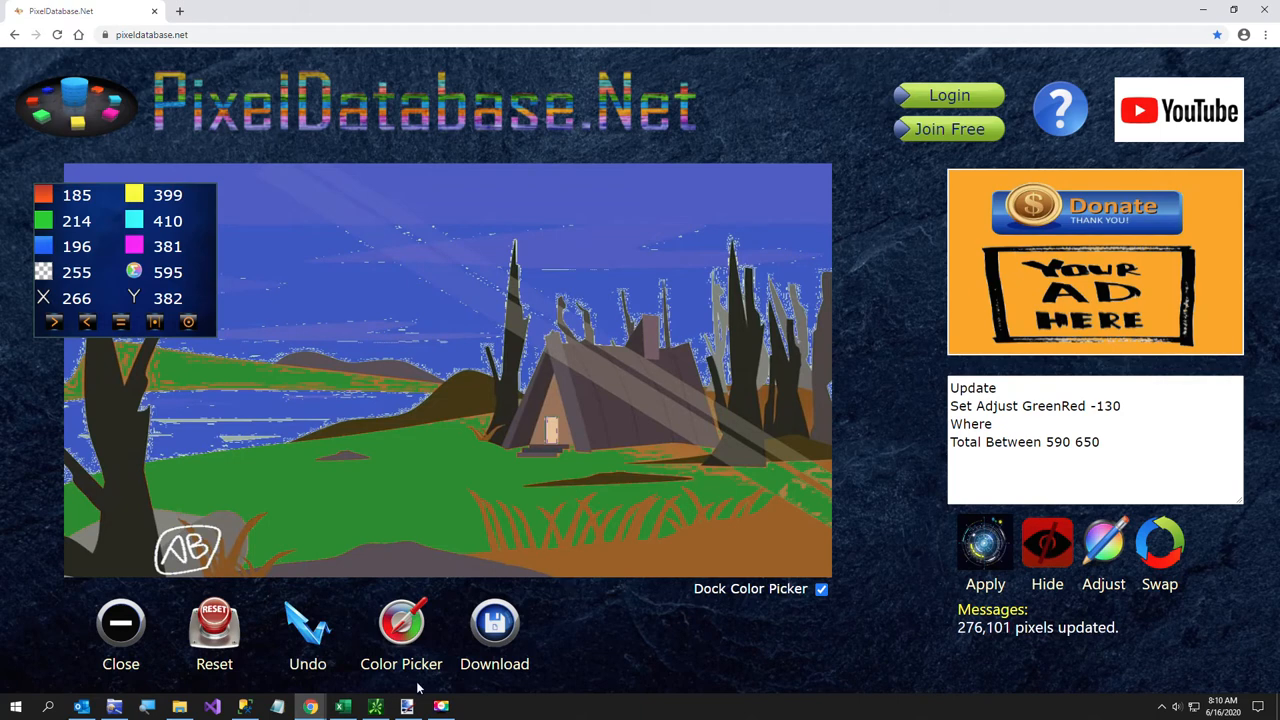
left_click(307, 635)
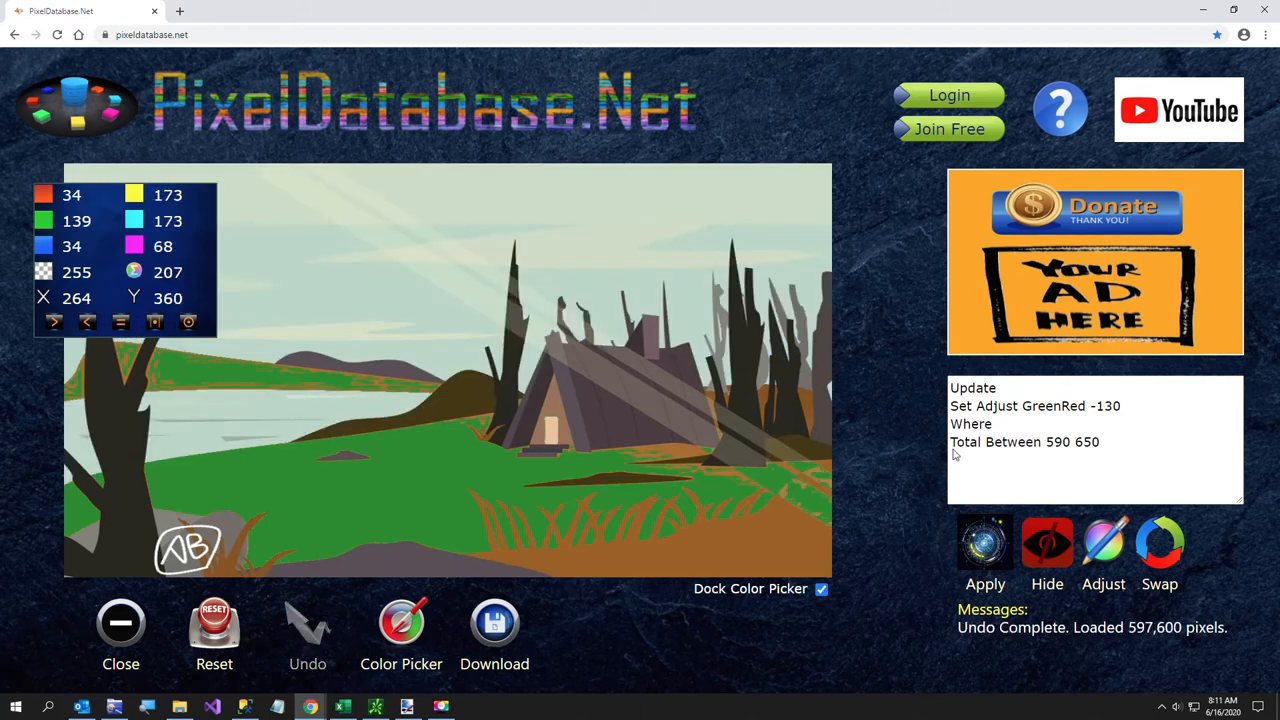
type("Y <")
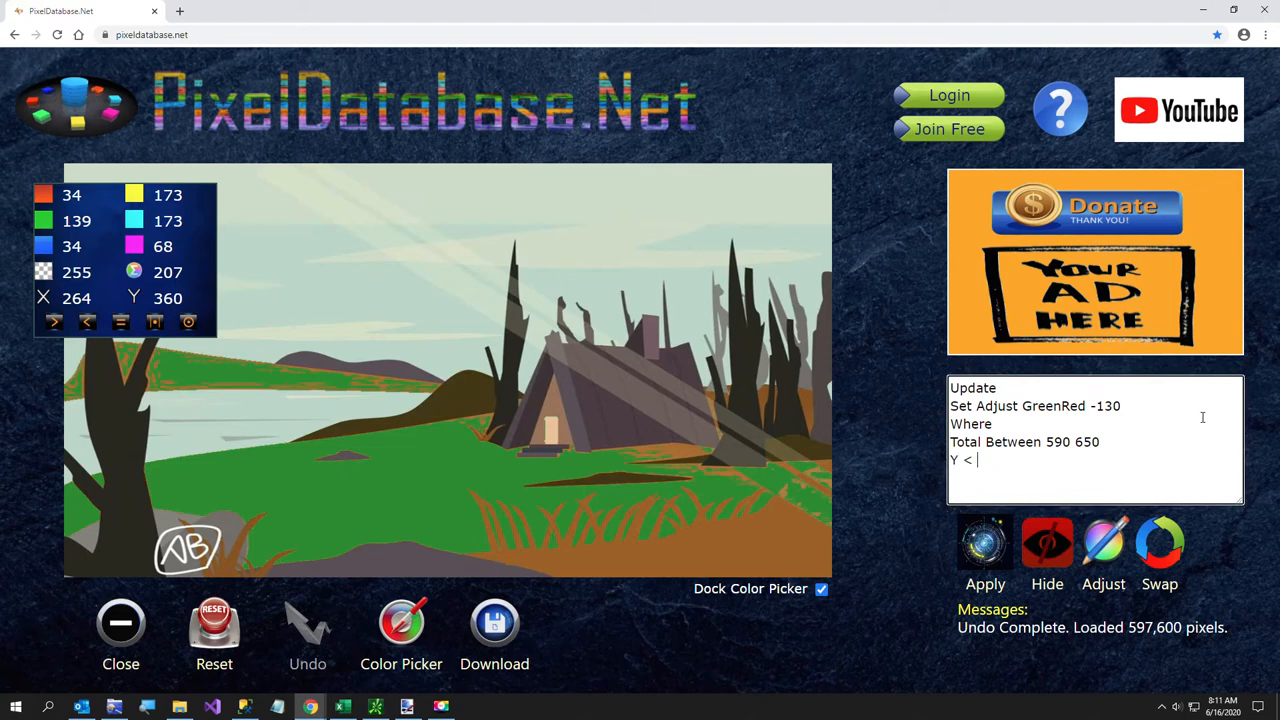
Test the blue recolour restricted by a Y 360 condition, undoing each result.
type("360")
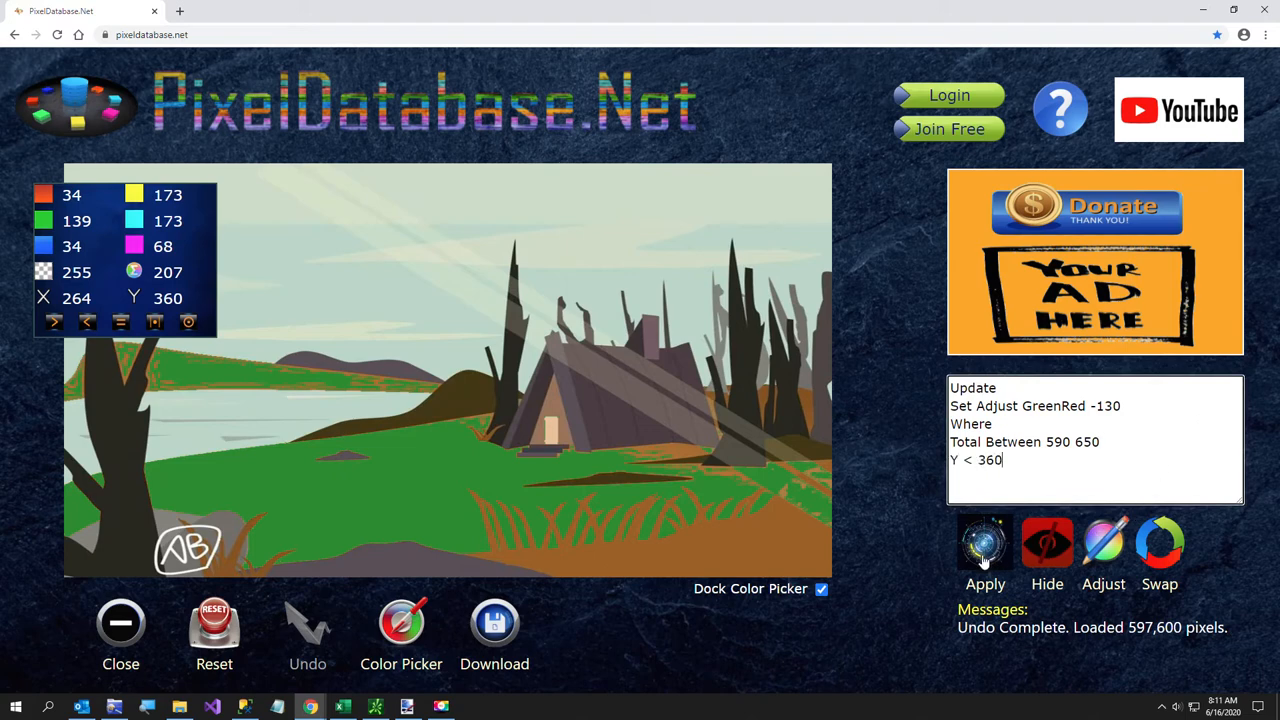
left_click(985, 555)
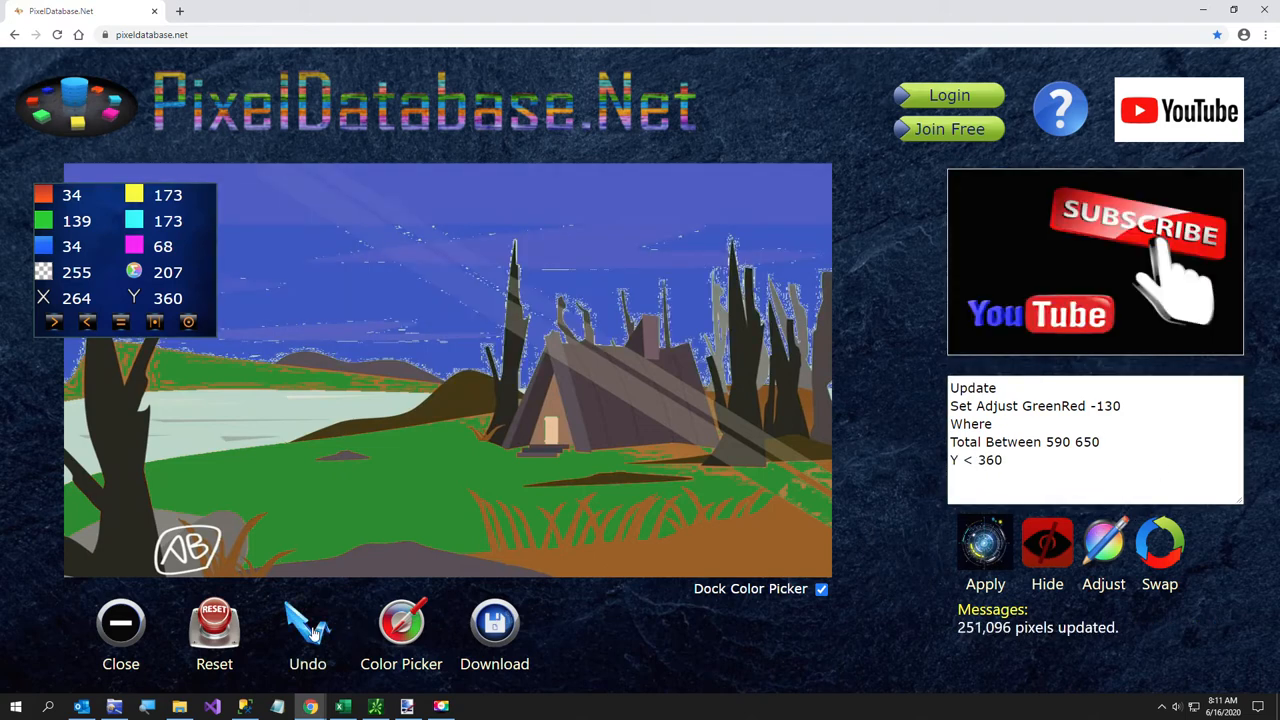
left_click(307, 622)
type(">")
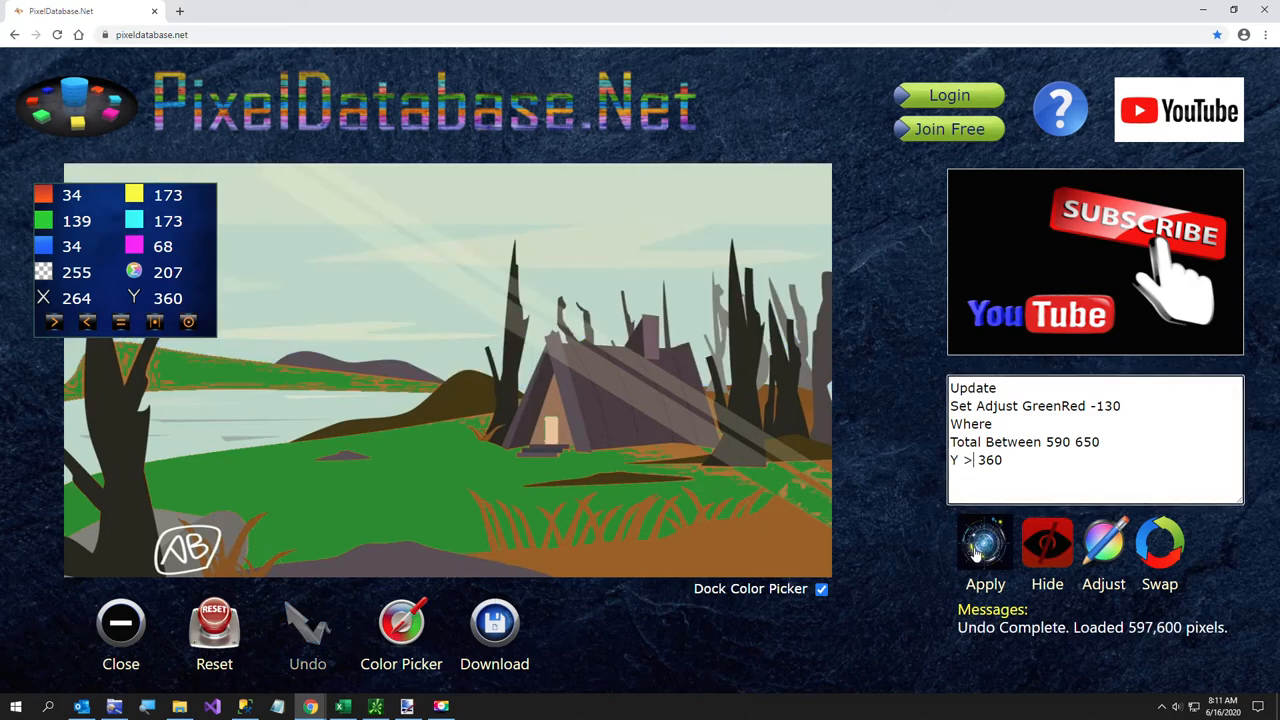
left_click(985, 555)
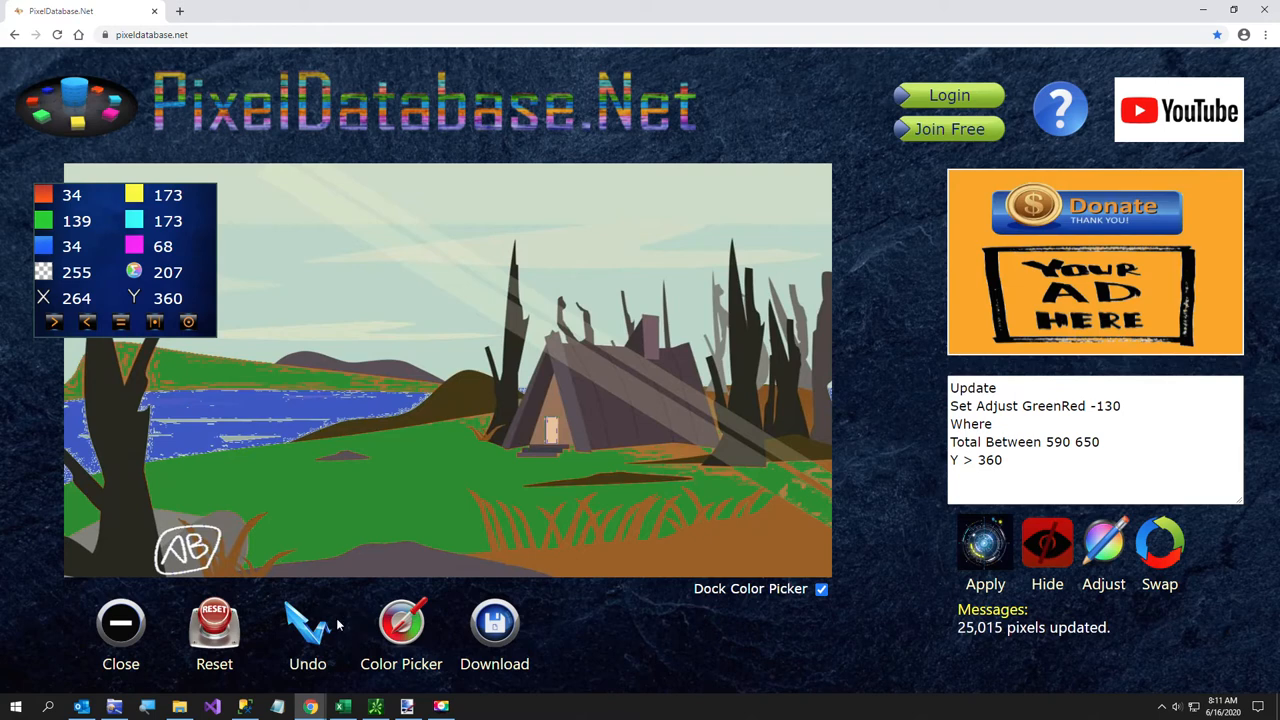
left_click(307, 622)
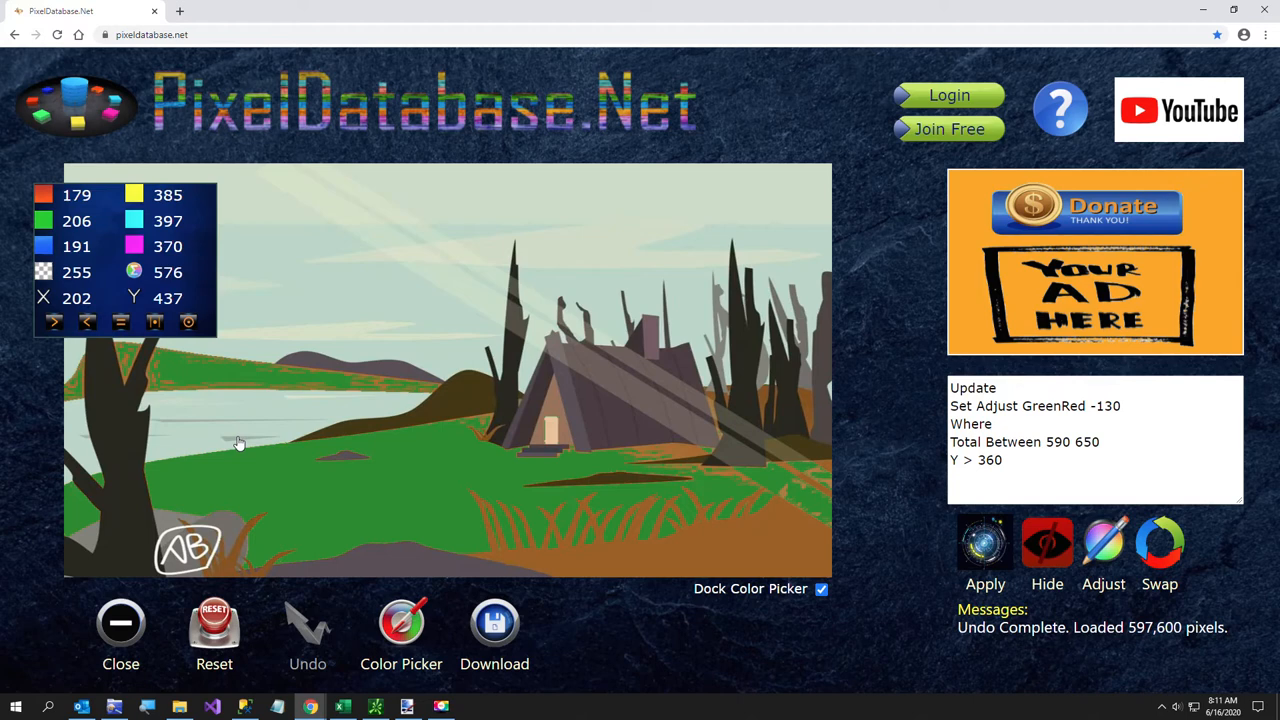
Apply GreenRed -130 for Total 570–650, Y > 360, X < 558 to turn the lake blue.
left_click(1060, 442)
type("7")
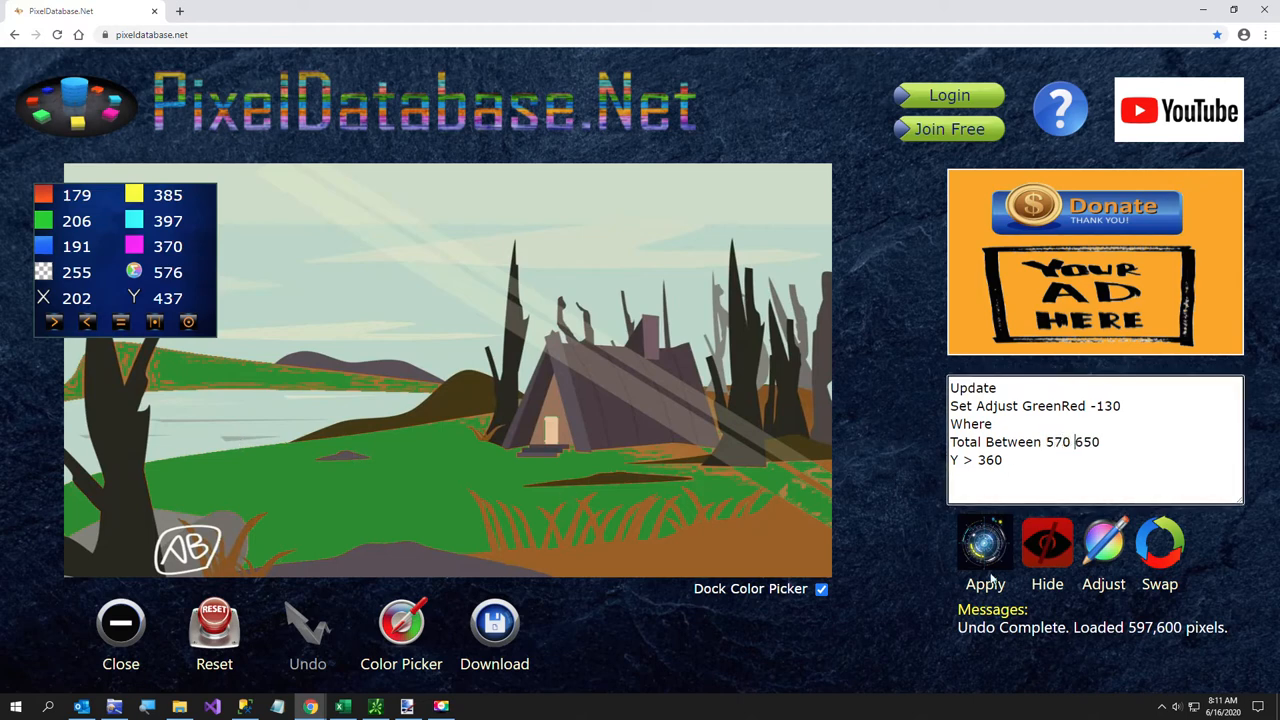
left_click(985, 543)
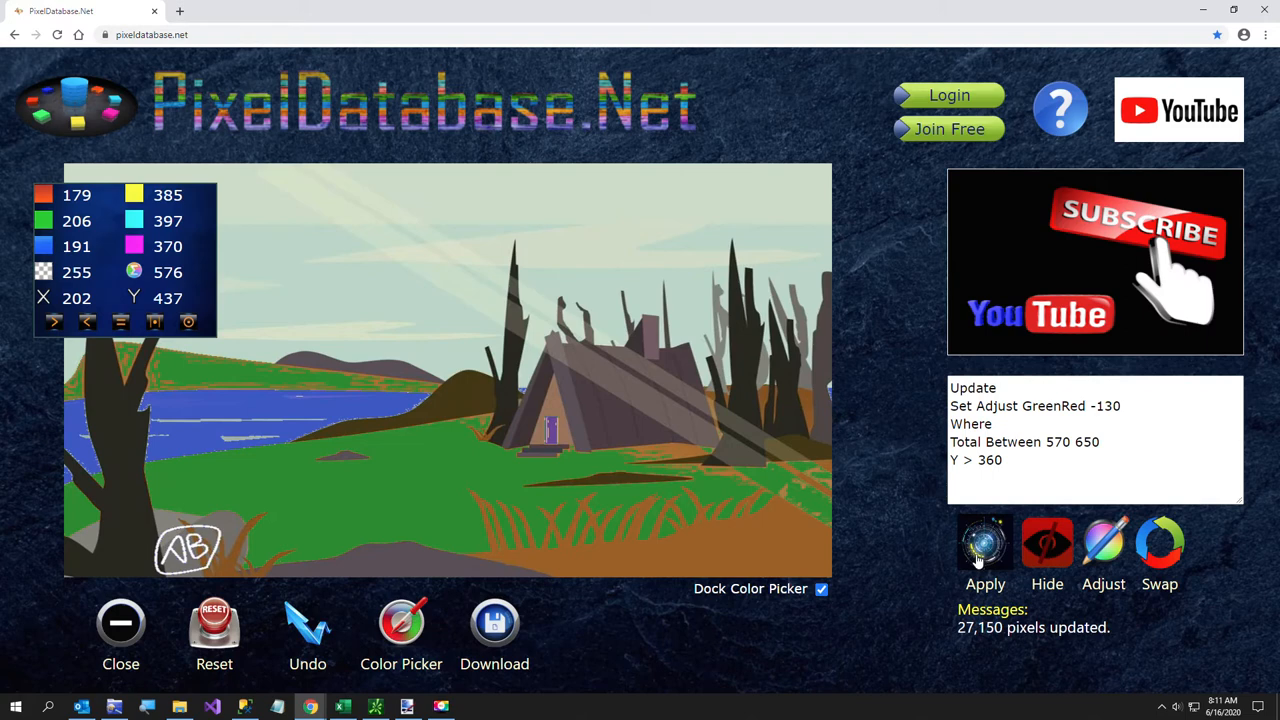
left_click(307, 622)
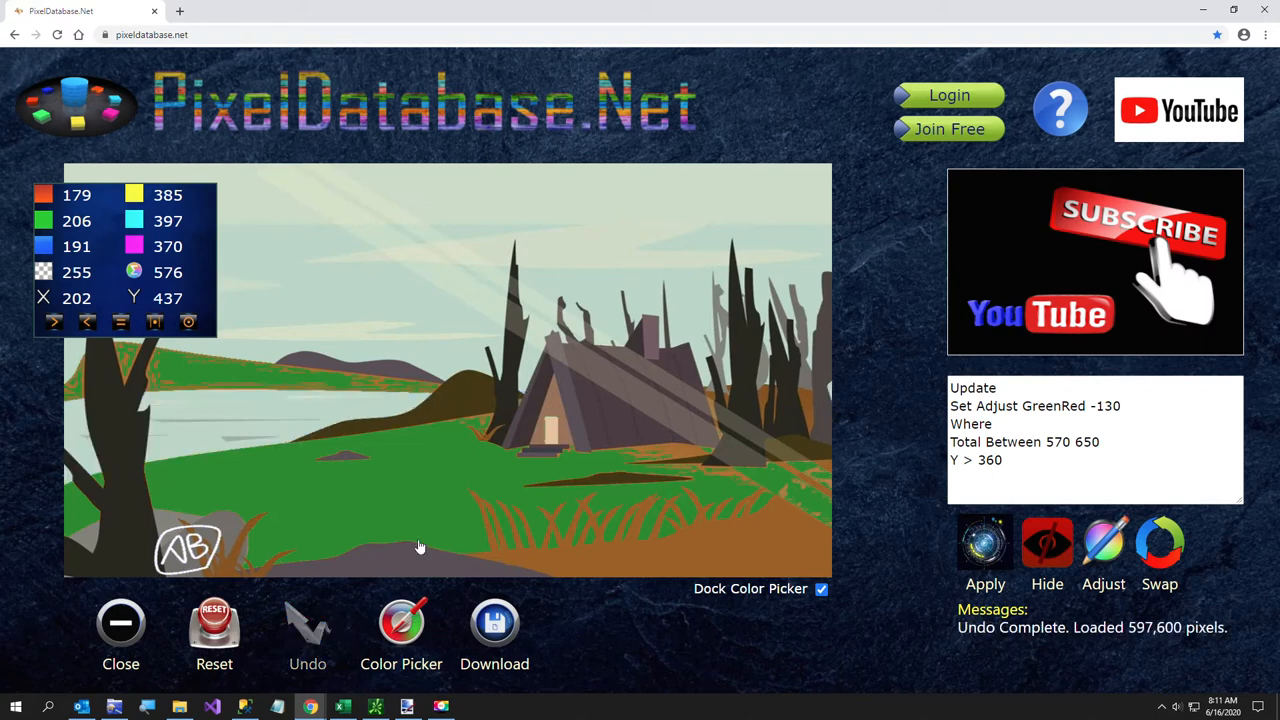
mouse_move(543, 417)
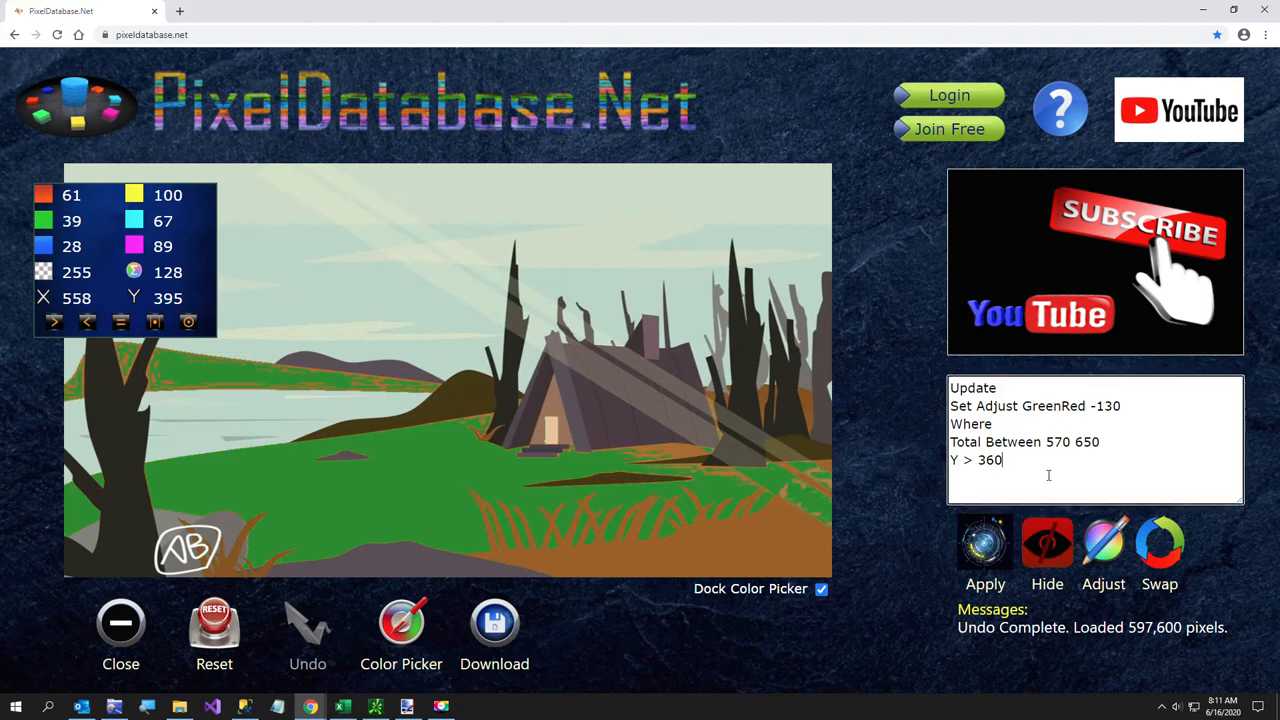
type("X < 558")
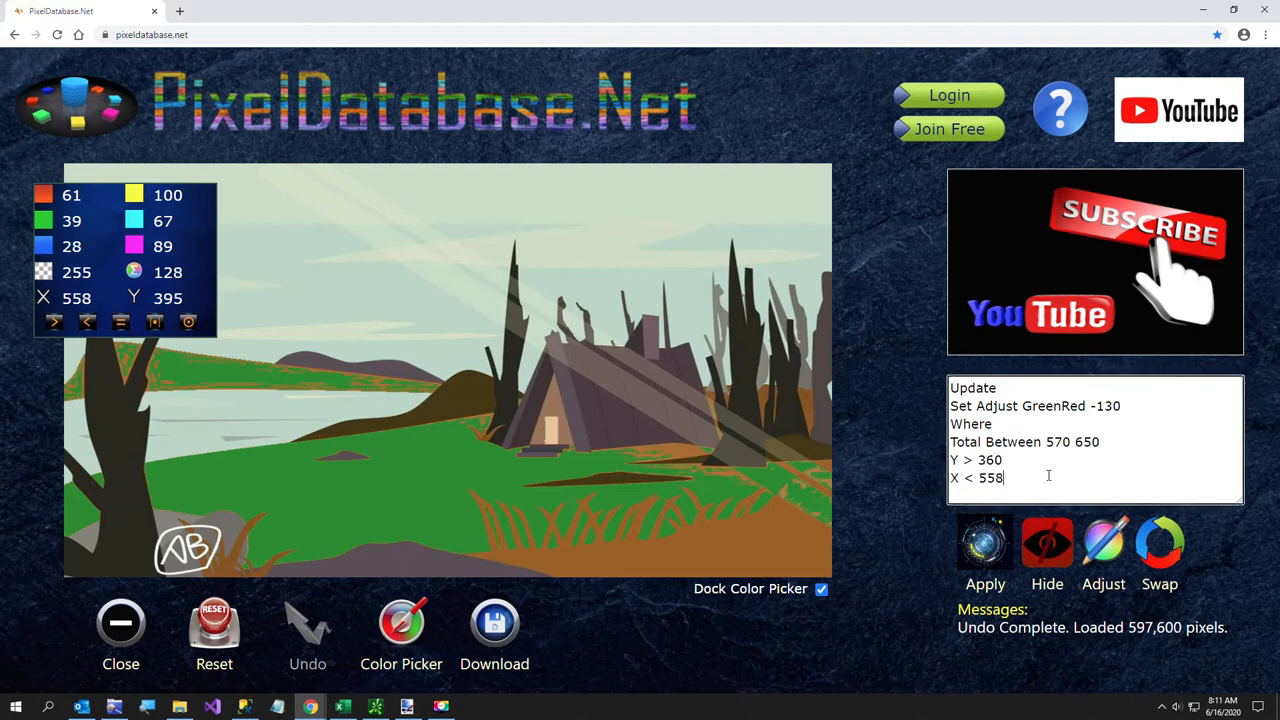
left_click(985, 550)
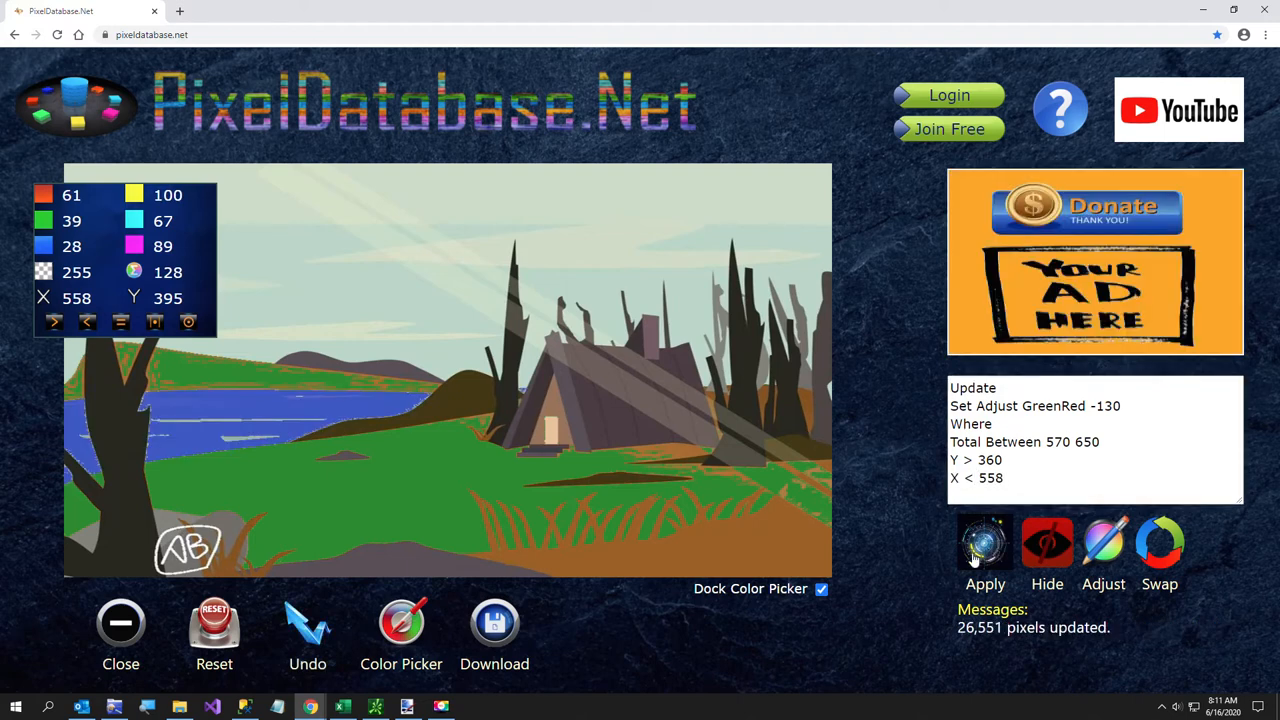
mouse_move(930, 568)
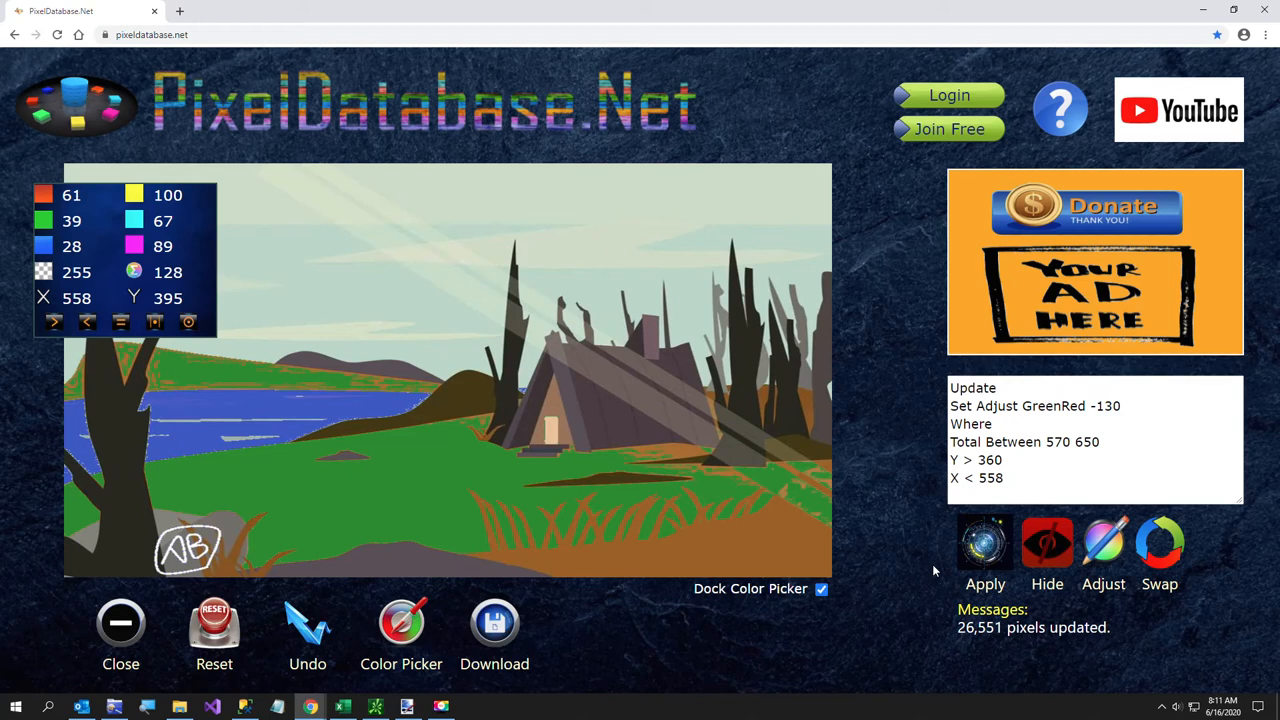
mouse_move(800, 505)
type("<")
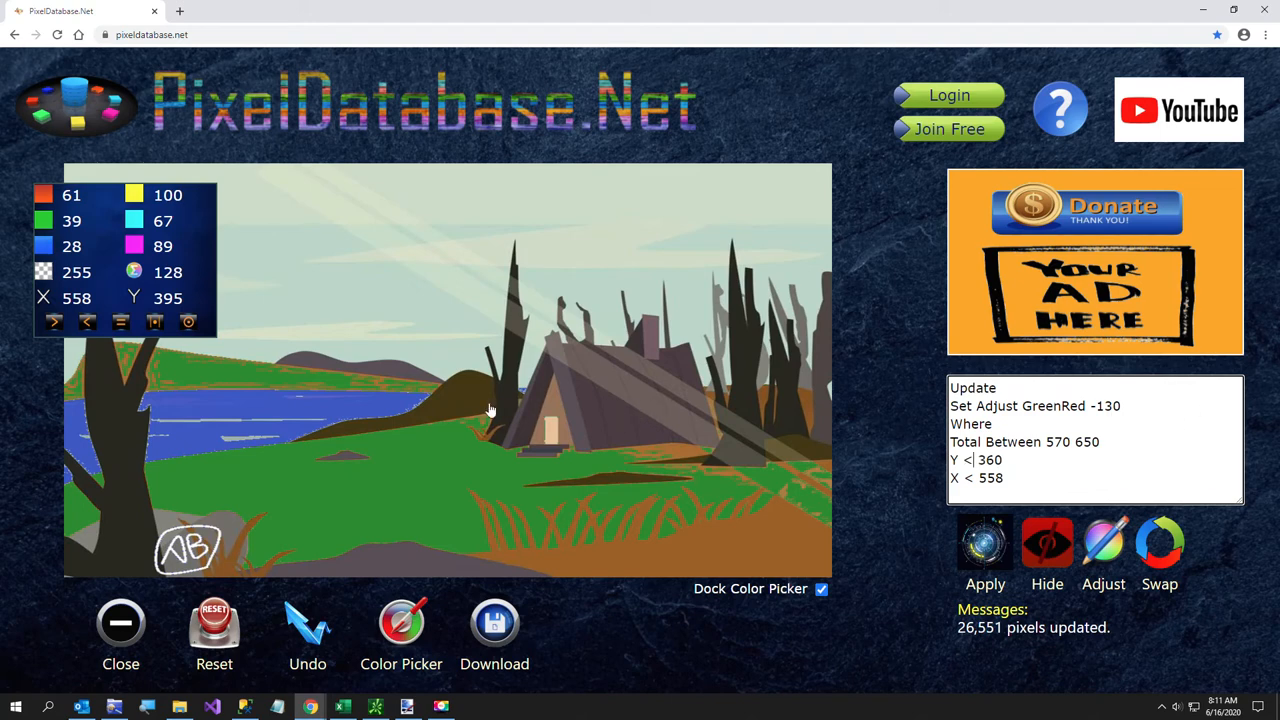
mouse_move(461, 360)
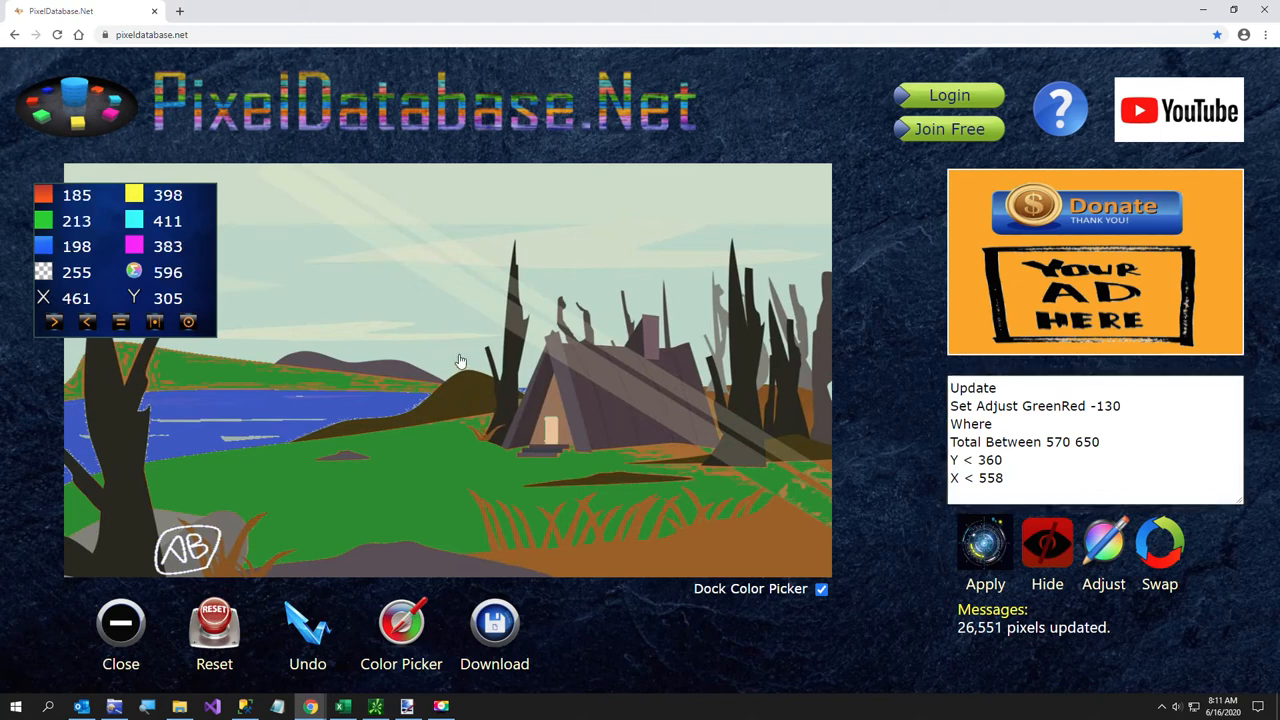
mouse_move(438, 360)
type("7")
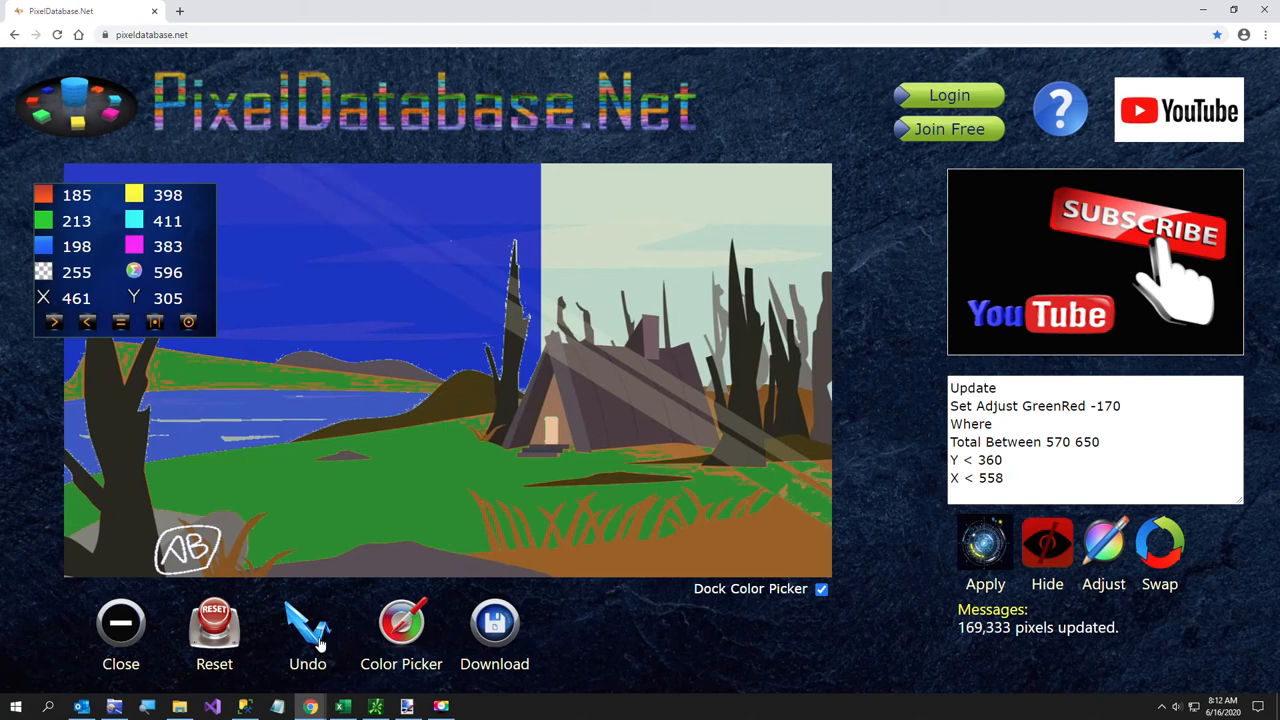
Undo the half-blue sky, then apply GreenRed -170 where Total 570–650 and Y < 360.
left_click(307, 622)
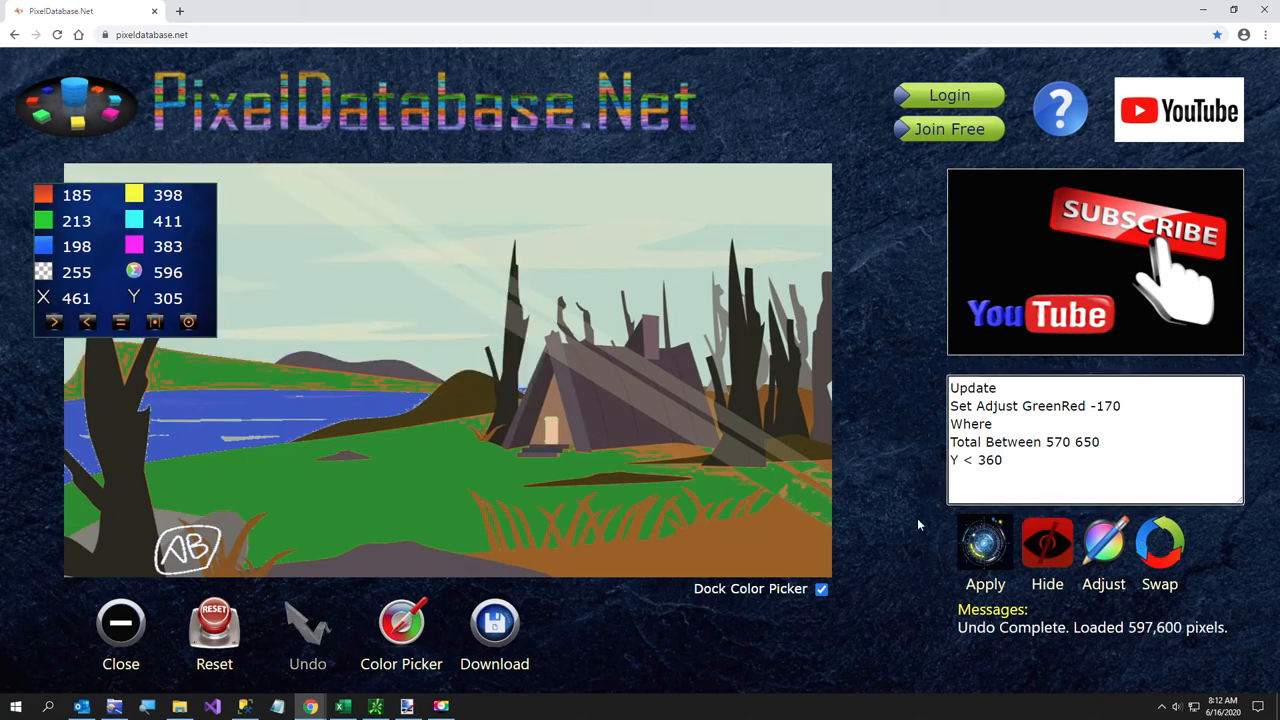
left_click(985, 555)
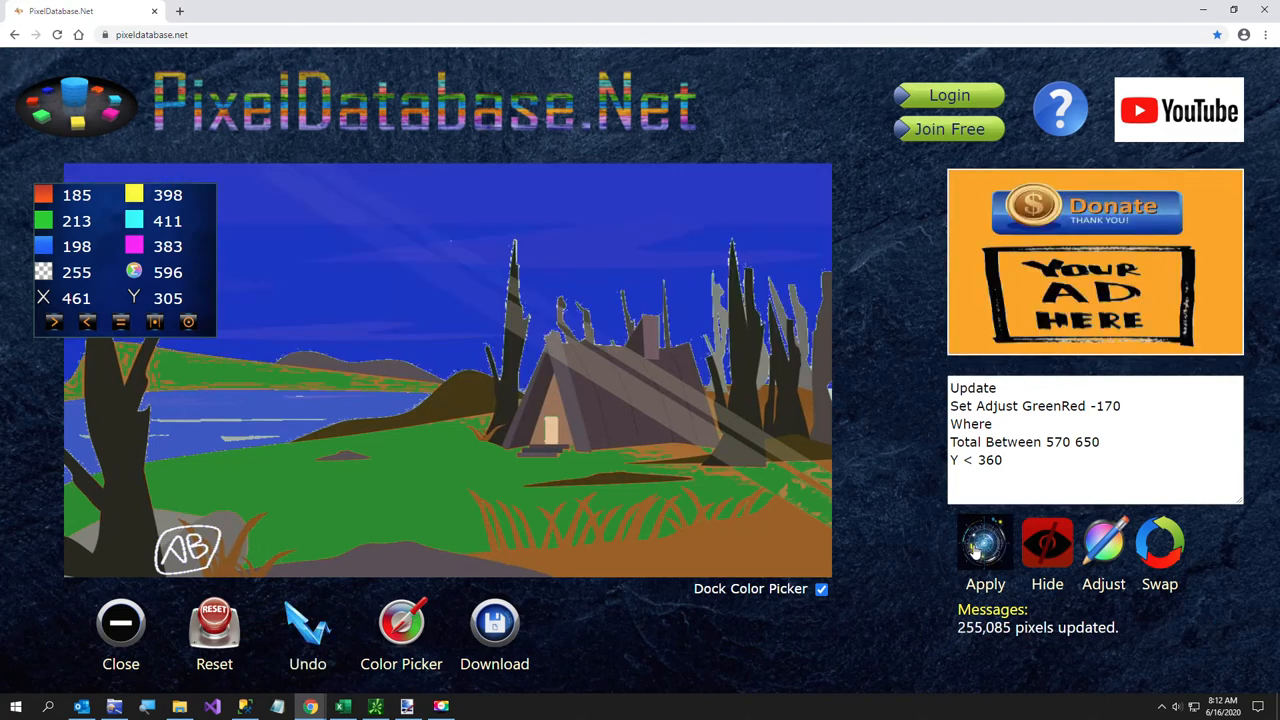
mouse_move(935, 543)
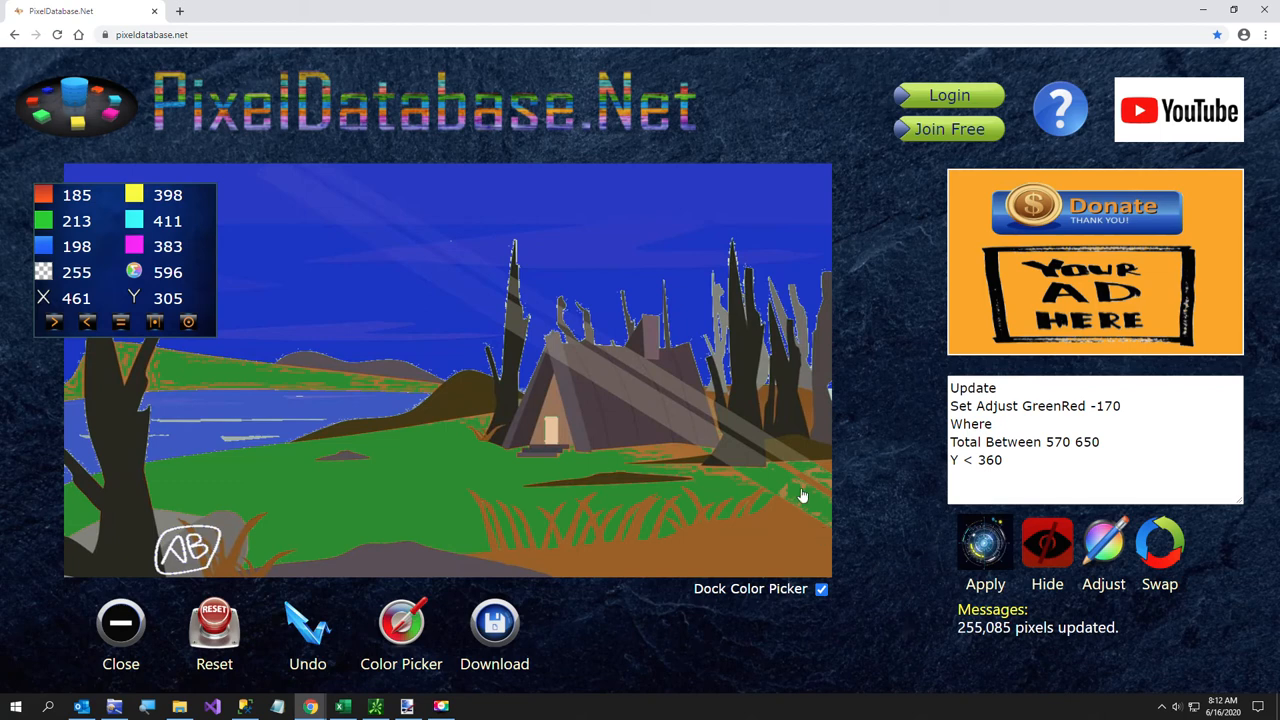
mouse_move(755, 495)
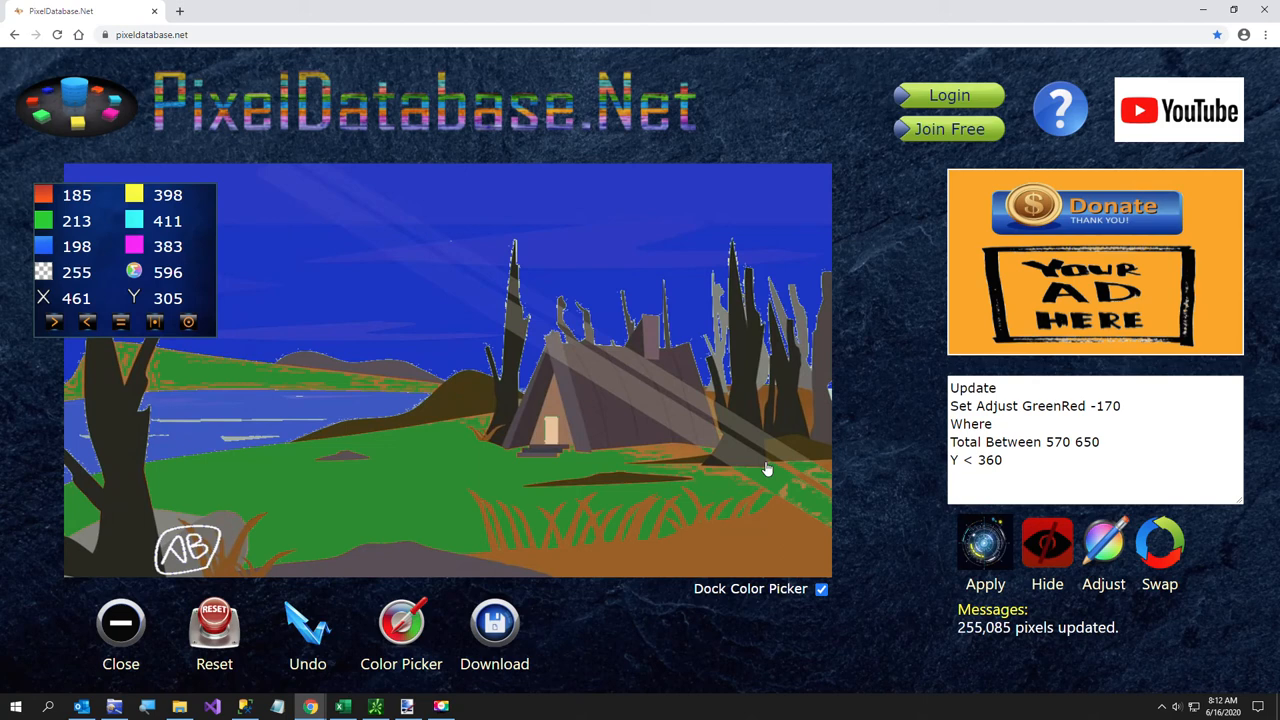
mouse_move(663, 458)
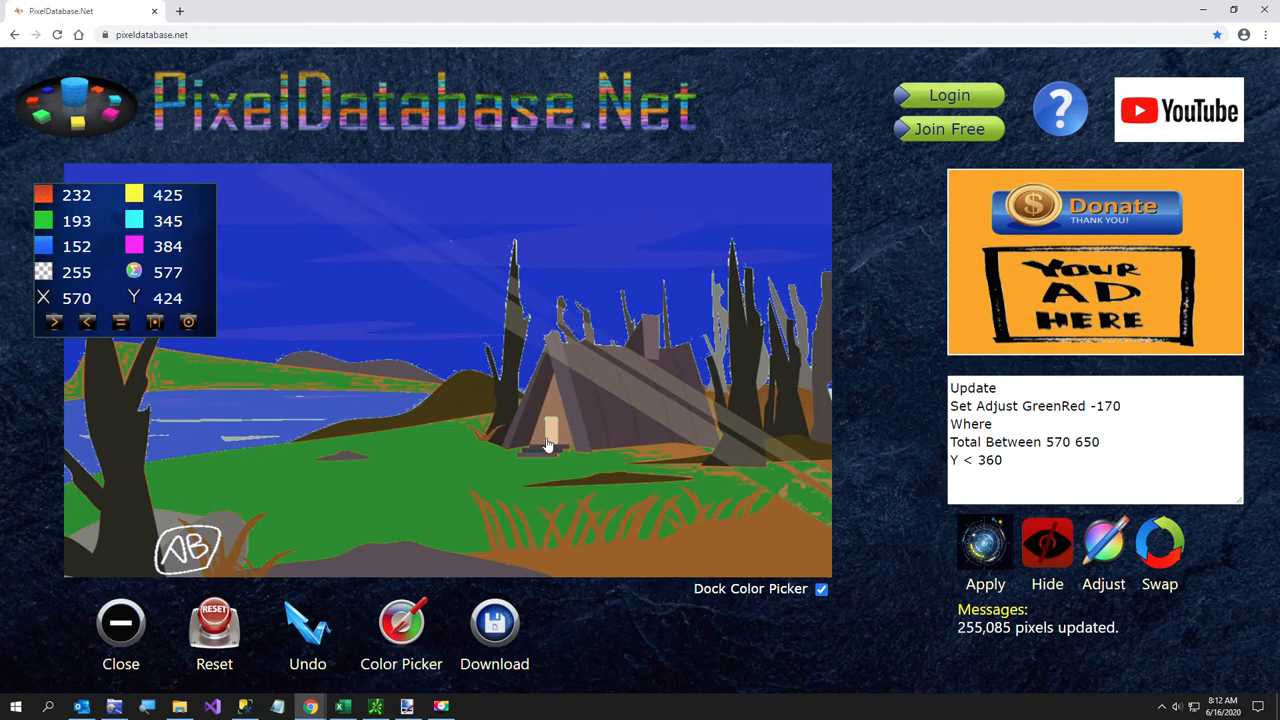
mouse_move(553, 430)
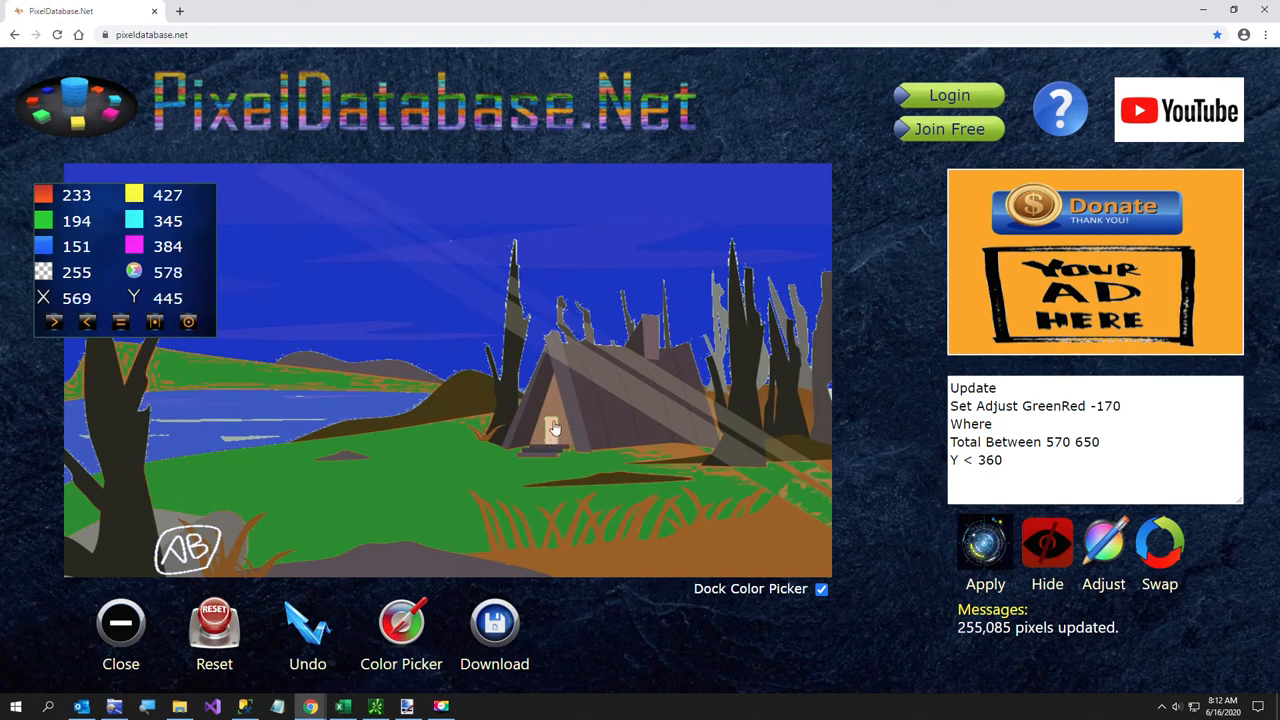
mouse_move(548, 426)
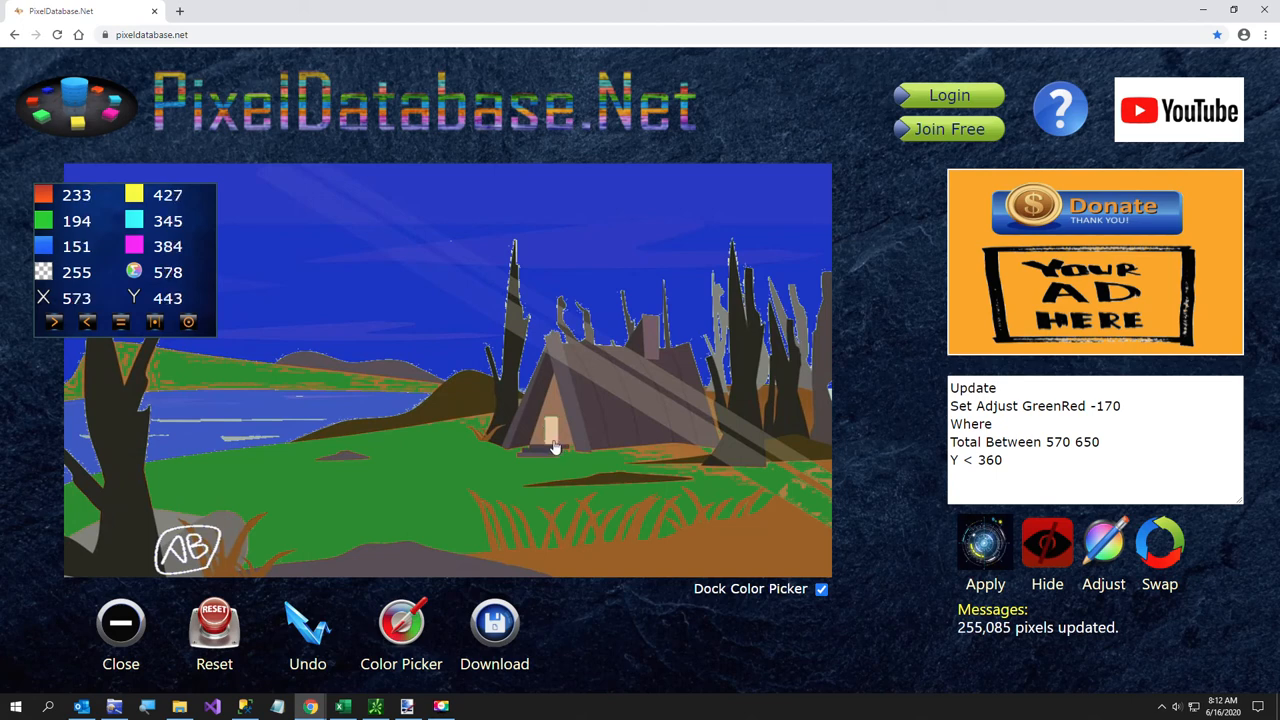
mouse_move(547, 425)
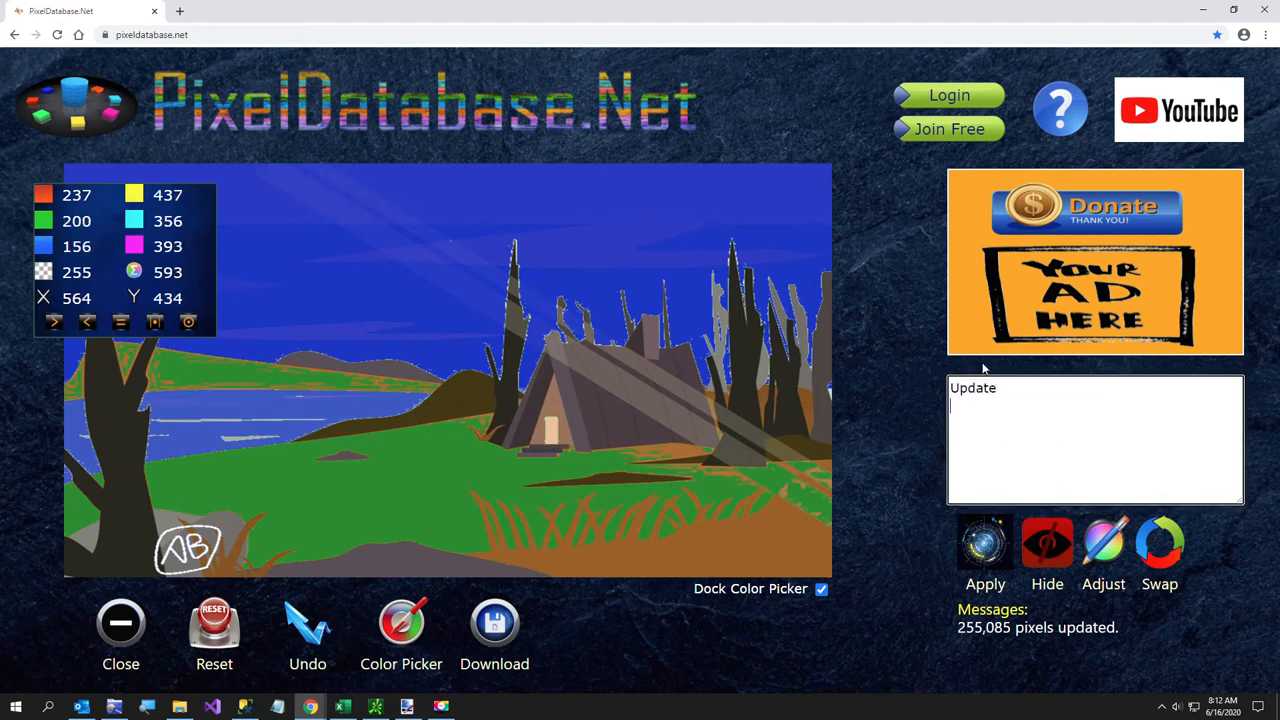
Write the query 'Set Adjust BlueGreen -120 Where GreenRed > 400'.
type("Set Adju")
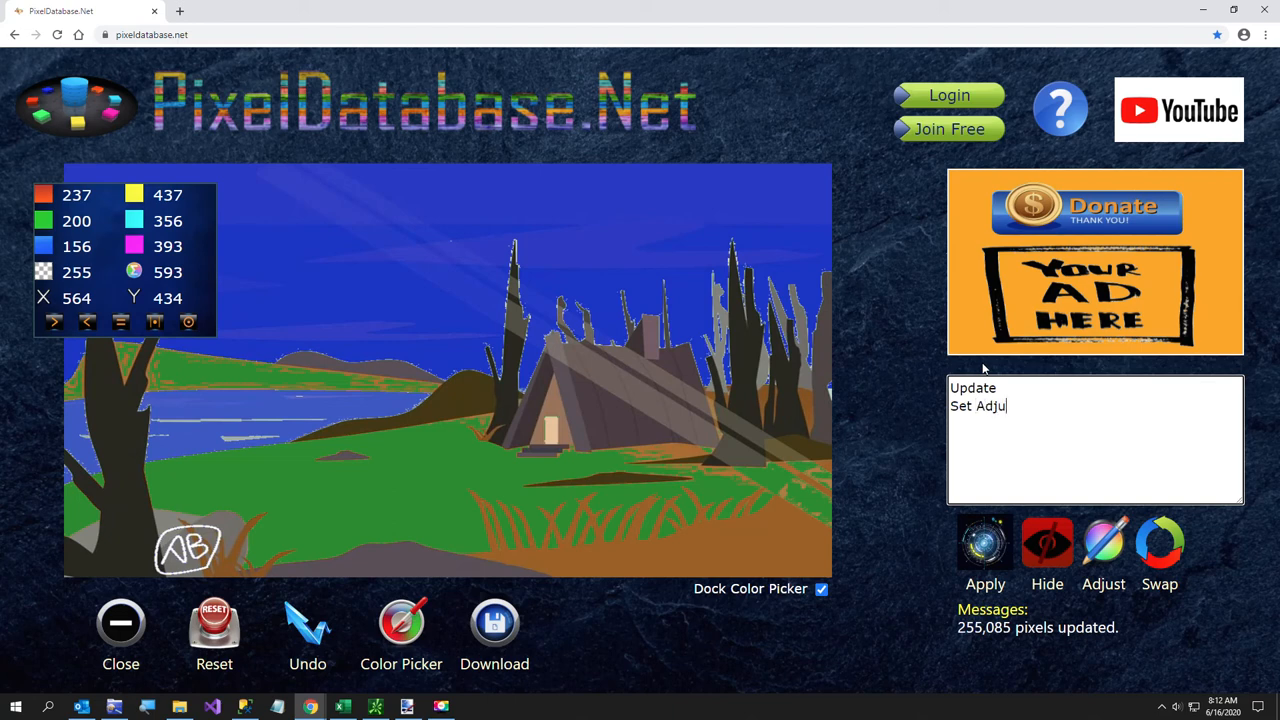
type("st")
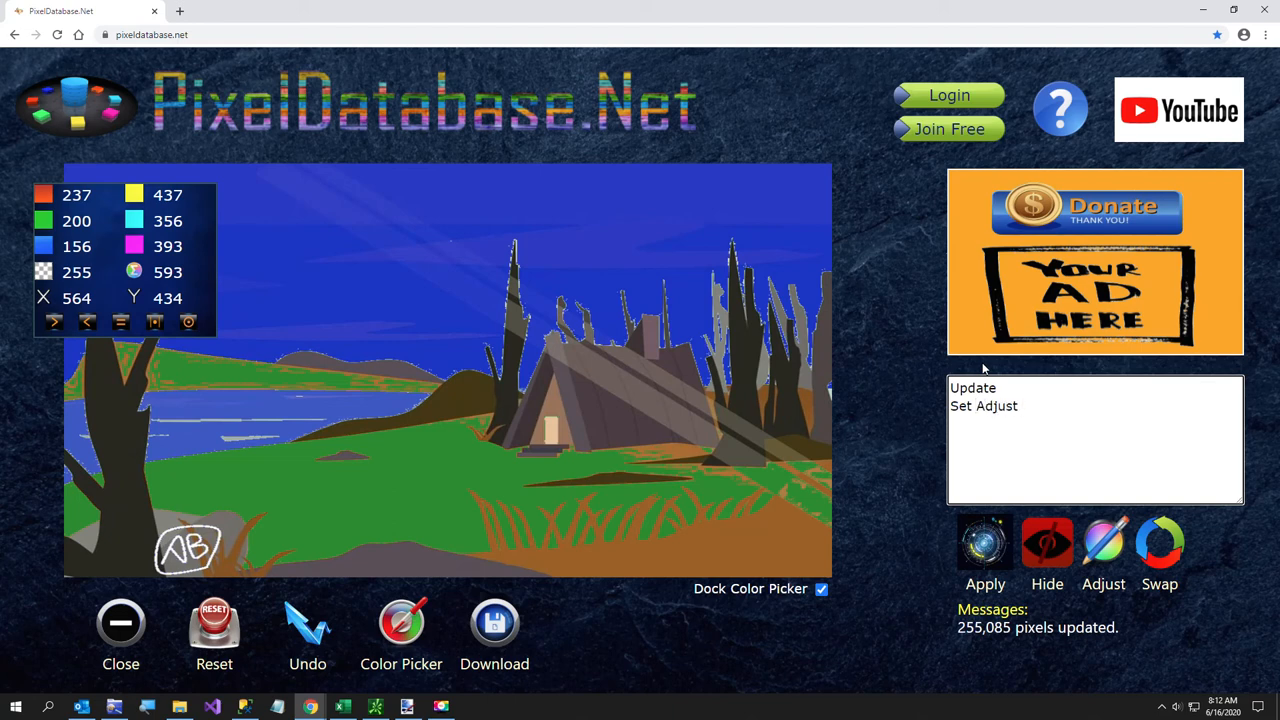
left_click(1021, 406)
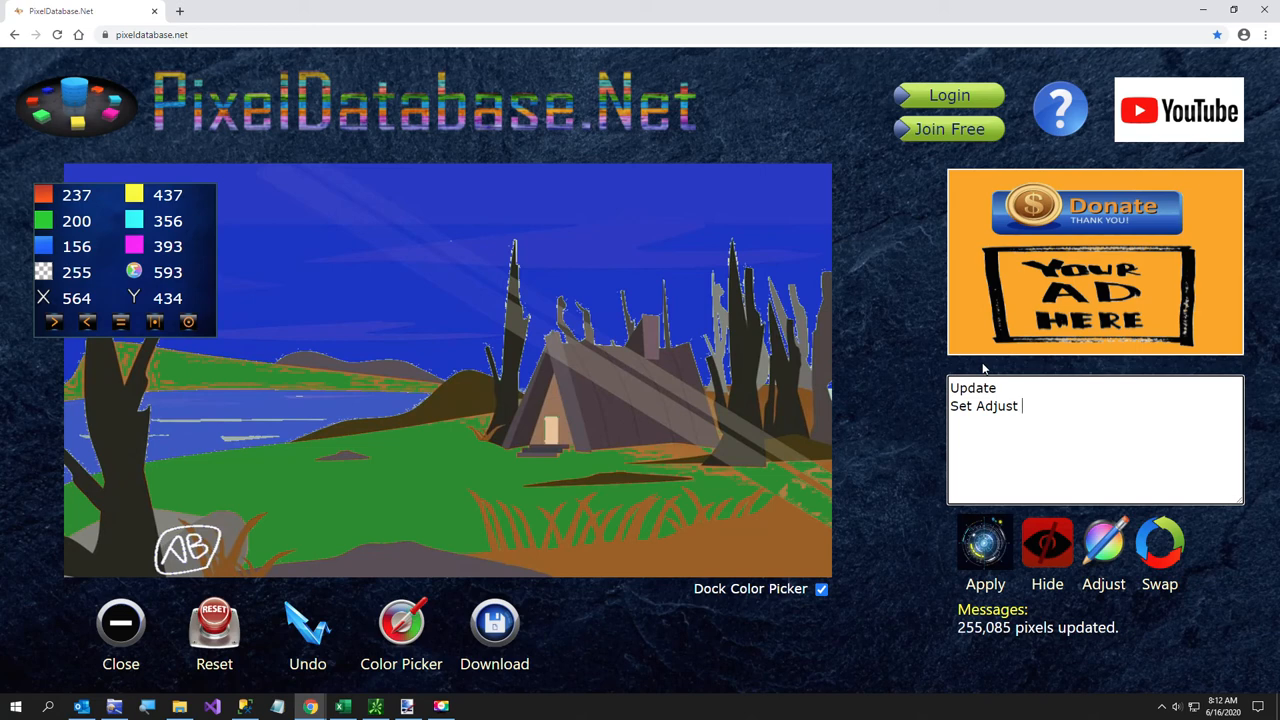
type("BlueGreen")
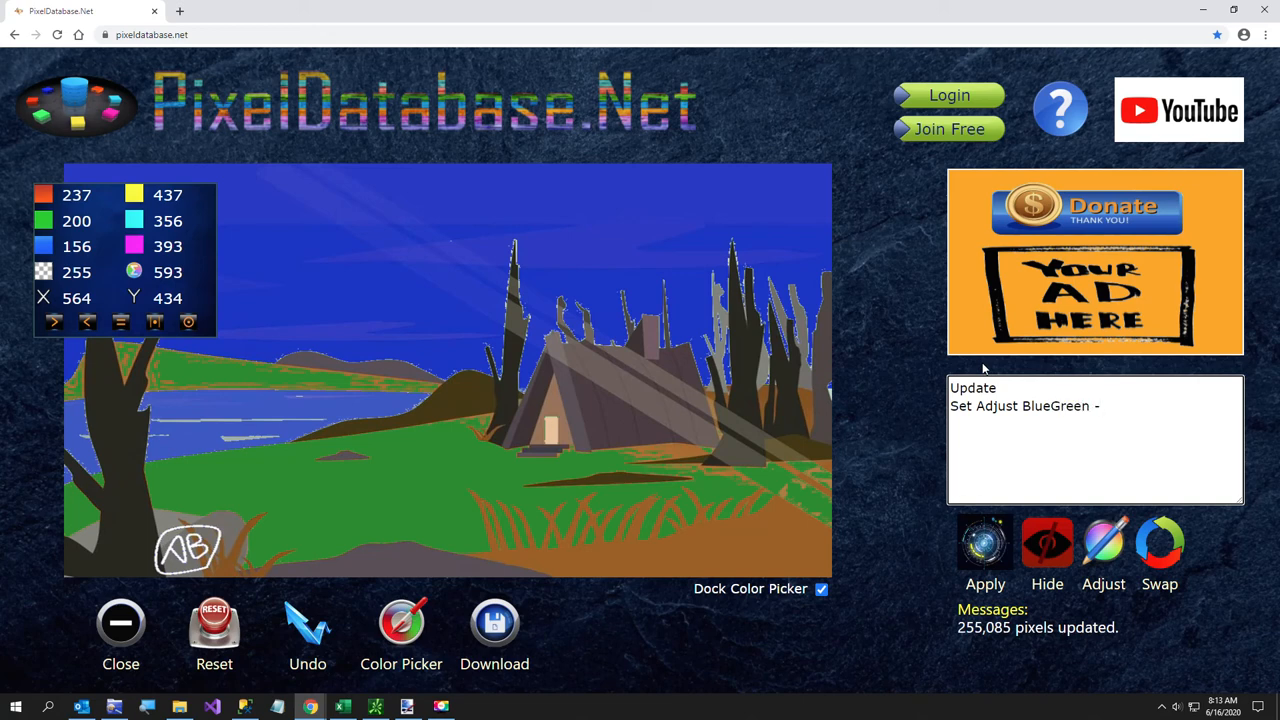
type("-120-")
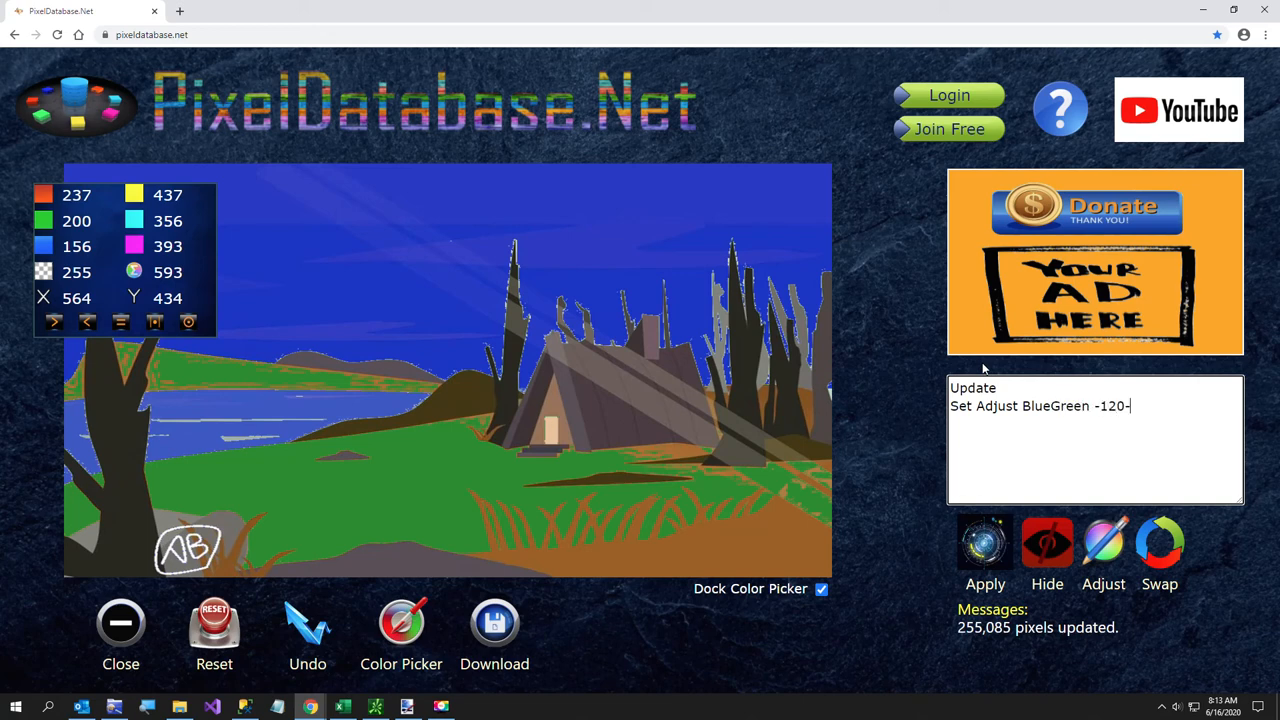
key("Enter")
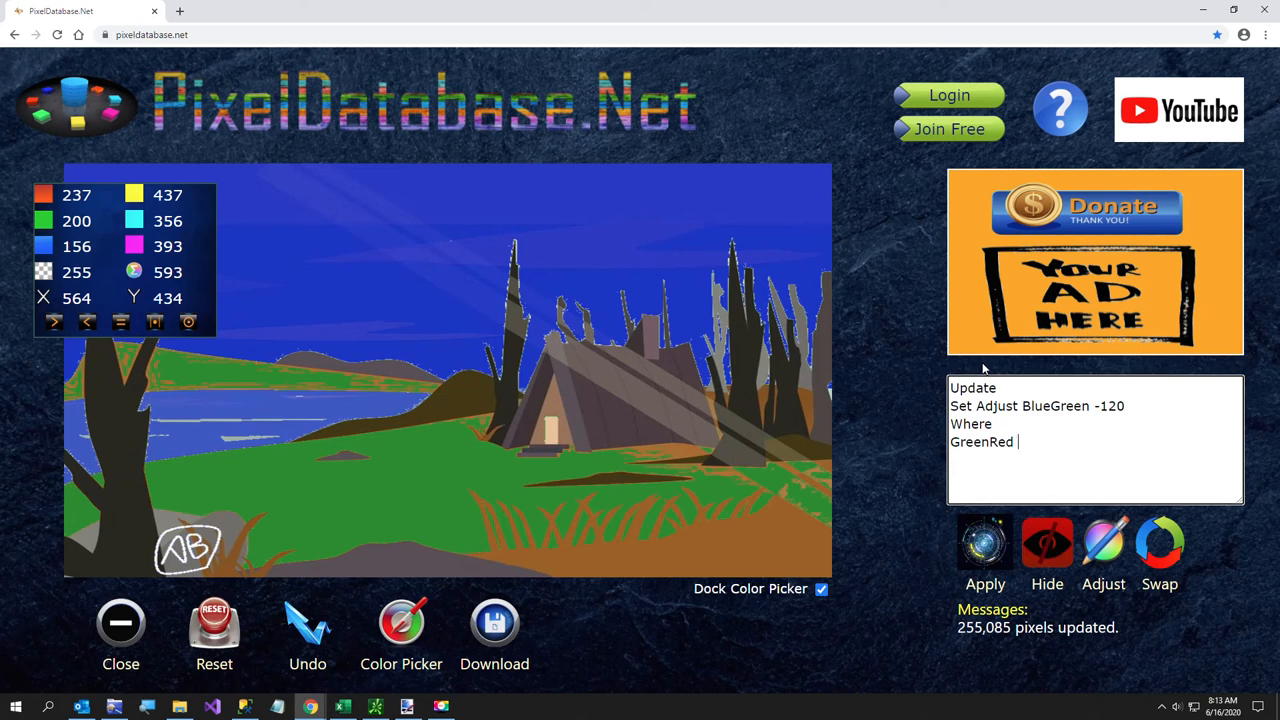
type("> 400")
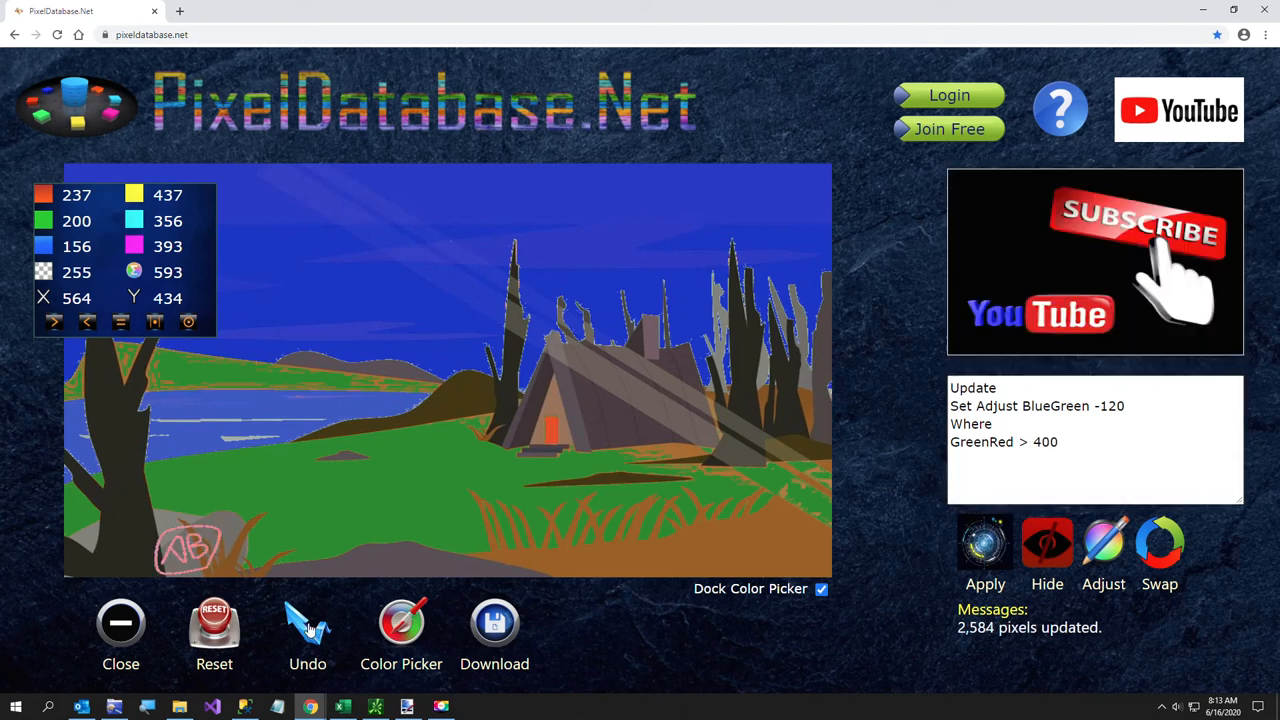
Undo the red door, test Adjust All darkening, undo, and add a 'Total <' condition.
left_click(307, 622)
type("A")
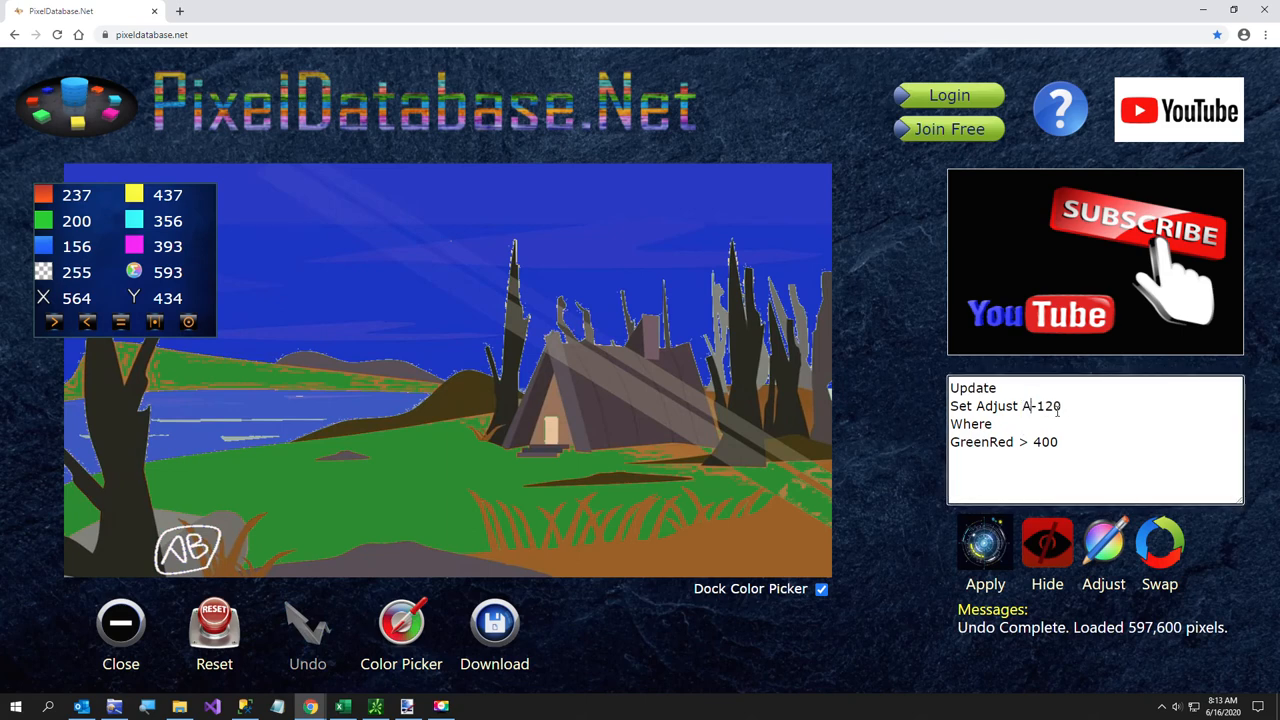
left_click(985, 555)
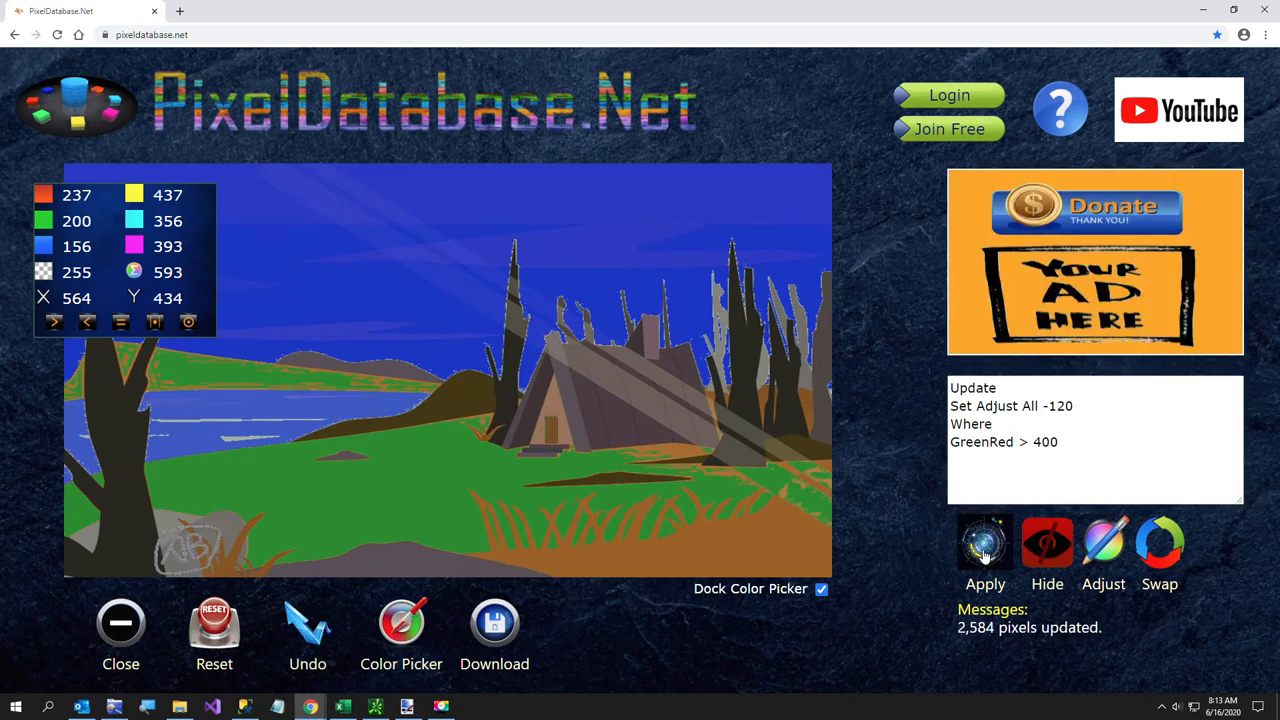
left_click(307, 620)
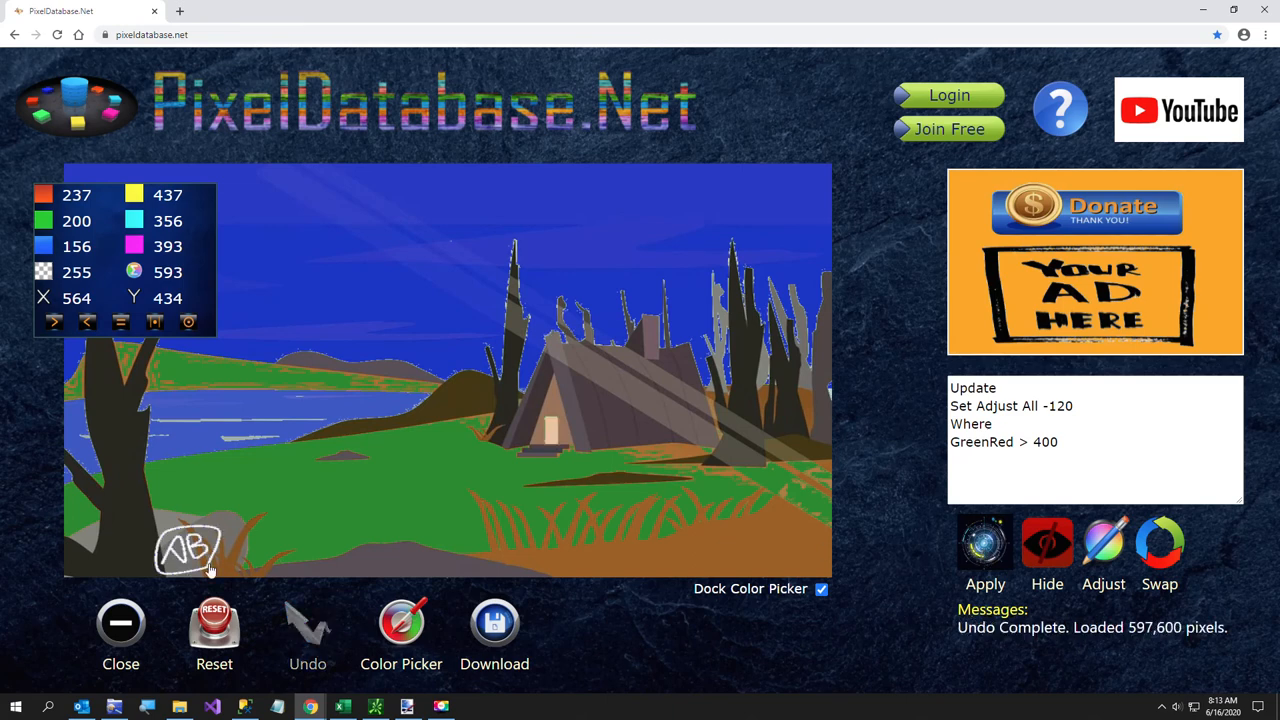
left_click(994, 471)
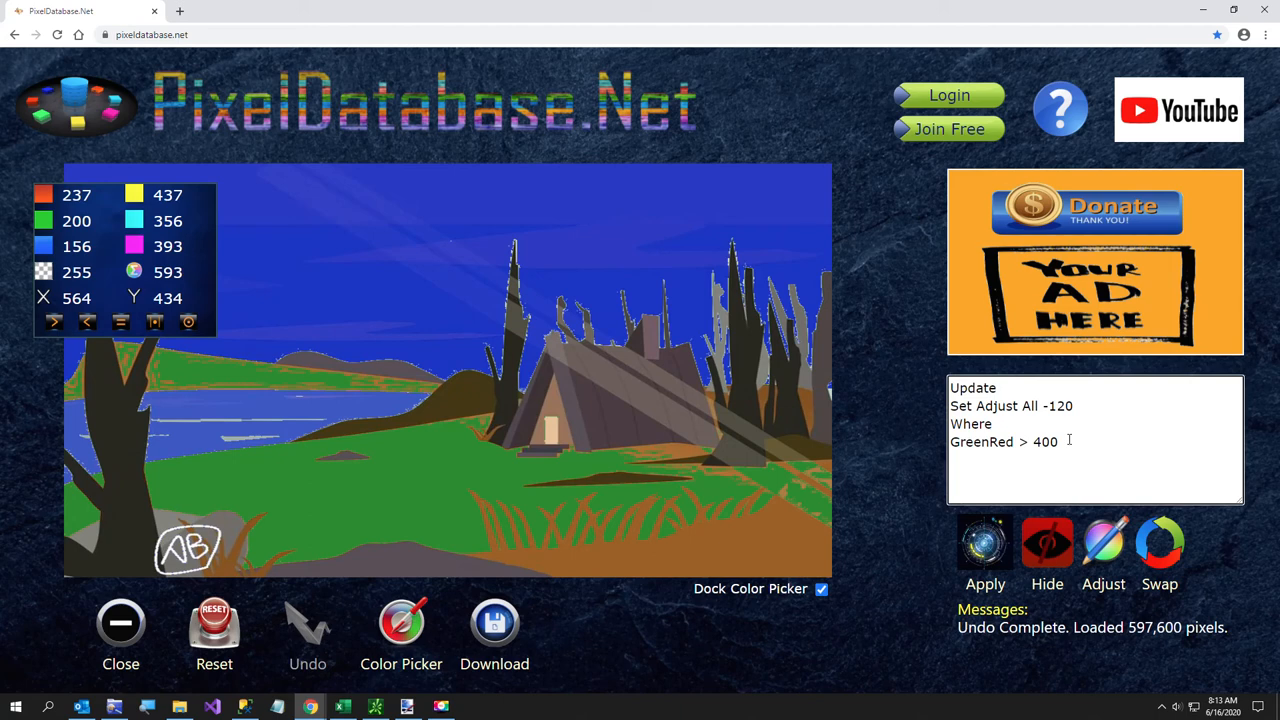
type("Total >")
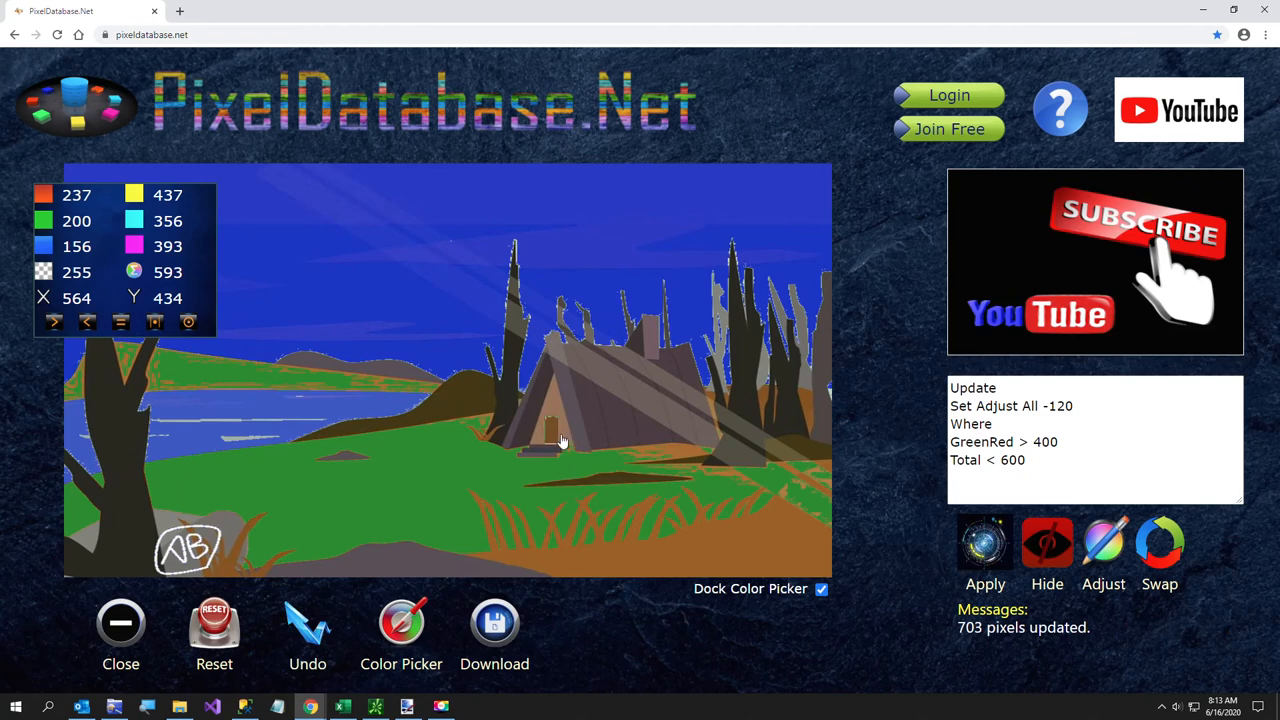
Retry Adjust All with -220 and -130, settling on -175 to darken the door.
left_click(307, 622)
type("2")
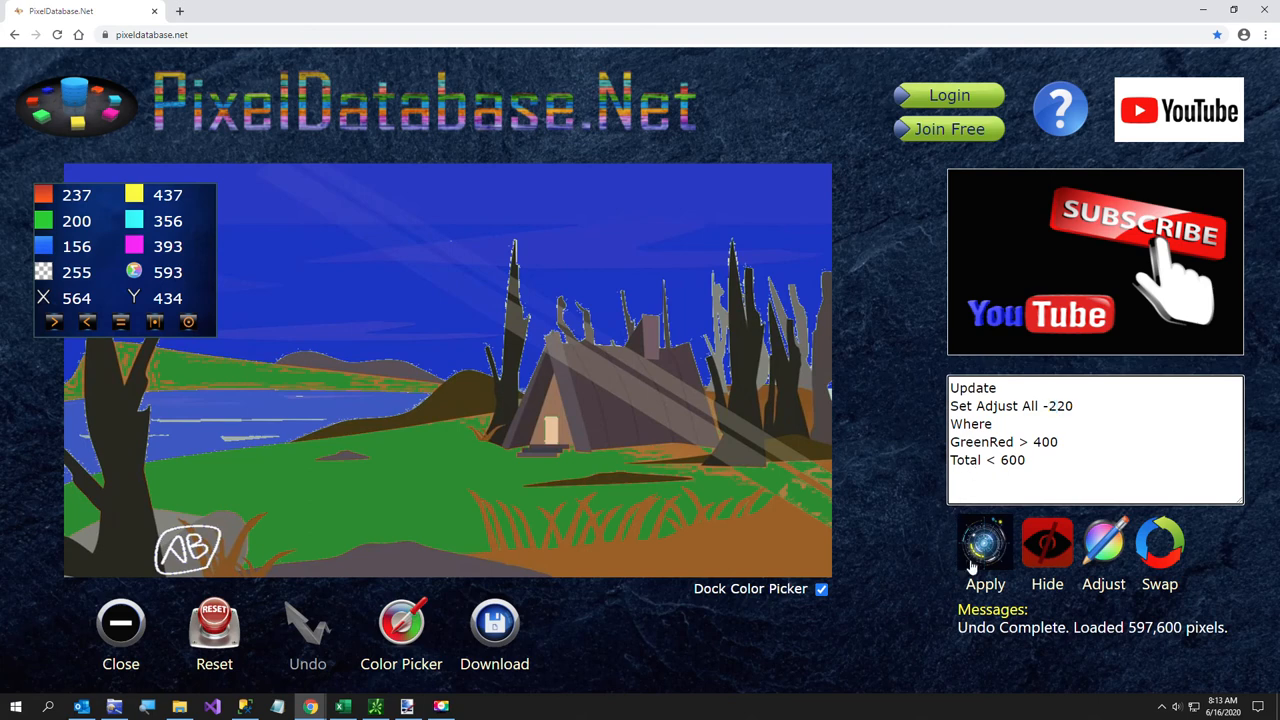
left_click(985, 543)
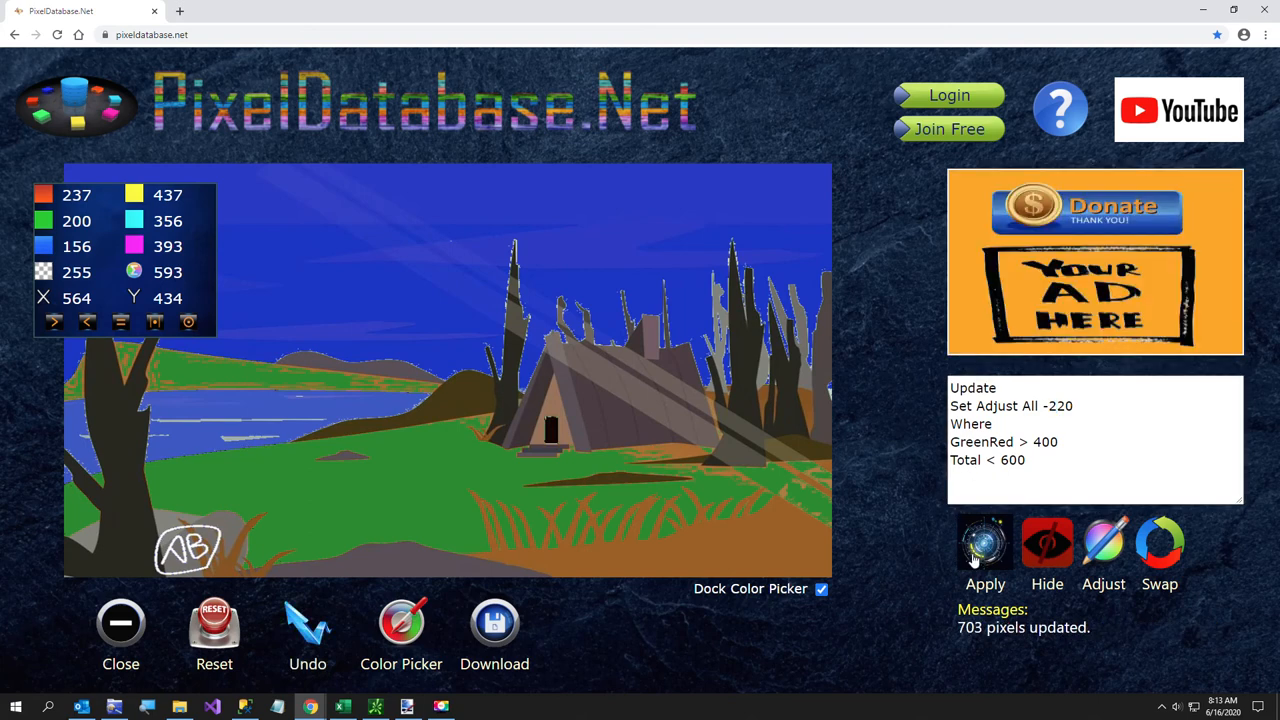
left_click(307, 623)
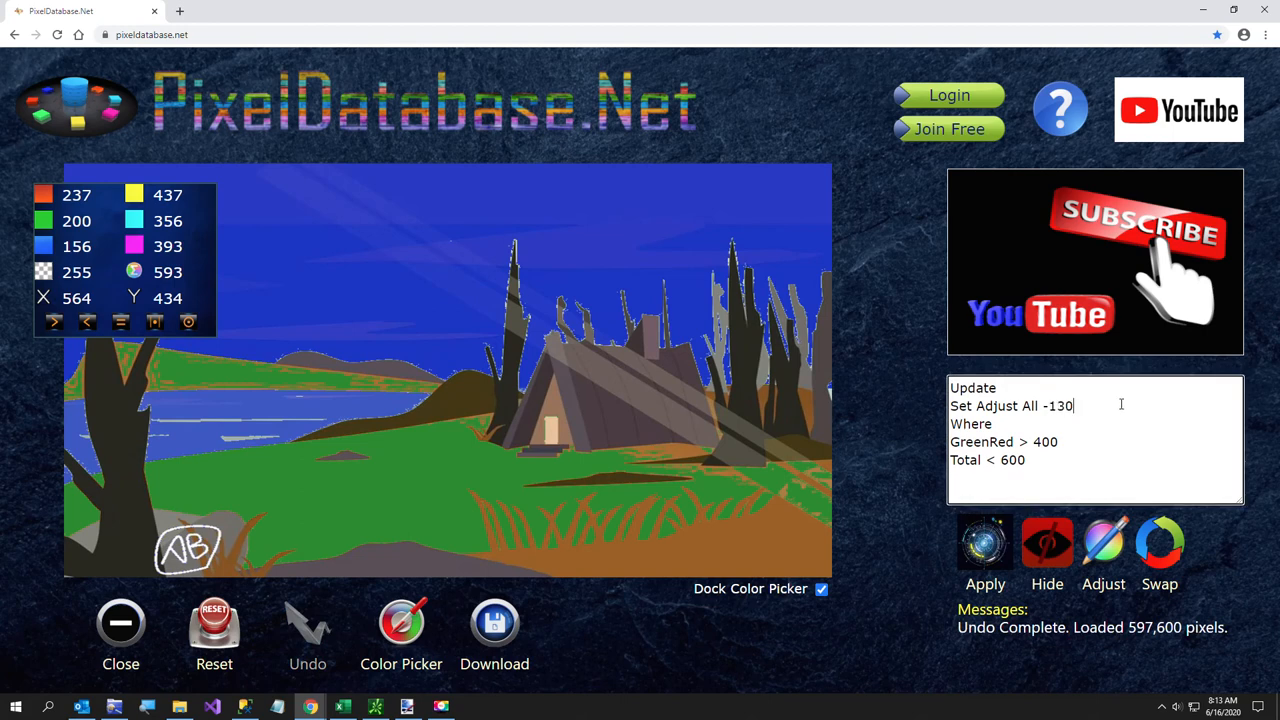
left_click(985, 555)
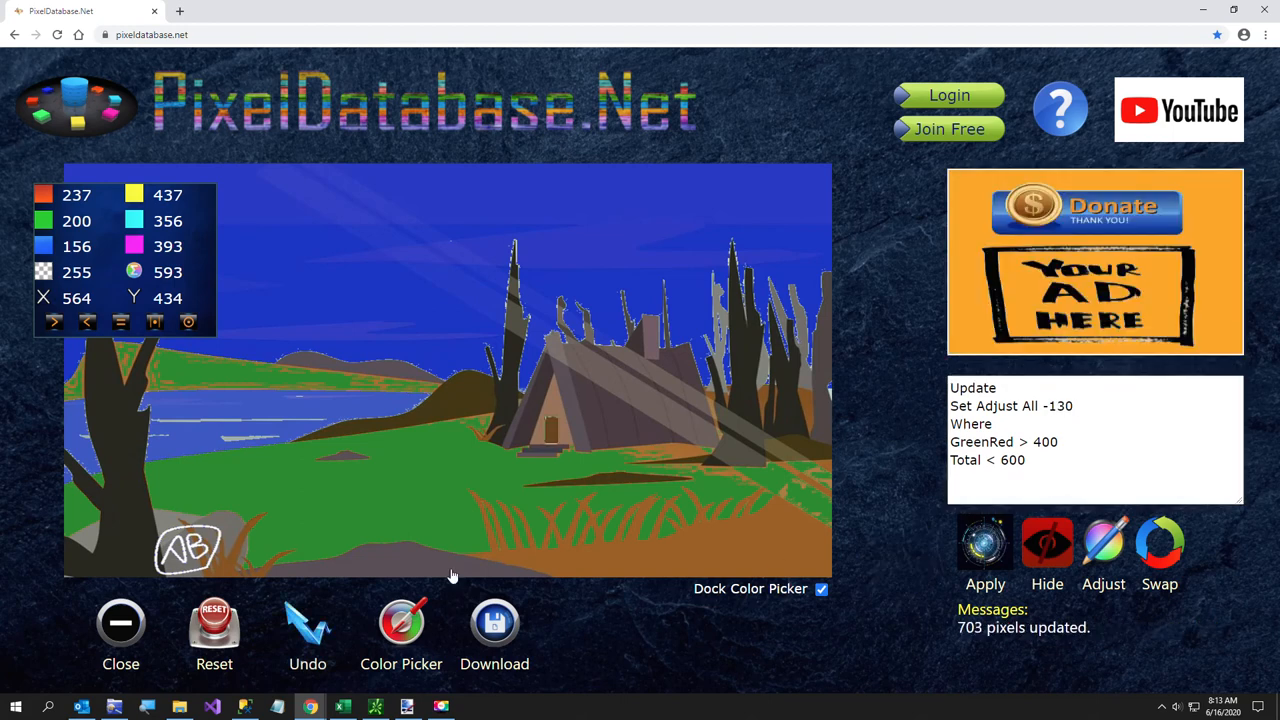
left_click(307, 623)
type("75")
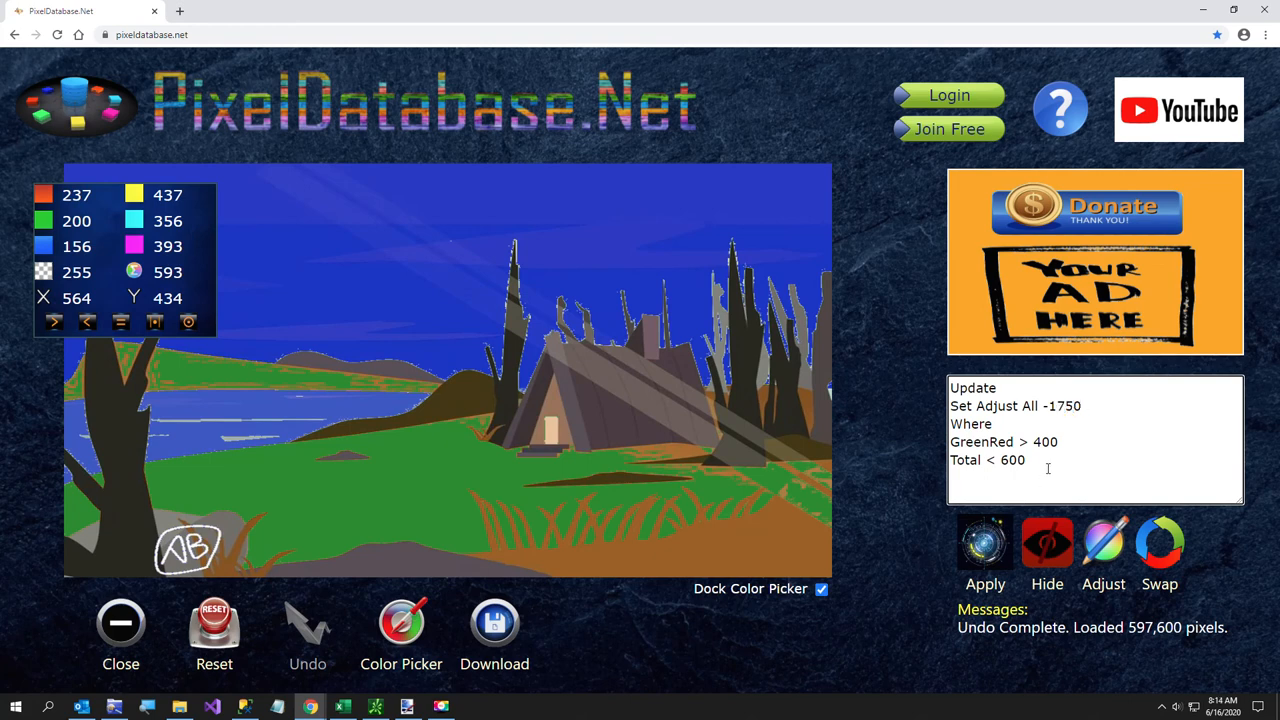
left_click(985, 555)
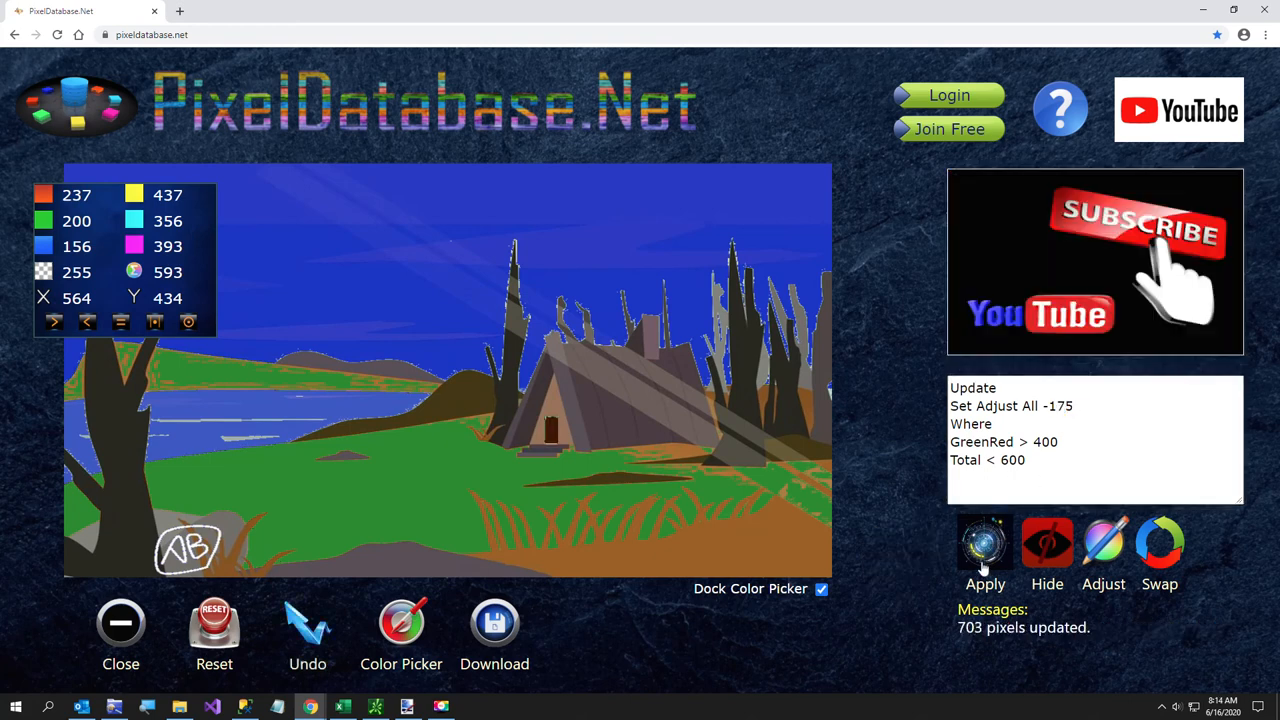